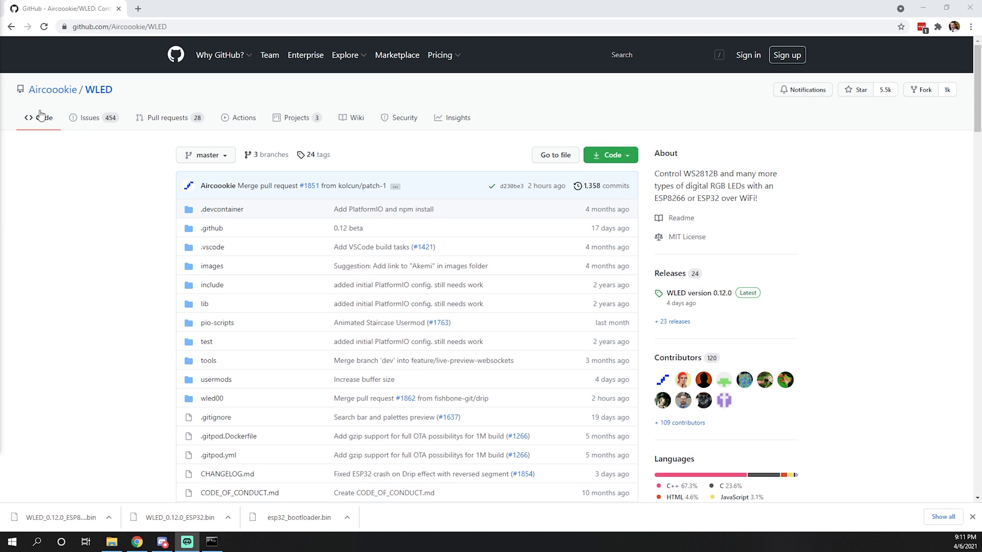
{"action": "mouse_move", "coordinate": [99, 90]}
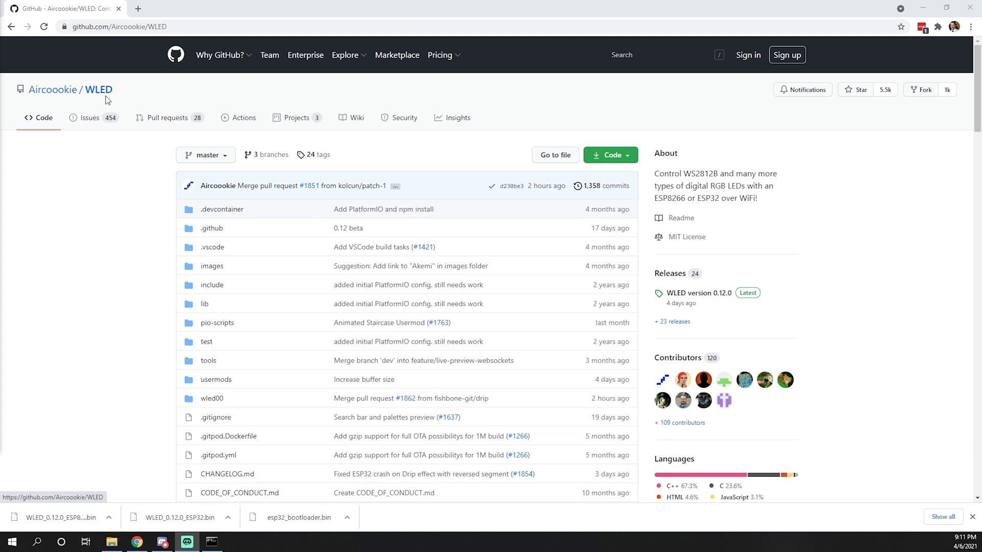
{"action": "mouse_move", "coordinate": [244, 246]}
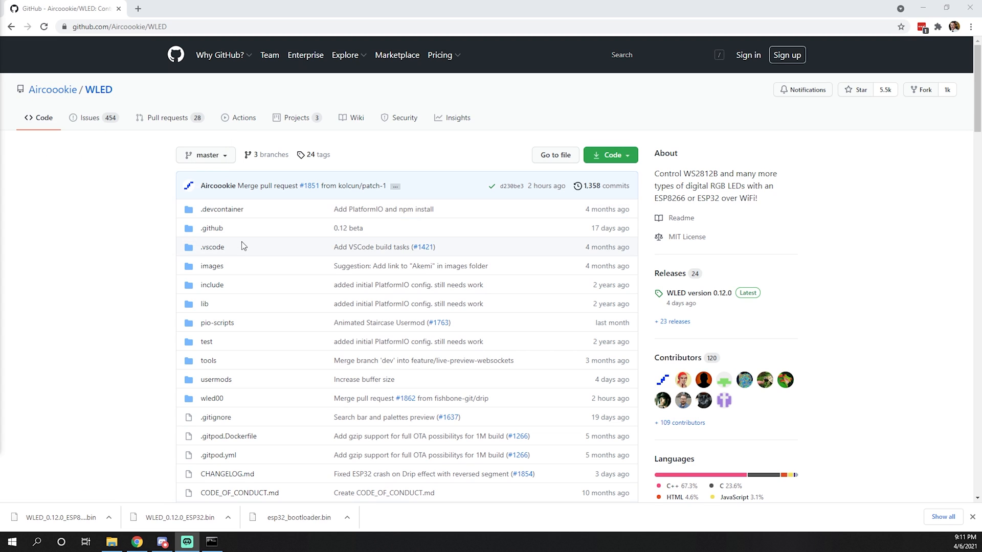
Reach the 'wiki' link in the WLED readme and open the WLED wiki home page
{"action": "scroll", "scroll_direction": "down", "scroll_amount": 3}
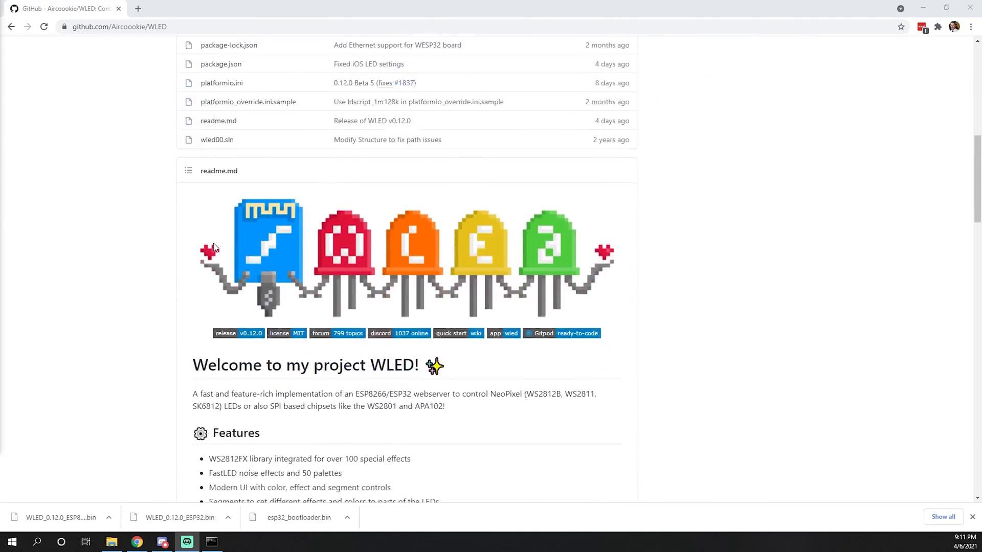
{"action": "scroll", "scroll_direction": "down", "scroll_amount": 3}
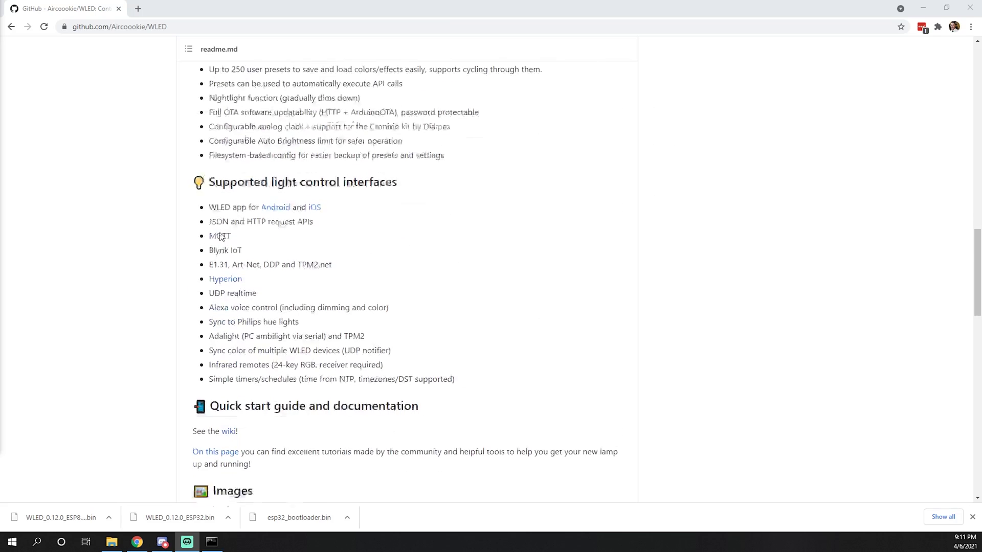
{"action": "scroll", "scroll_direction": "down", "scroll_amount": 3}
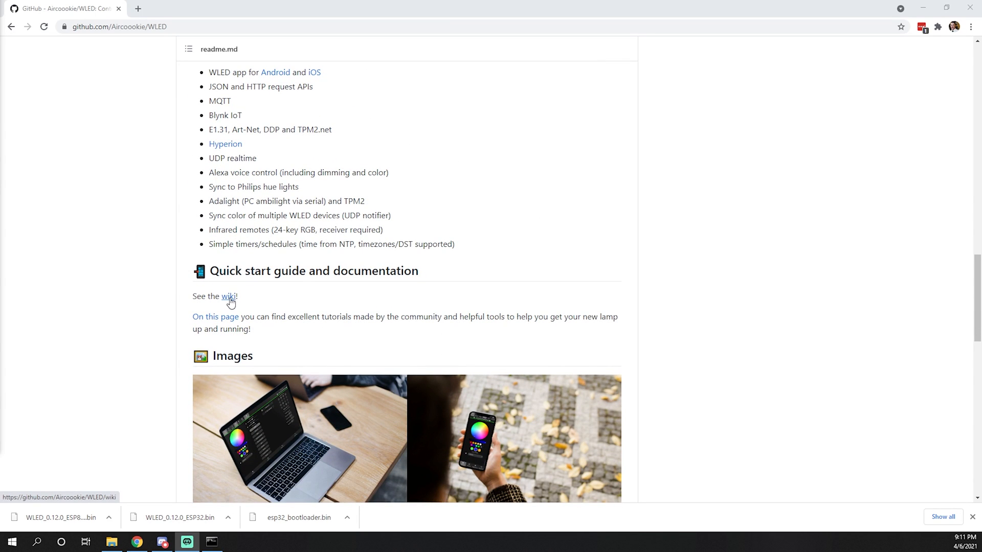
{"action": "left_click", "coordinate": [228, 297]}
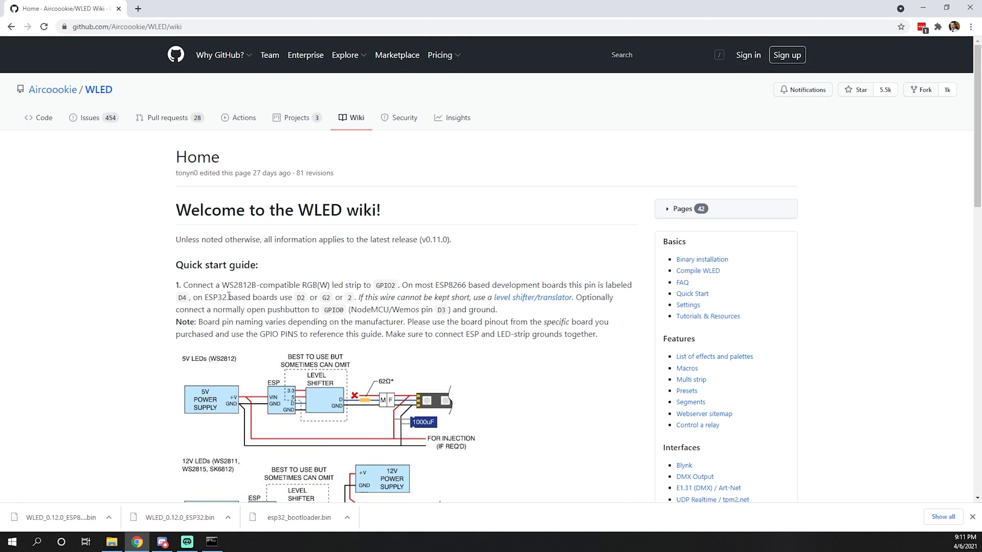
Review the Quick start wiring diagrams down to step 2 on flashing the software
{"action": "scroll", "scroll_direction": "down", "scroll_amount": 3}
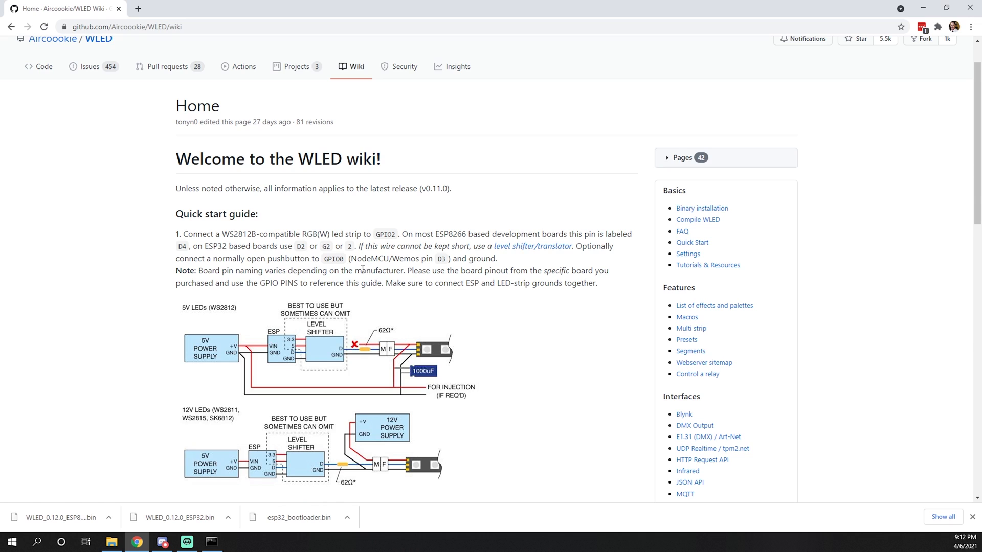
{"action": "scroll", "scroll_direction": "down", "scroll_amount": 3}
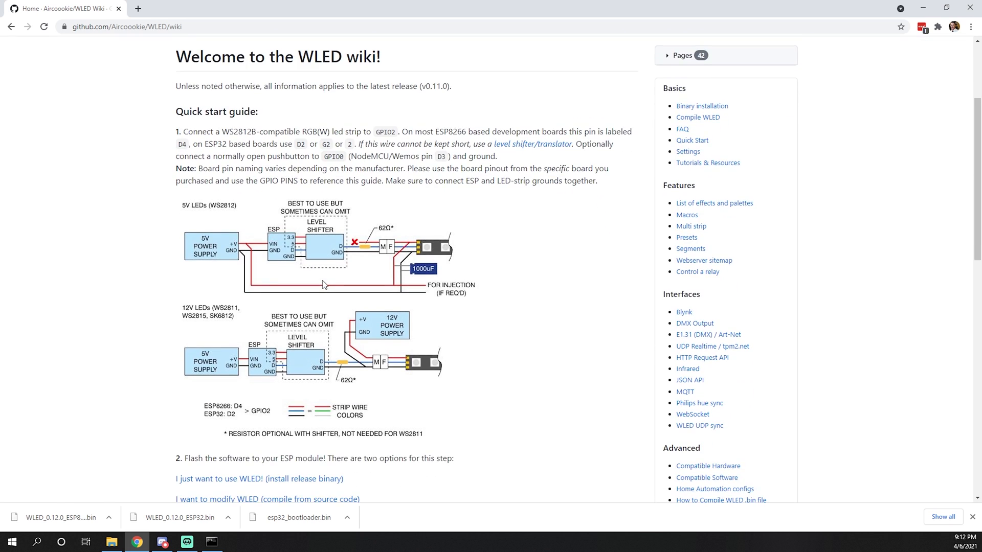
{"action": "mouse_move", "coordinate": [298, 270]}
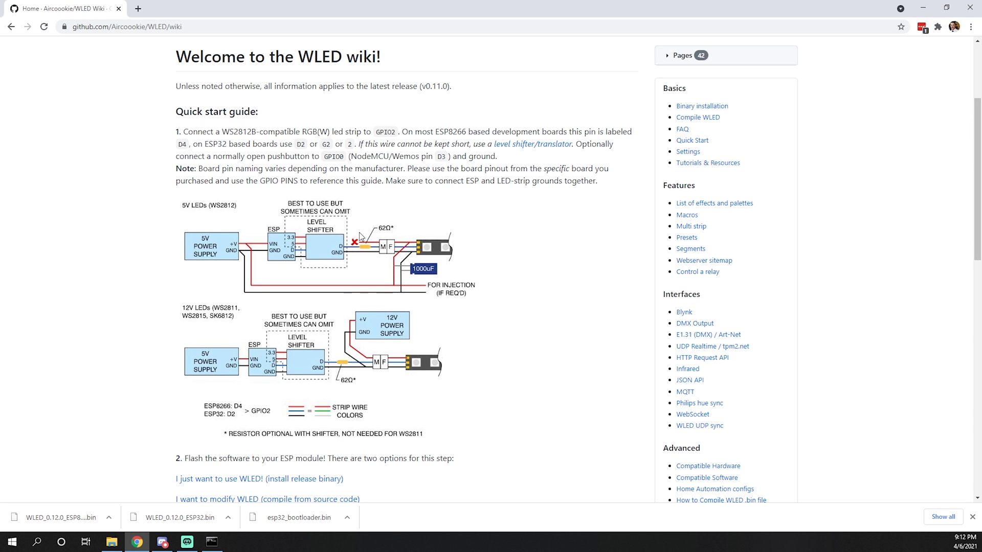
{"action": "scroll", "scroll_direction": "down", "scroll_amount": 3}
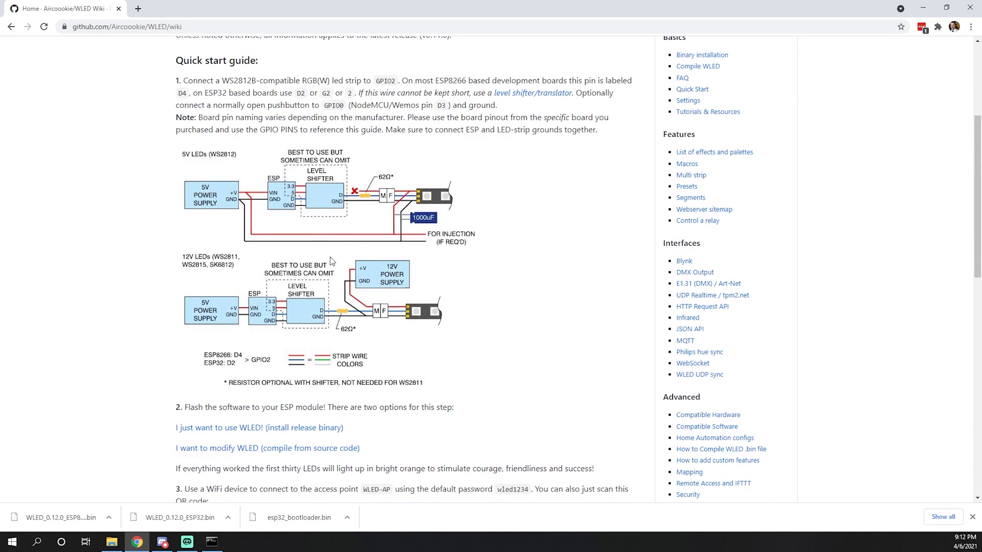
{"action": "mouse_move", "coordinate": [308, 242]}
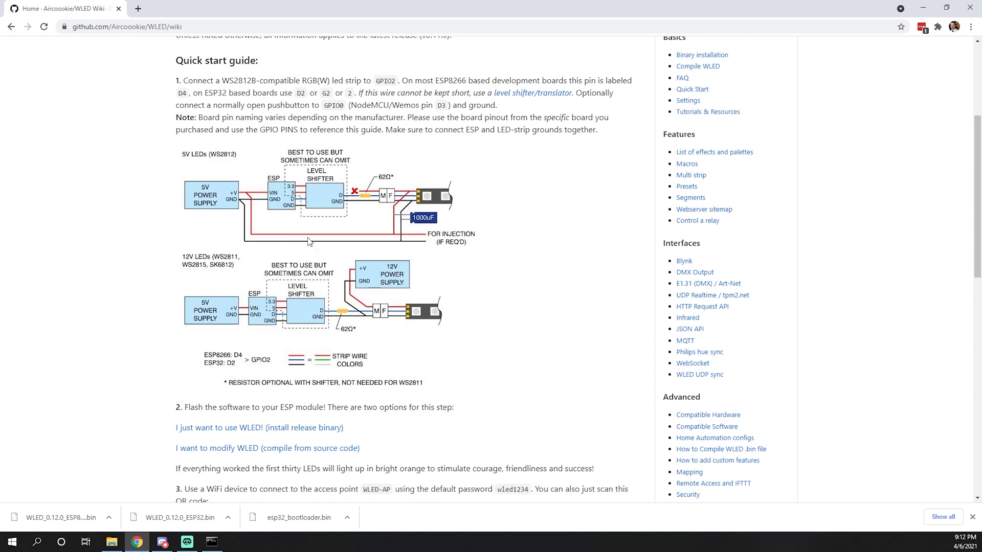
{"action": "mouse_move", "coordinate": [238, 217]}
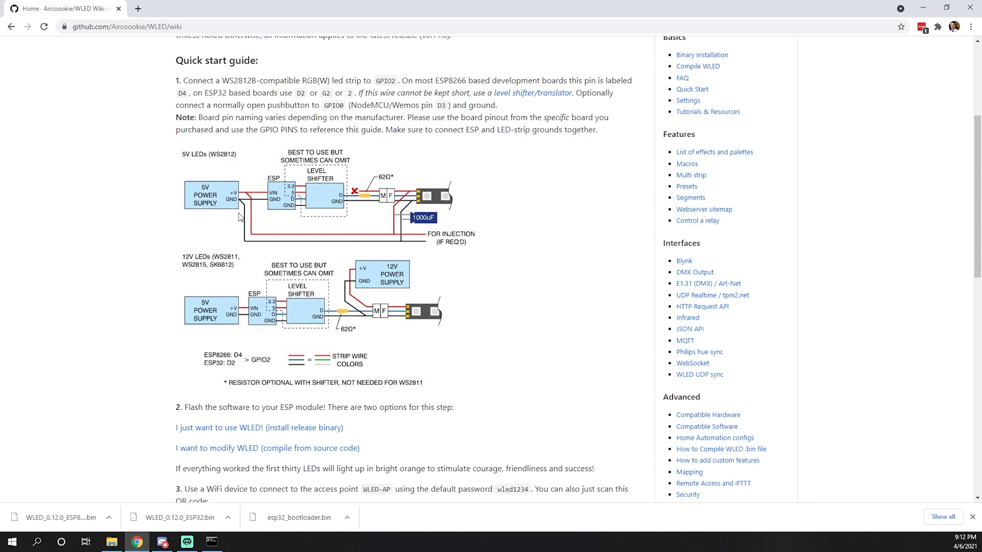
{"action": "mouse_move", "coordinate": [221, 163]}
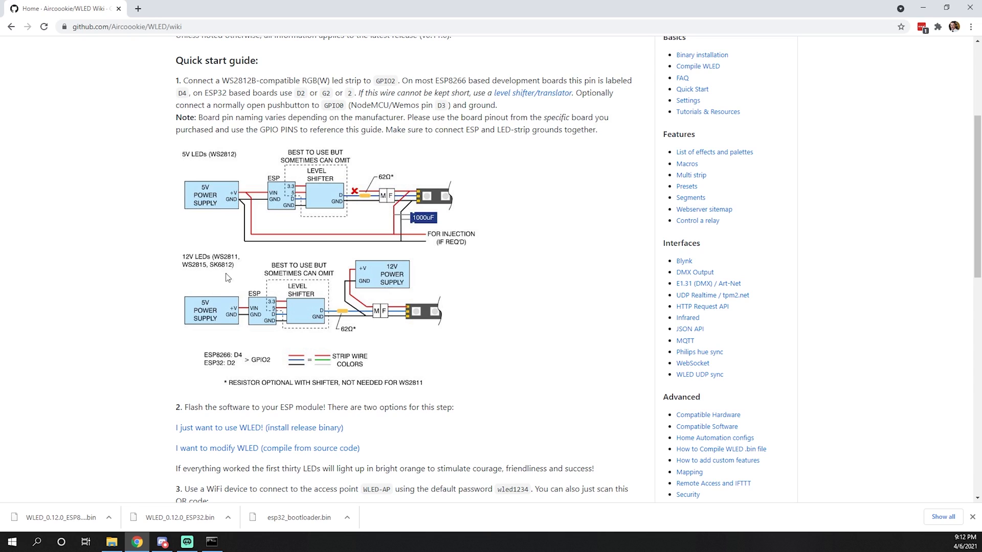
{"action": "mouse_move", "coordinate": [283, 296]}
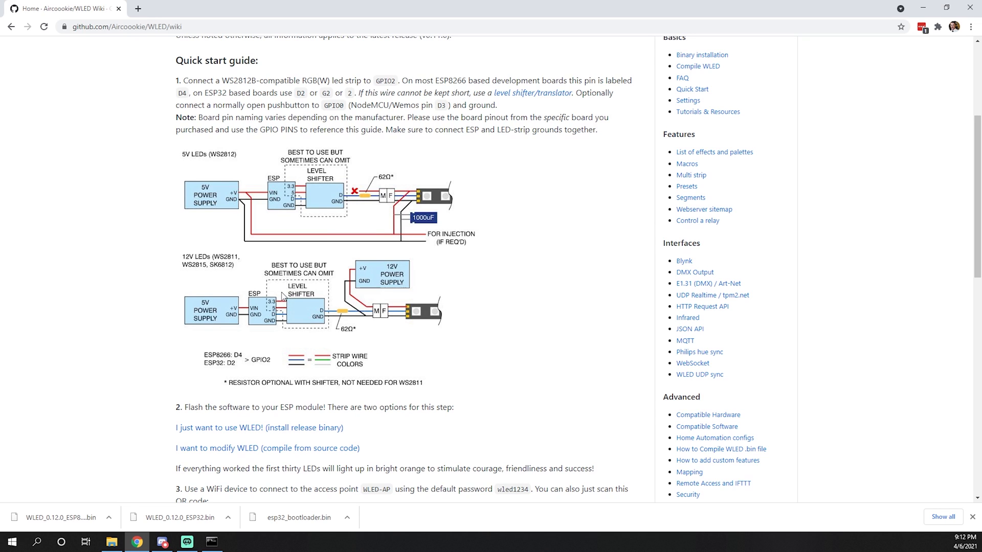
{"action": "mouse_move", "coordinate": [201, 367]}
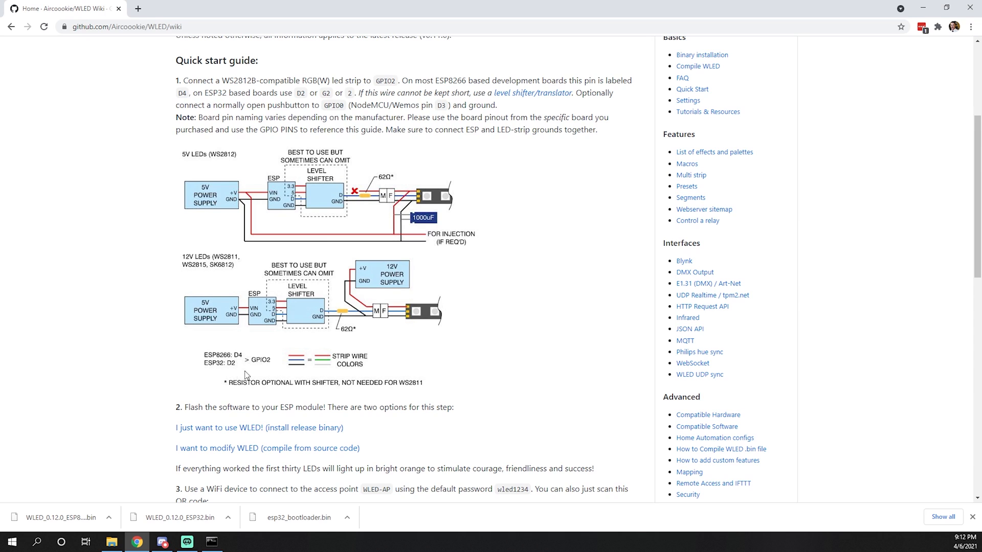
{"action": "mouse_move", "coordinate": [224, 370]}
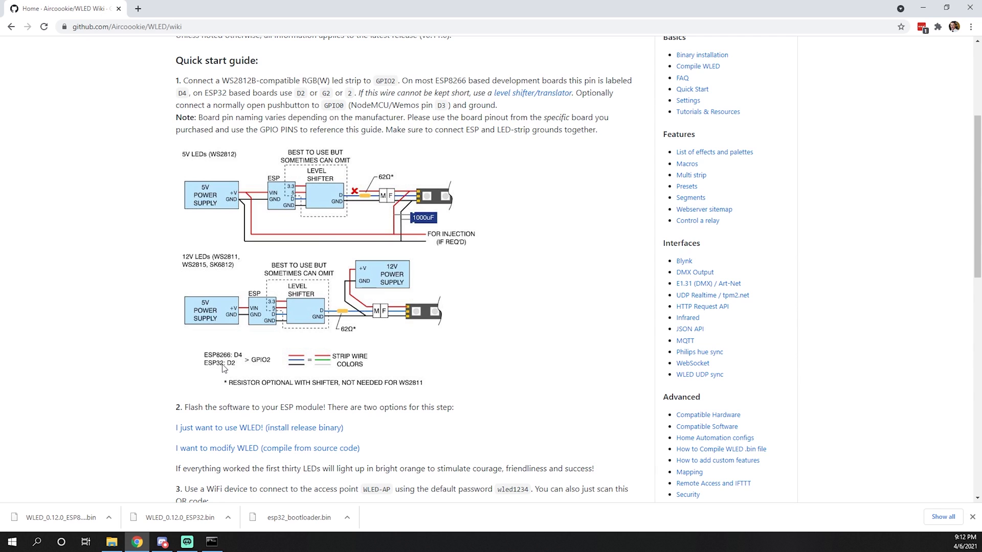
{"action": "scroll", "scroll_direction": "down", "scroll_amount": 3}
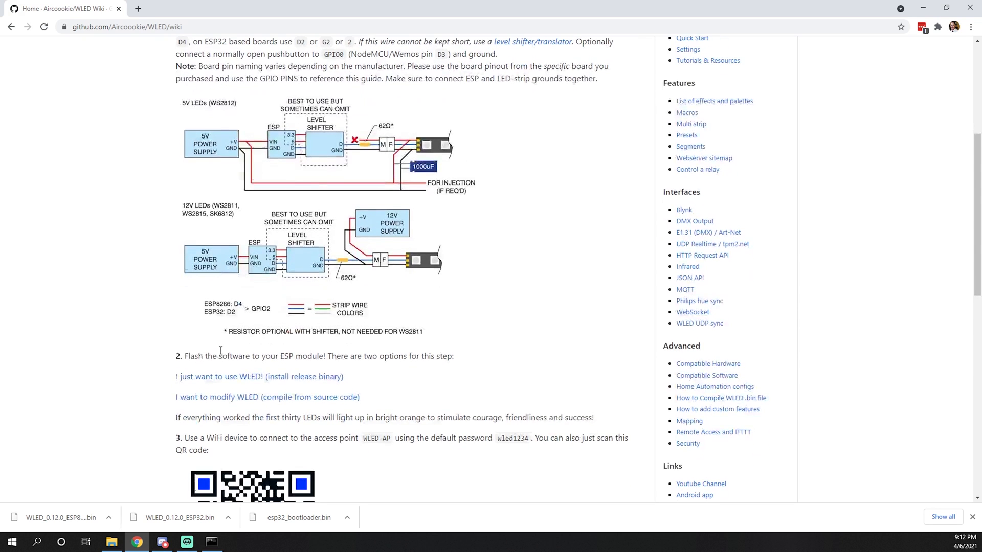
{"action": "scroll", "scroll_direction": "down", "scroll_amount": 3}
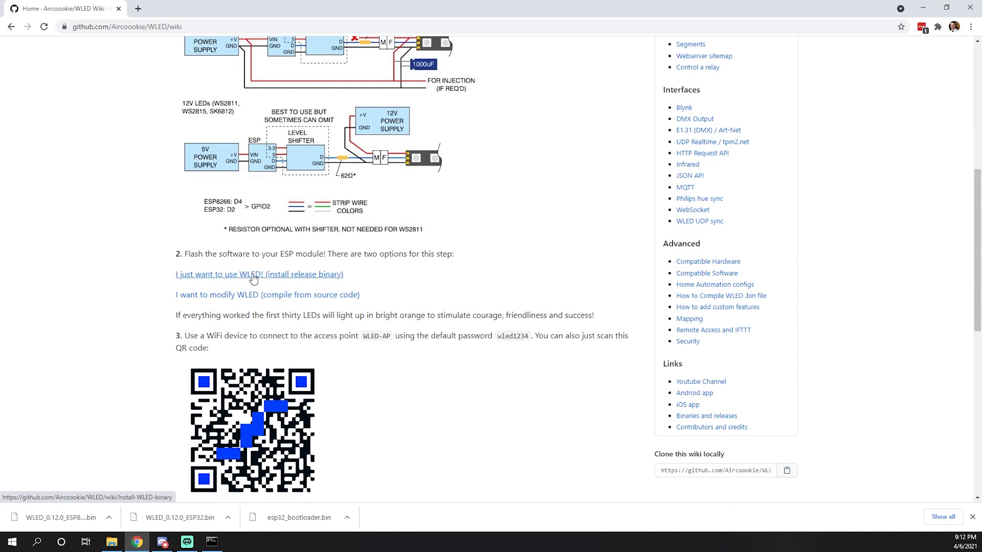
{"action": "mouse_move", "coordinate": [246, 282]}
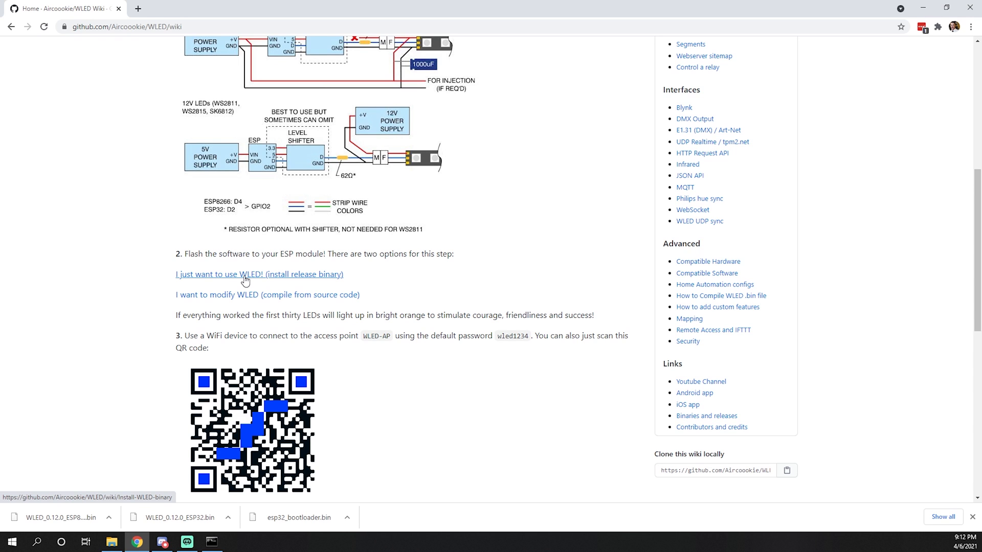
Open 'I just want to use WLED! (install release binary)' and select the ESP32 esptool.py write_flash command
{"action": "left_click", "coordinate": [259, 275]}
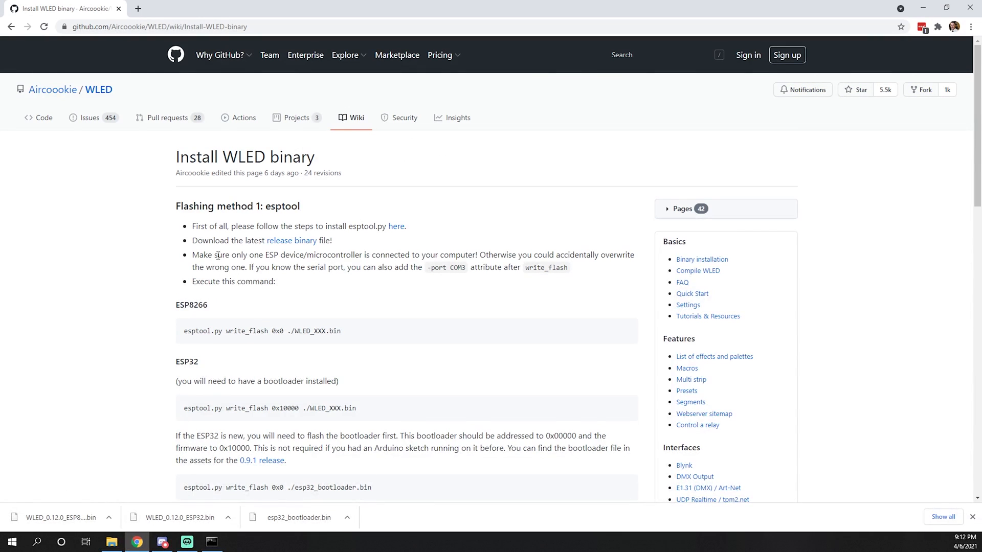
{"action": "scroll", "scroll_direction": "down", "scroll_amount": 3}
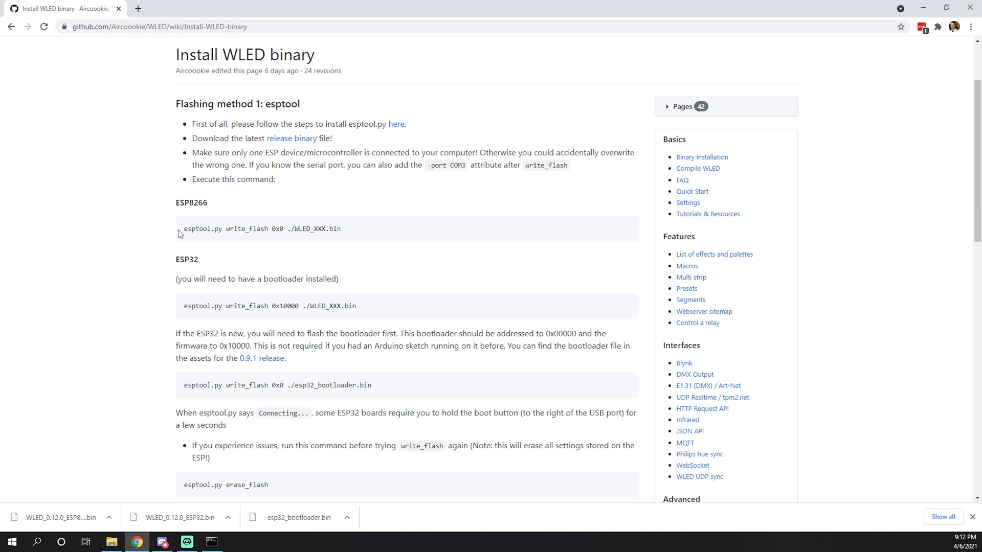
{"action": "mouse_move", "coordinate": [336, 155]}
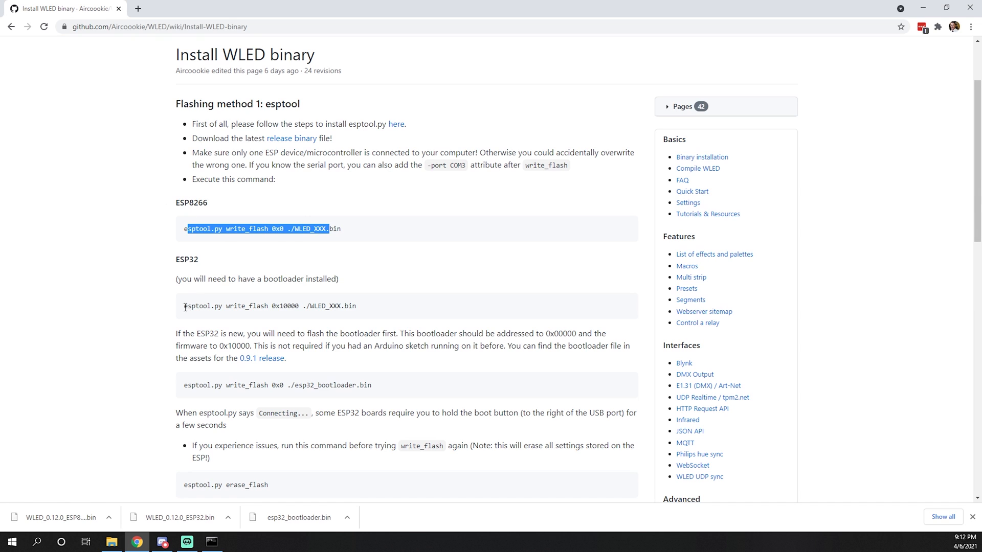
{"action": "triple_click", "coordinate": [271, 306]}
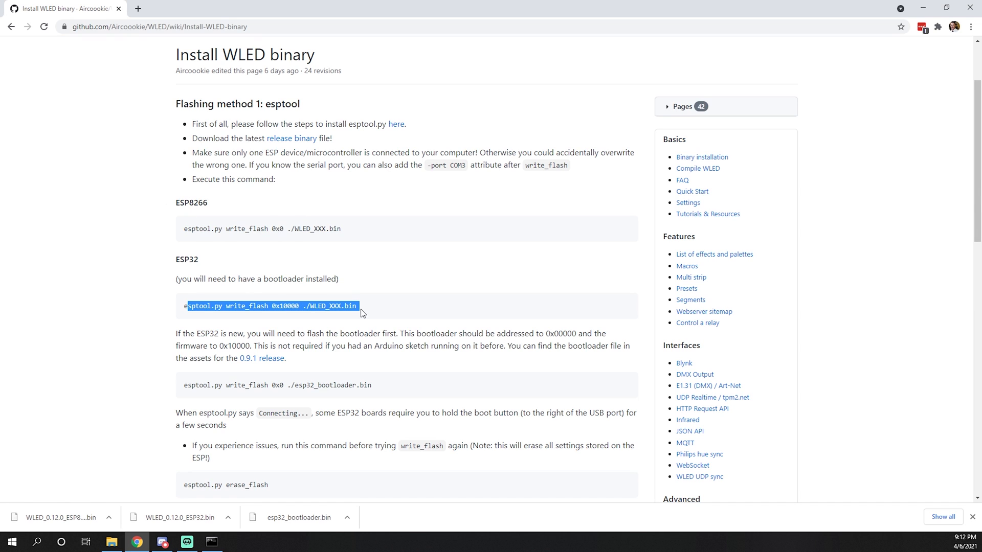
{"action": "mouse_move", "coordinate": [360, 306]}
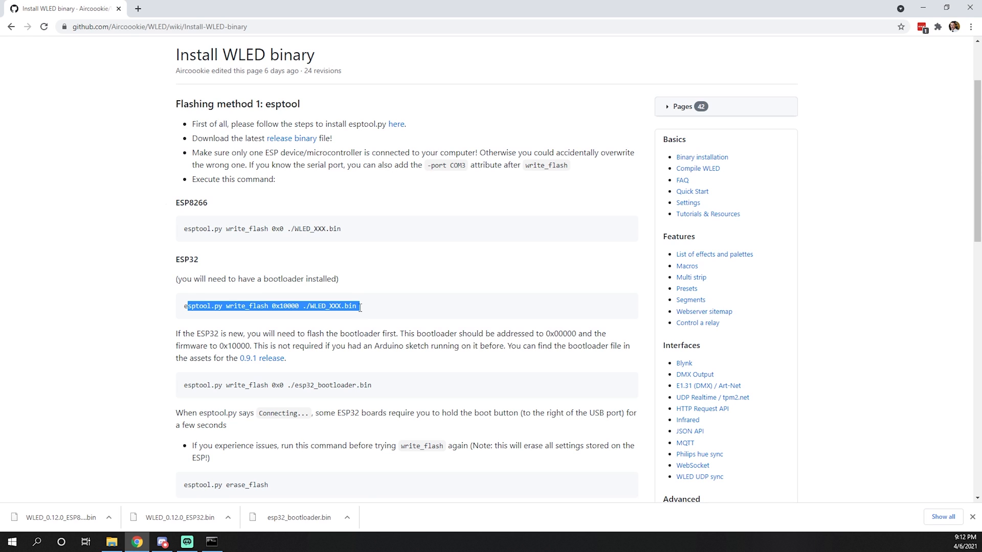
{"action": "scroll", "scroll_direction": "up", "scroll_amount": 3}
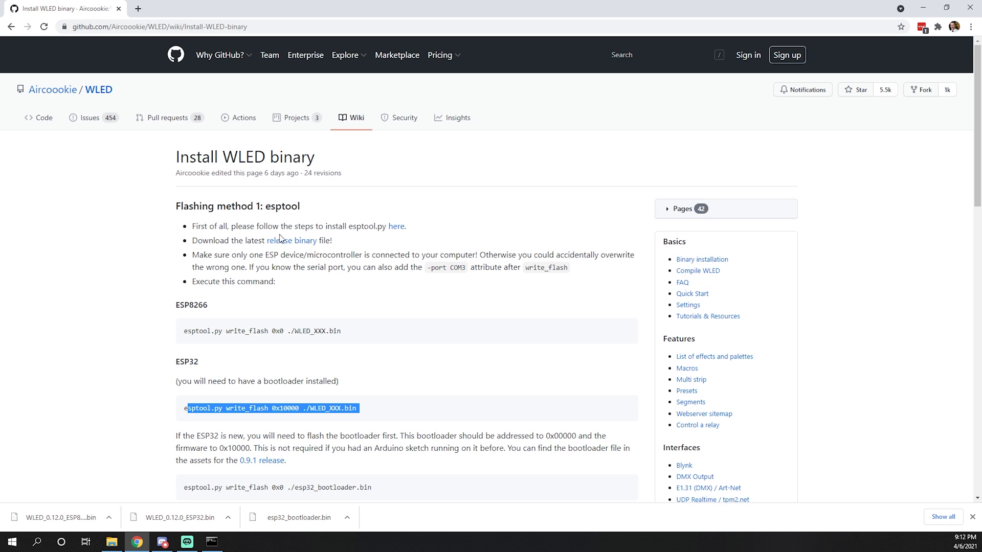
{"action": "mouse_move", "coordinate": [397, 232]}
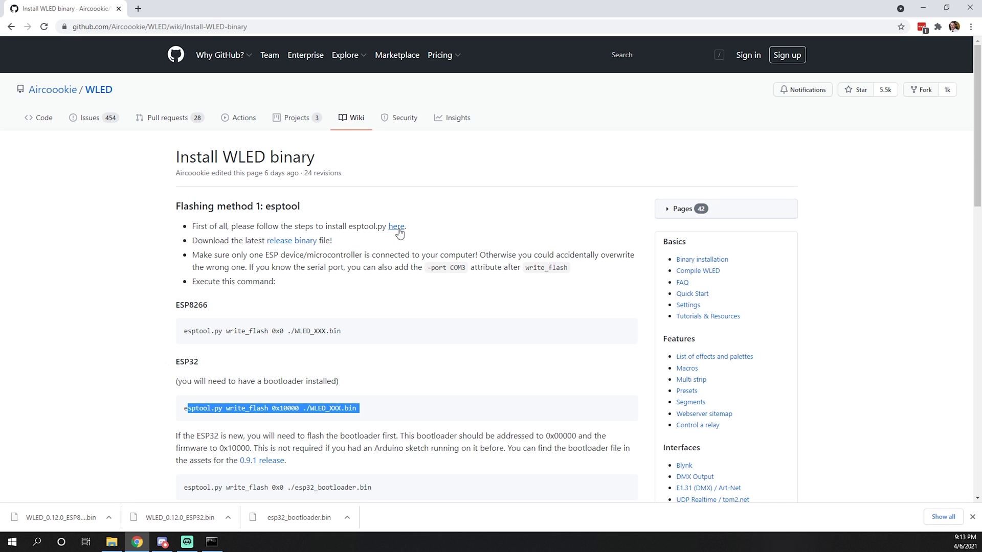
{"action": "mouse_move", "coordinate": [396, 226]}
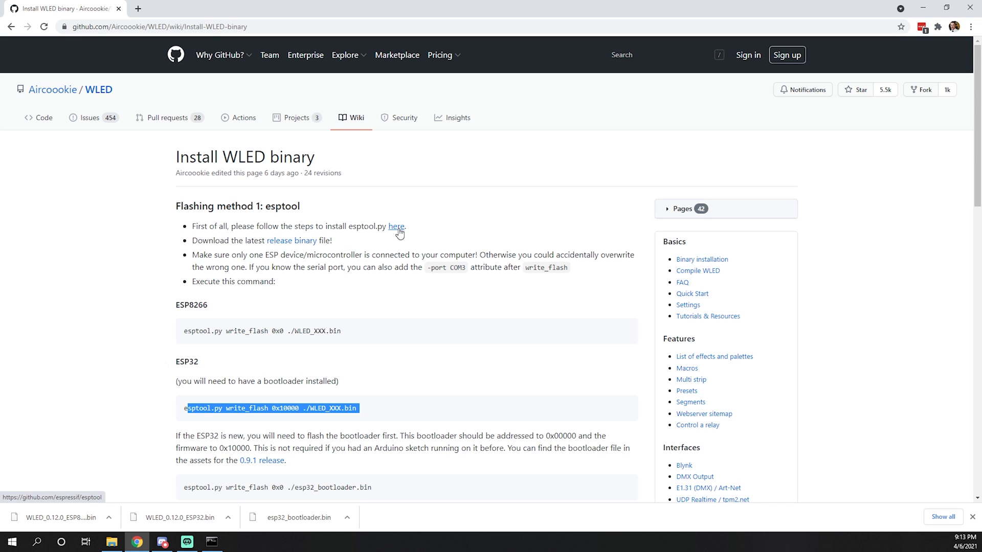
Open the espressif/esptool repository page from the esptool installation link
{"action": "left_click", "coordinate": [396, 227]}
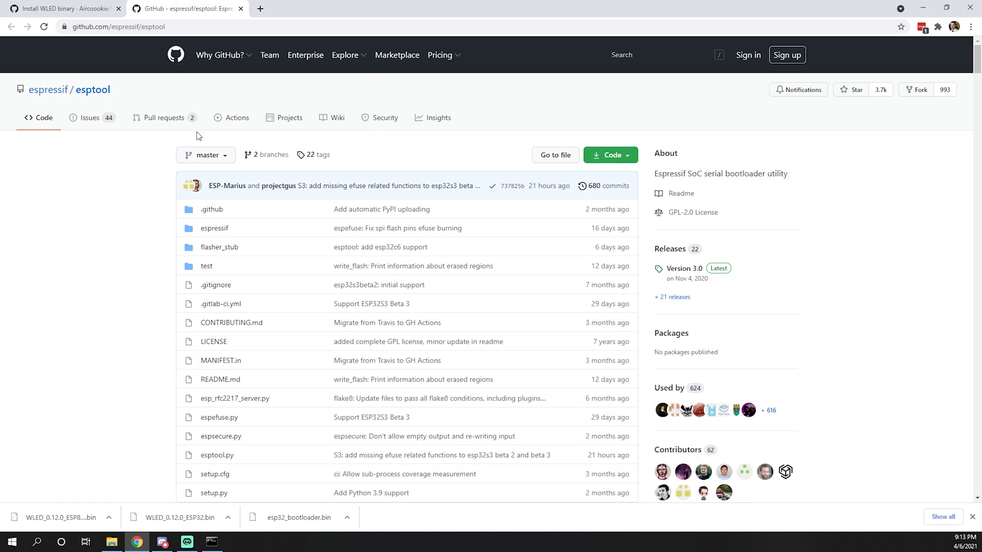
{"action": "mouse_move", "coordinate": [123, 146]}
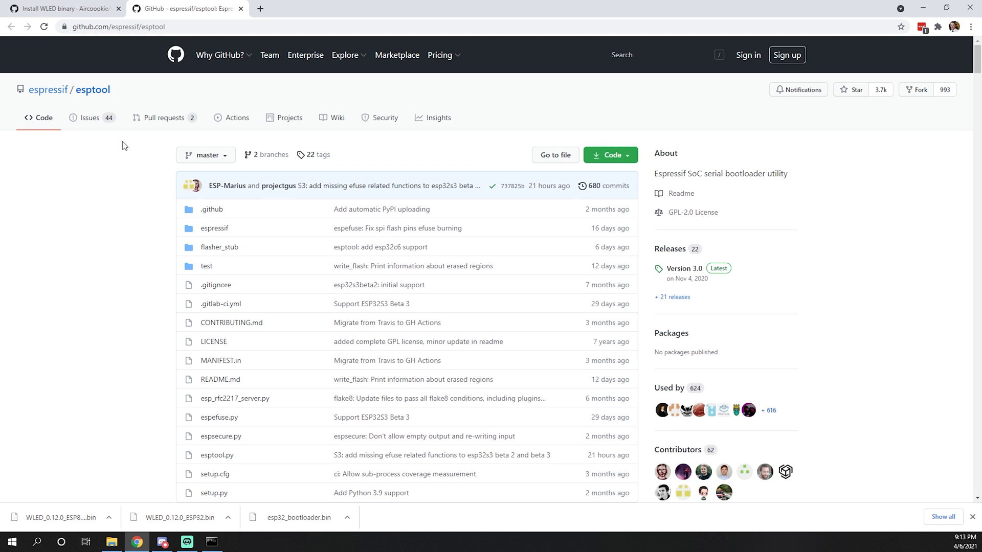
{"action": "mouse_move", "coordinate": [225, 100]}
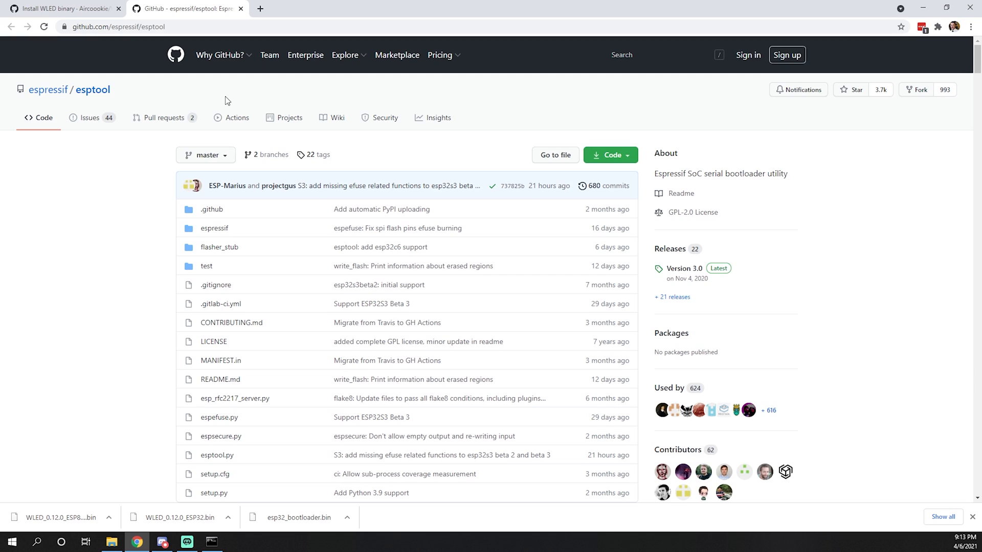
{"action": "mouse_move", "coordinate": [296, 13]}
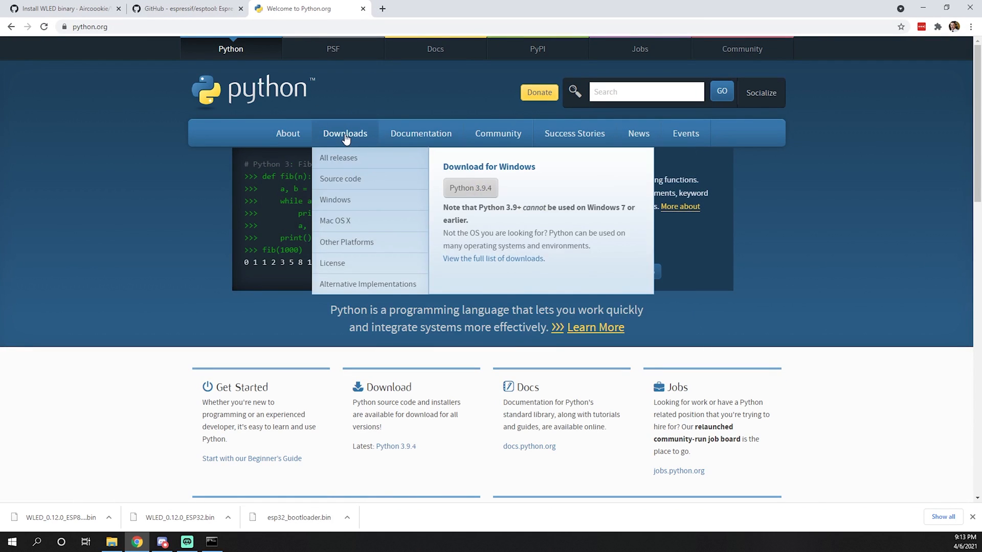
{"action": "mouse_move", "coordinate": [470, 188]}
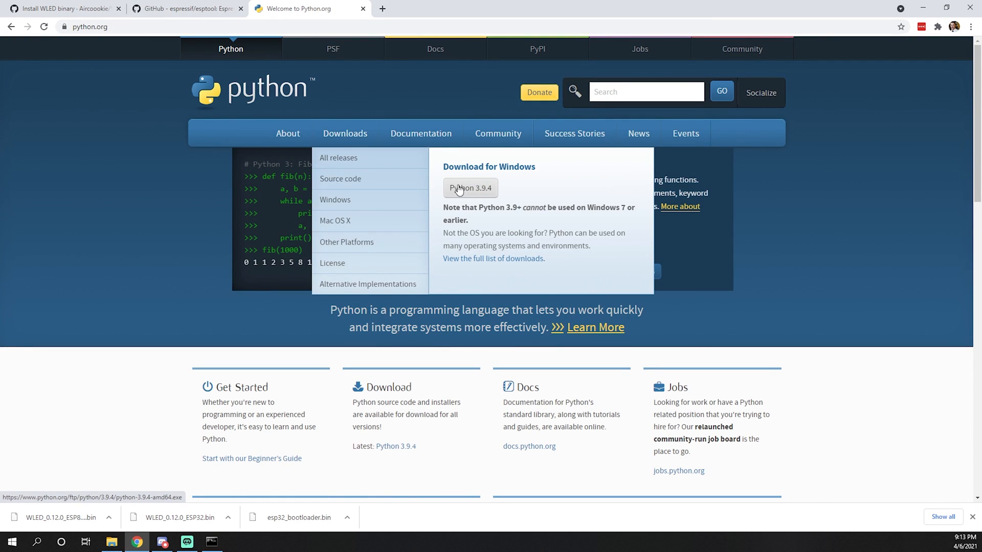
{"action": "mouse_move", "coordinate": [339, 157]}
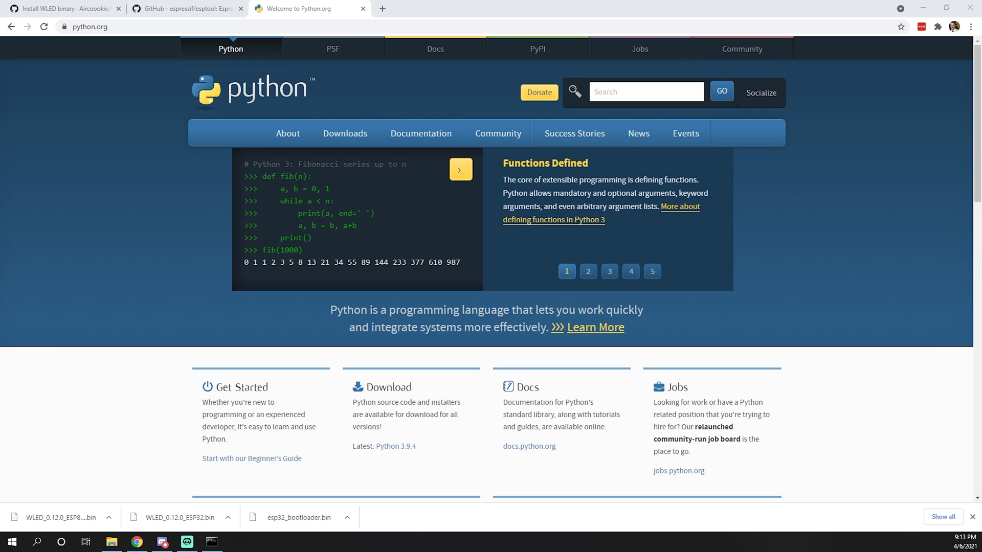
Search Microsoft Store for 'python', listing the Python 3.9, 3.8 and 3.7 apps
{"action": "left_click", "coordinate": [237, 542]}
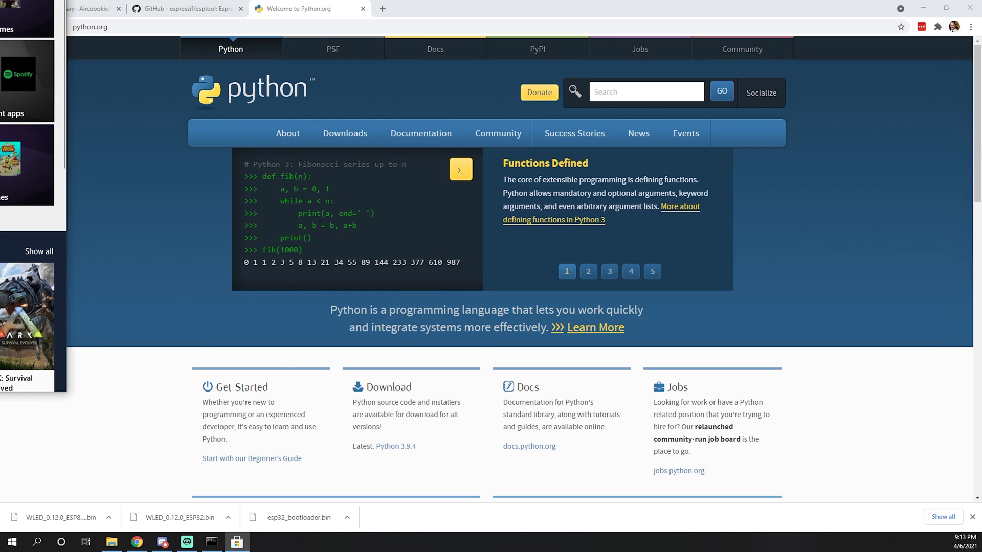
{"action": "left_click", "coordinate": [236, 542]}
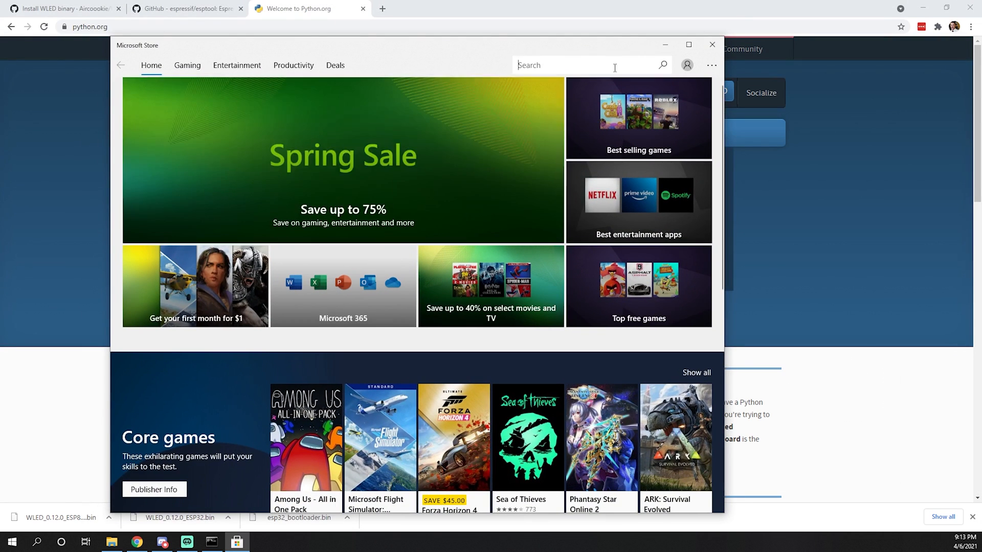
{"action": "type", "text": "python"}
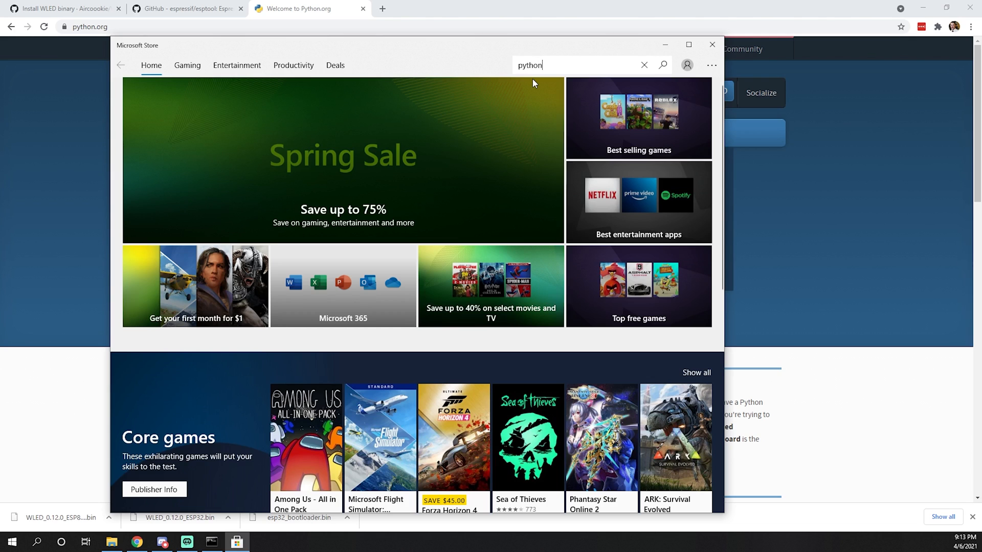
{"action": "key", "text": "Return"}
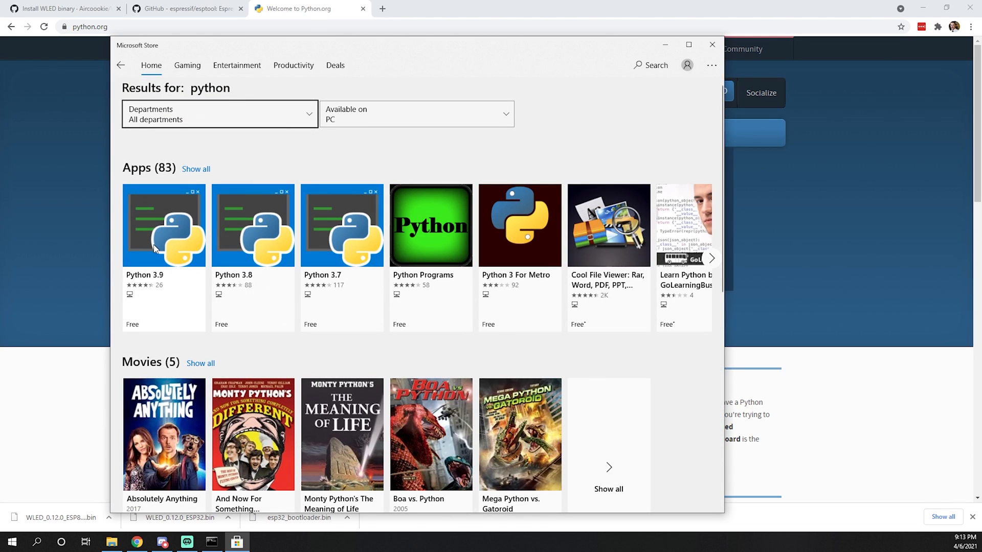
{"action": "mouse_move", "coordinate": [172, 254]}
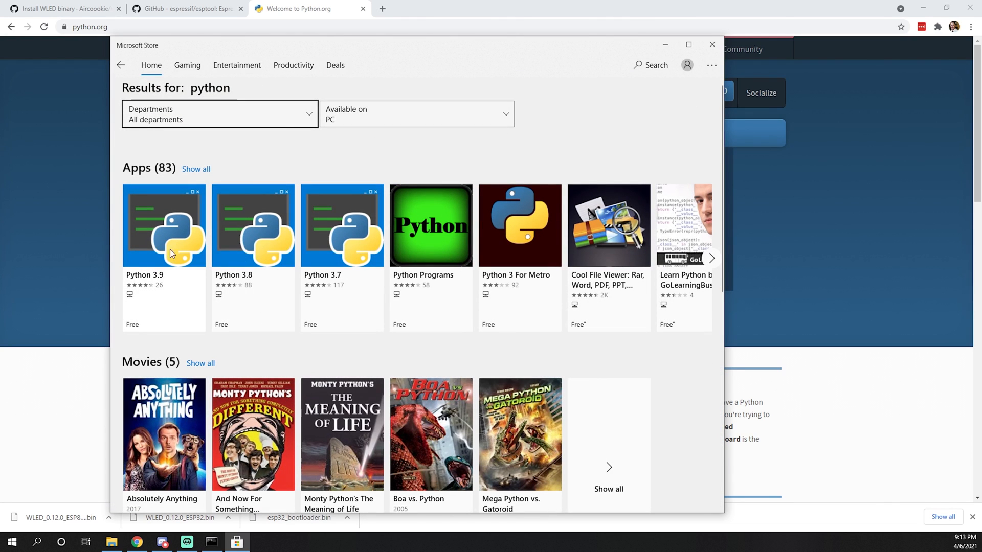
{"action": "mouse_move", "coordinate": [219, 220]}
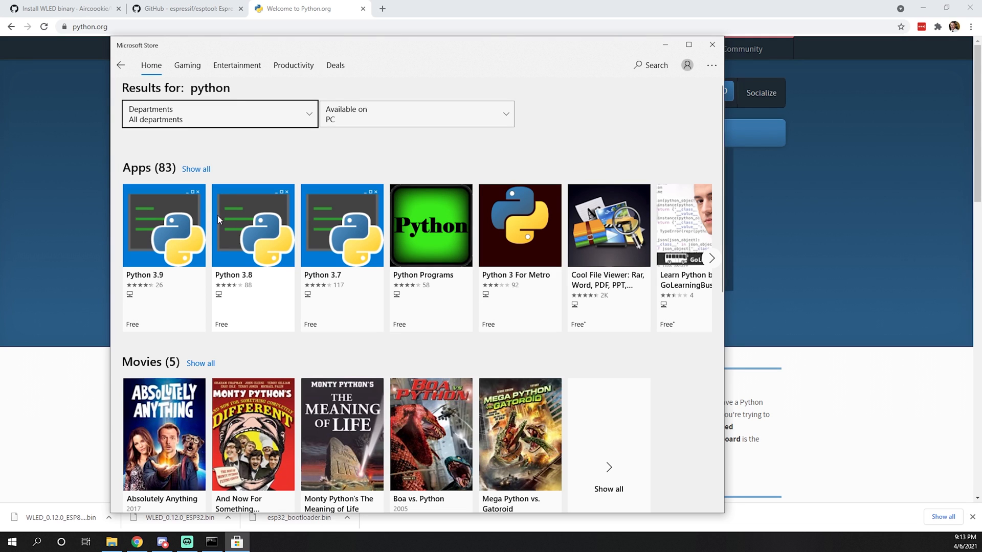
{"action": "mouse_move", "coordinate": [712, 45]}
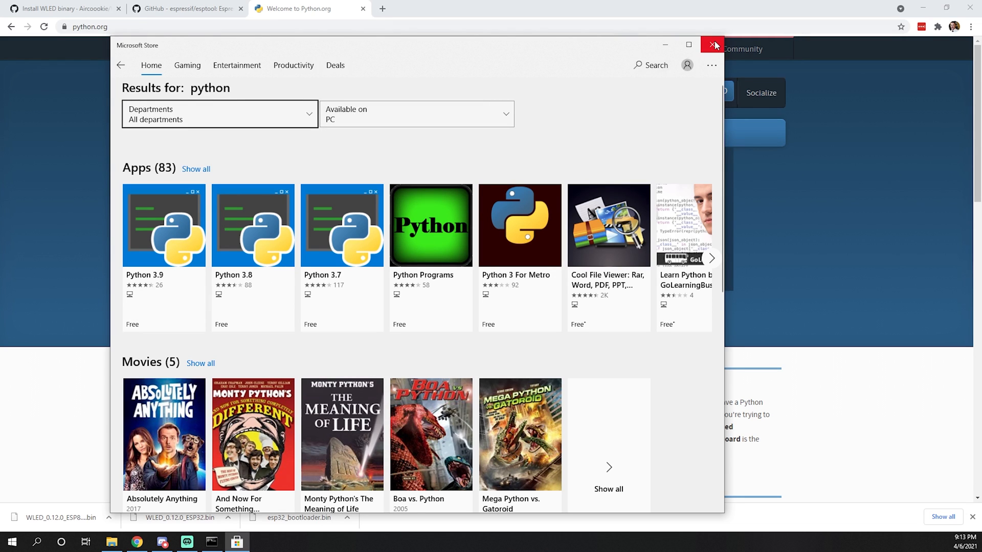
Close the Microsoft Store window and the python.org tab, returning to the esptool repository page
{"action": "left_click", "coordinate": [713, 45]}
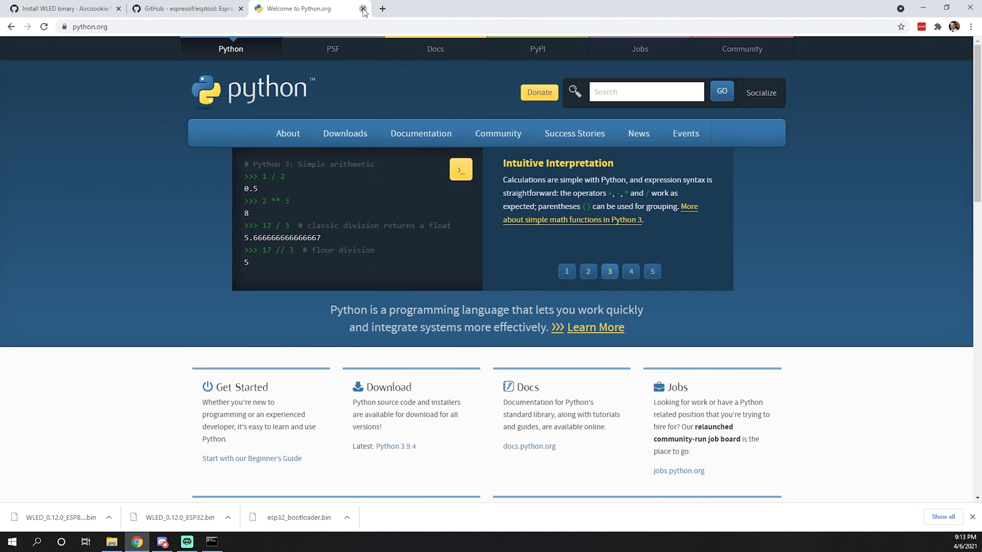
{"action": "left_click", "coordinate": [362, 8]}
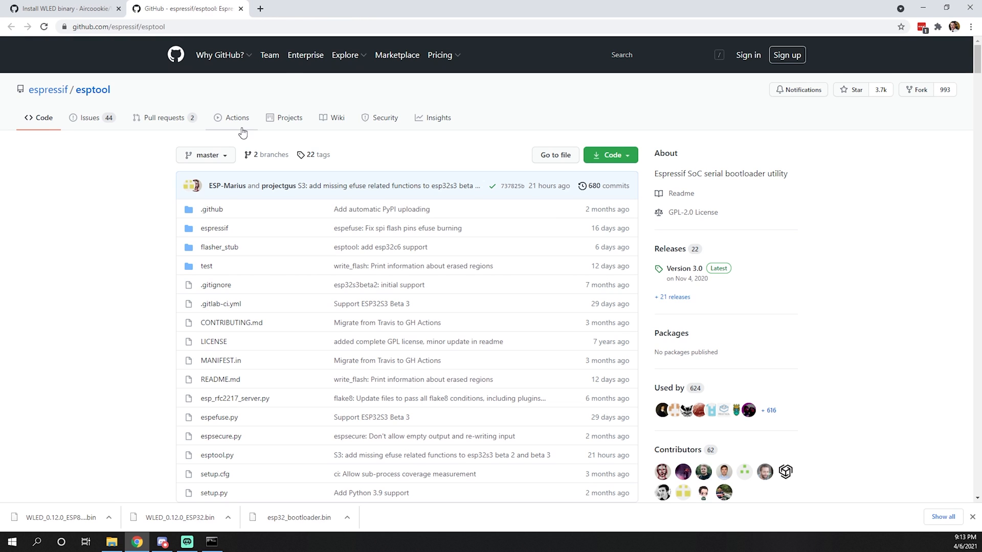
{"action": "mouse_move", "coordinate": [236, 116]}
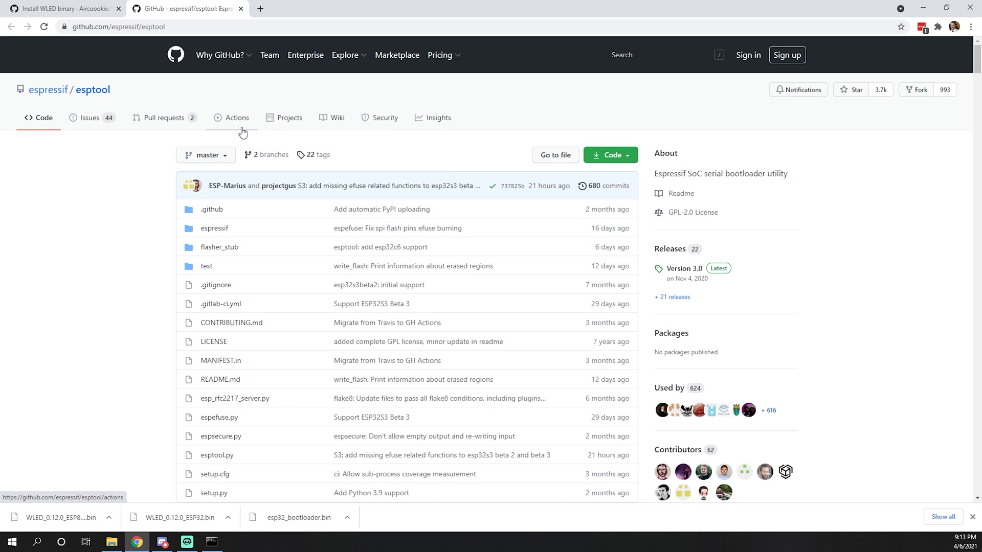
{"action": "mouse_move", "coordinate": [207, 154]}
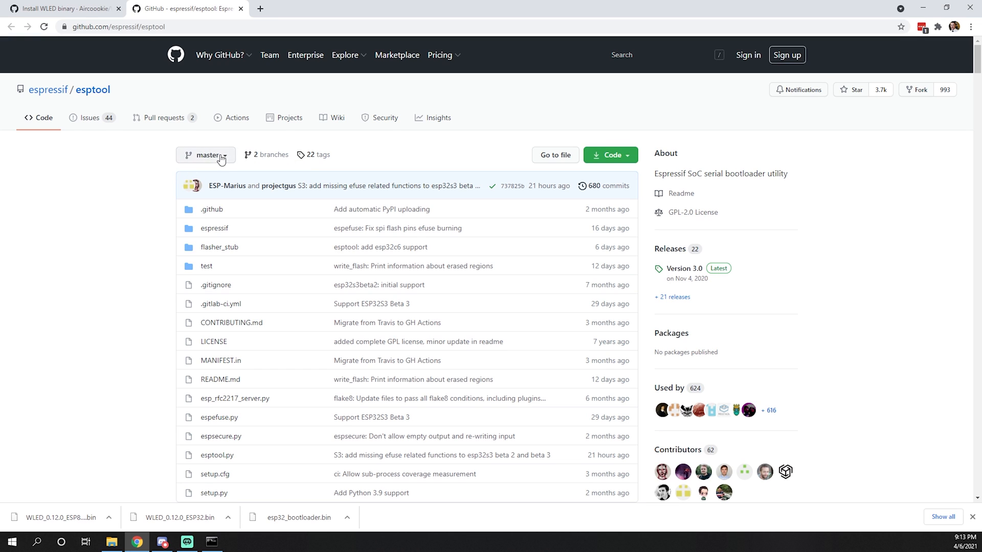
{"action": "mouse_move", "coordinate": [156, 281]}
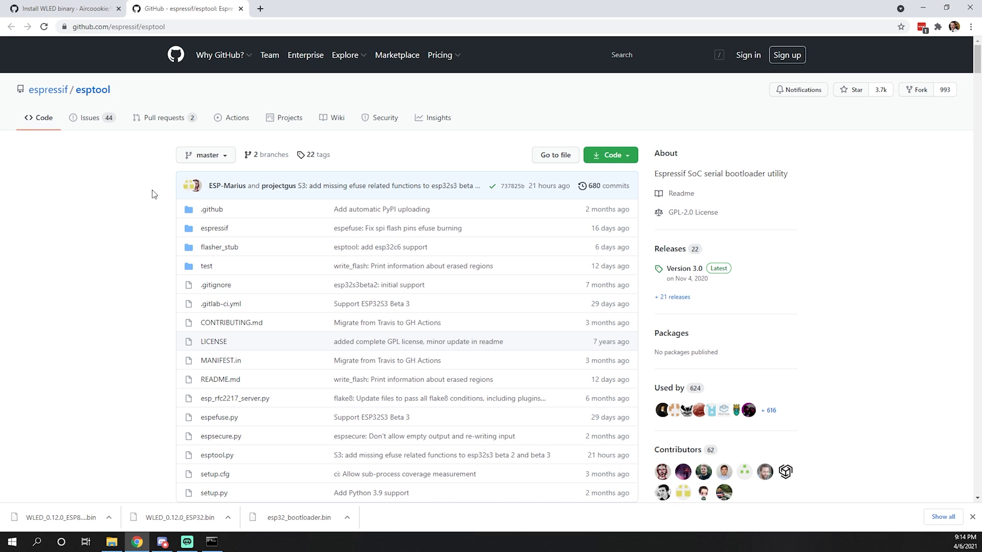
{"action": "mouse_move", "coordinate": [212, 542]}
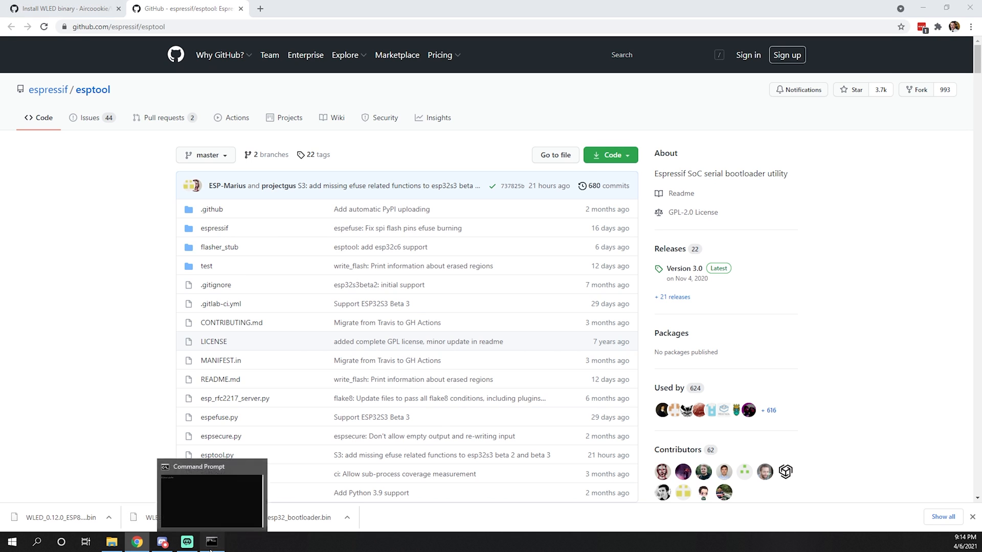
Launch Command Prompt and run 'python -V', confirming Python 3.9.4 is installed
{"action": "left_click", "coordinate": [212, 499]}
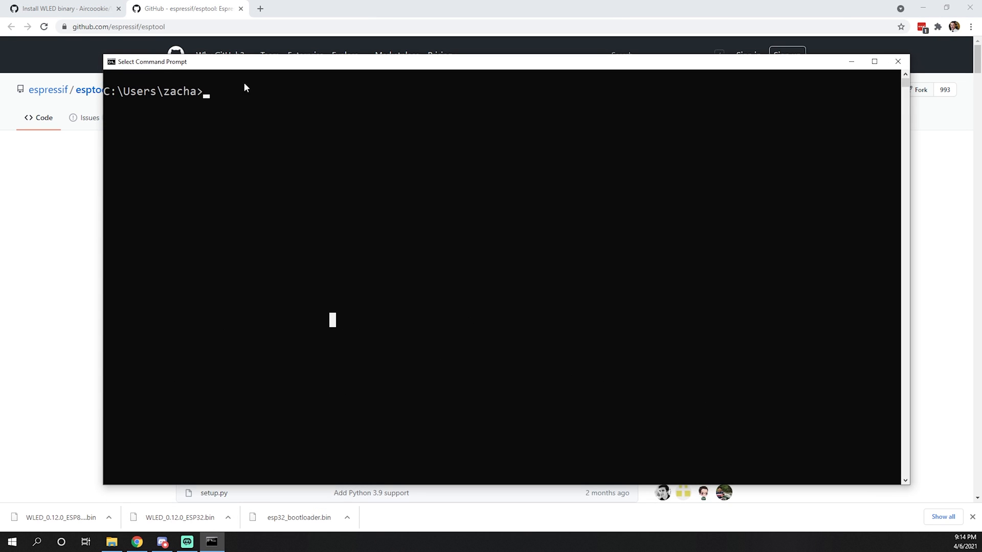
{"action": "mouse_move", "coordinate": [228, 91]}
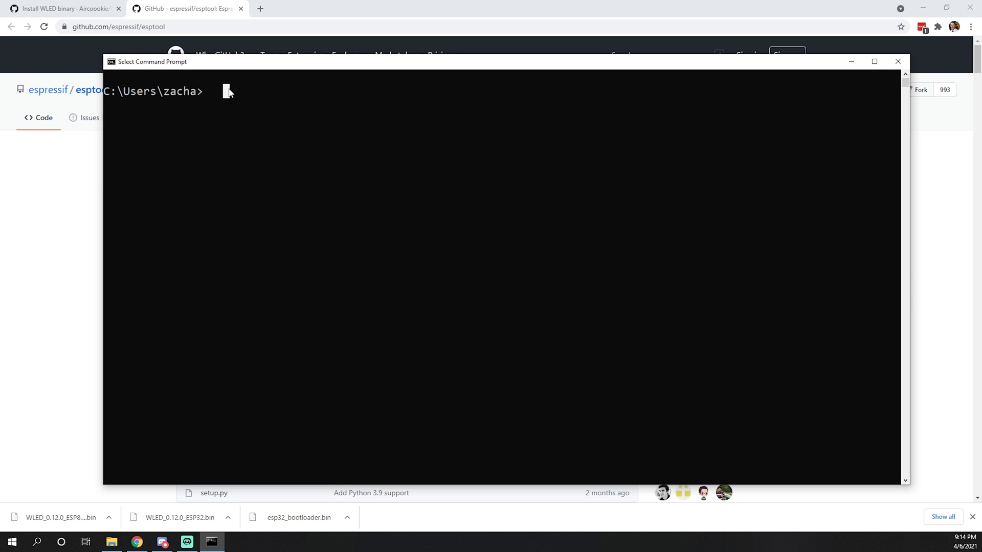
{"action": "type", "text": "python"}
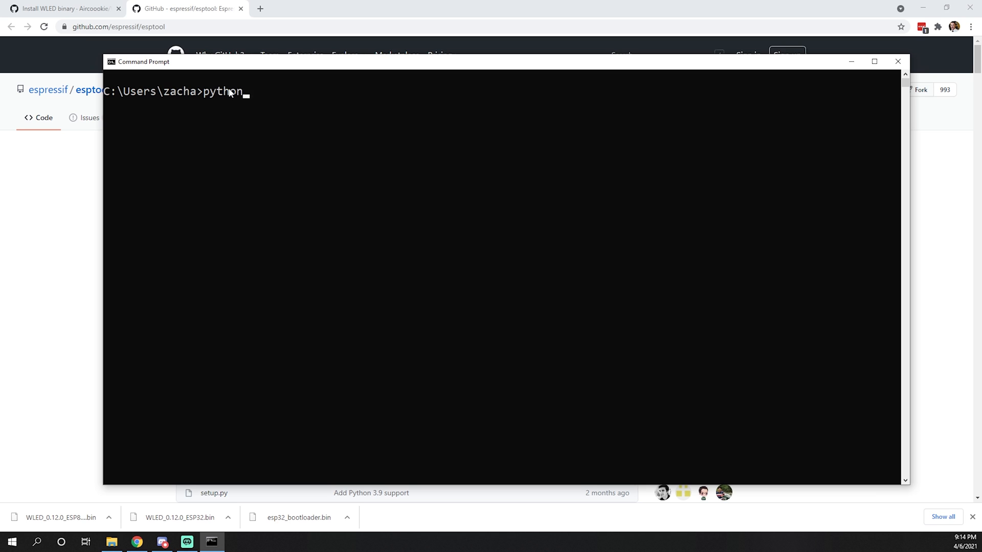
{"action": "type", "text": "-V"}
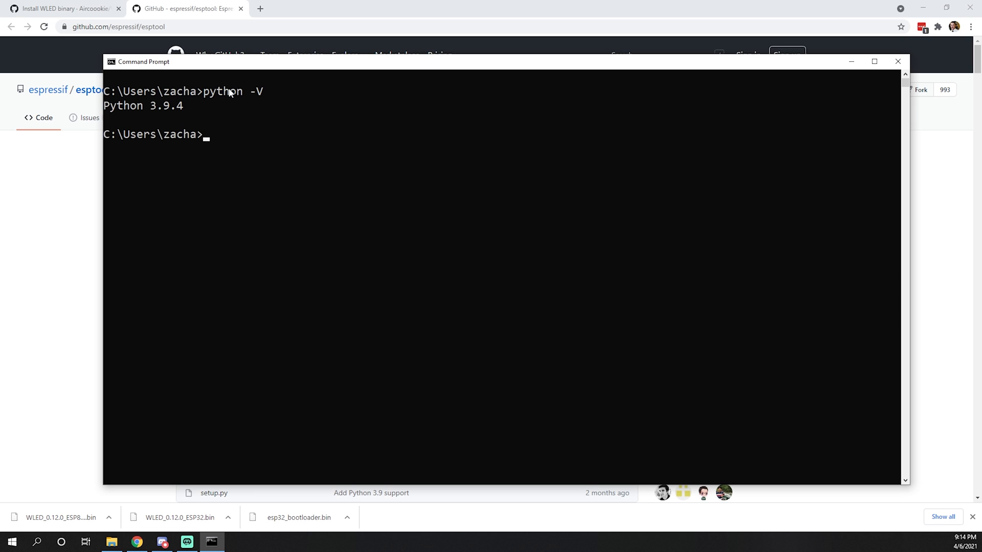
Compose the command 'python -3 -m venv wled' to create a wled virtual environment
{"action": "type", "text": "p"}
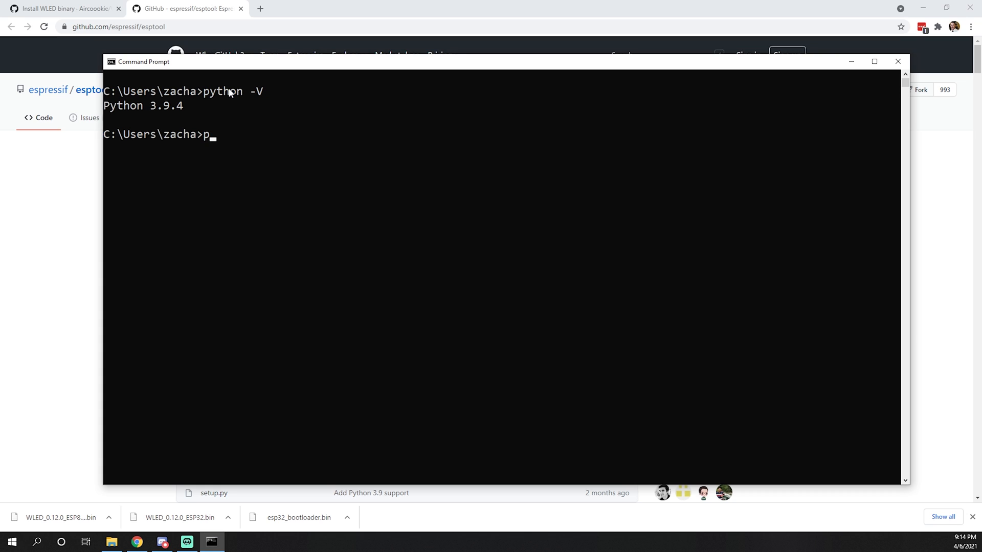
{"action": "type", "text": "ython -"}
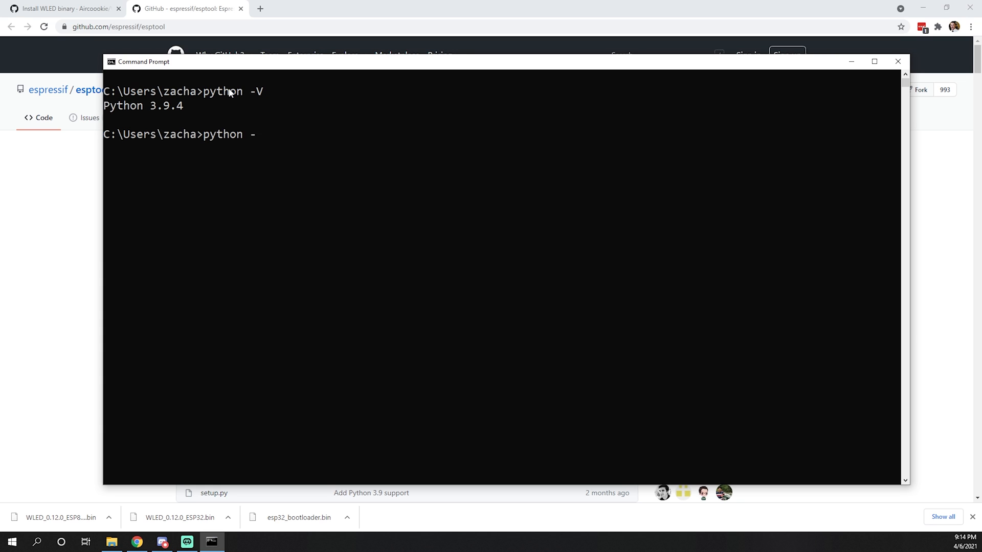
{"action": "type", "text": "3"}
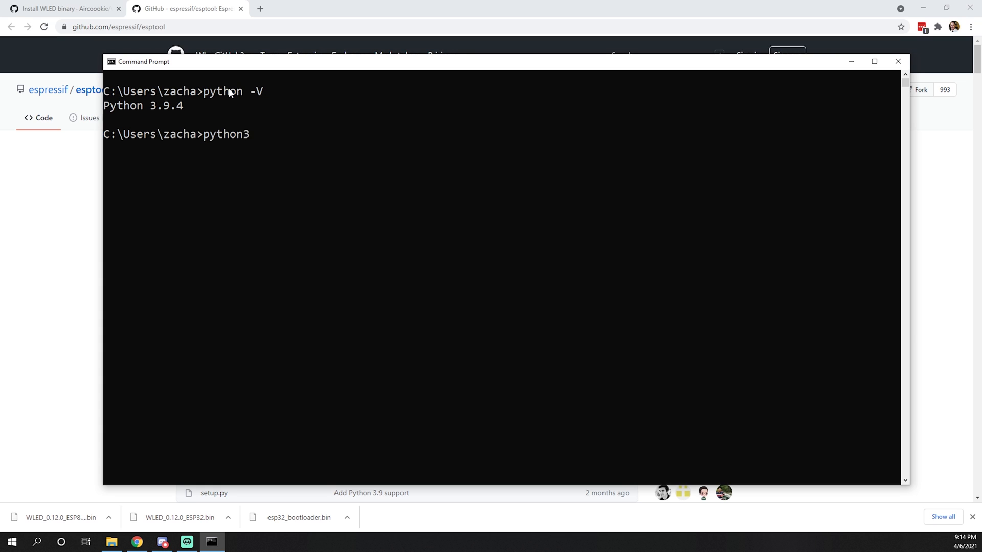
{"action": "type", "text": "-m"}
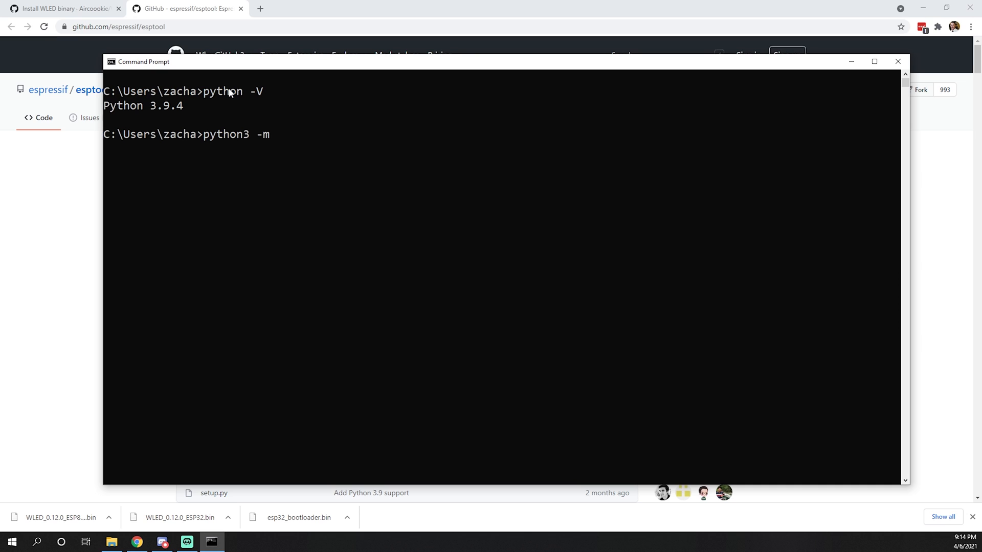
{"action": "type", "text": "venv"}
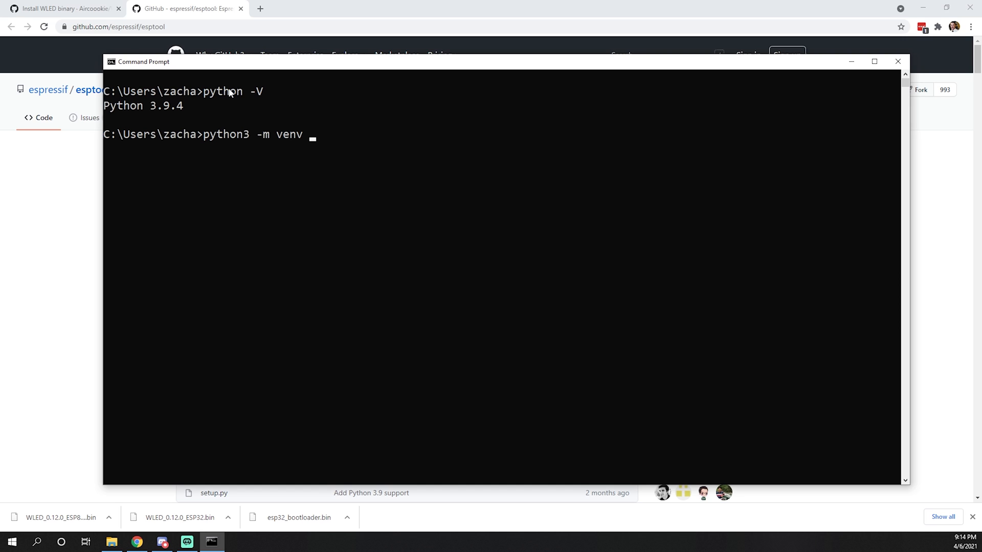
{"action": "type", "text": "wled"}
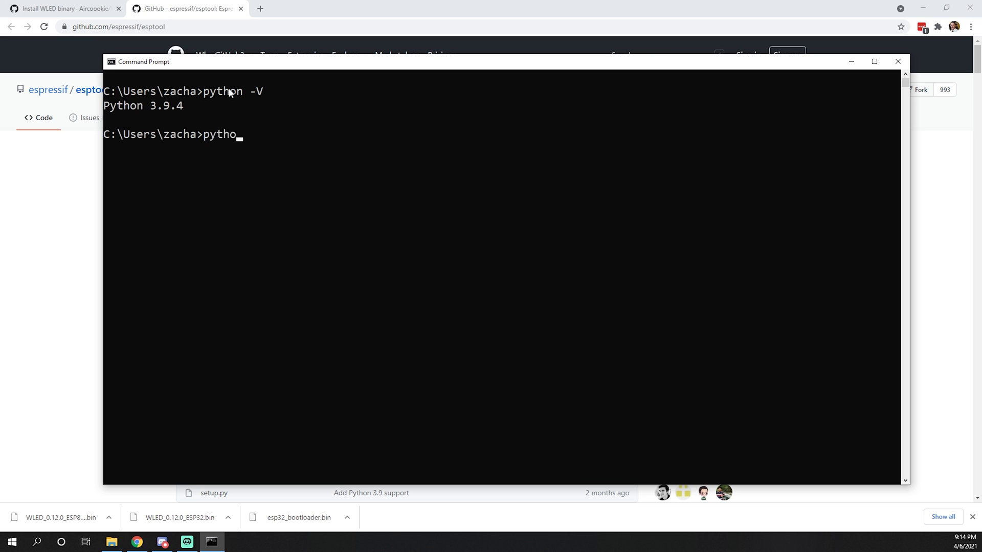
Run the venv command, then 'cd wled' into the new folder containing the downloaded binaries
{"action": "key", "text": "Return"}
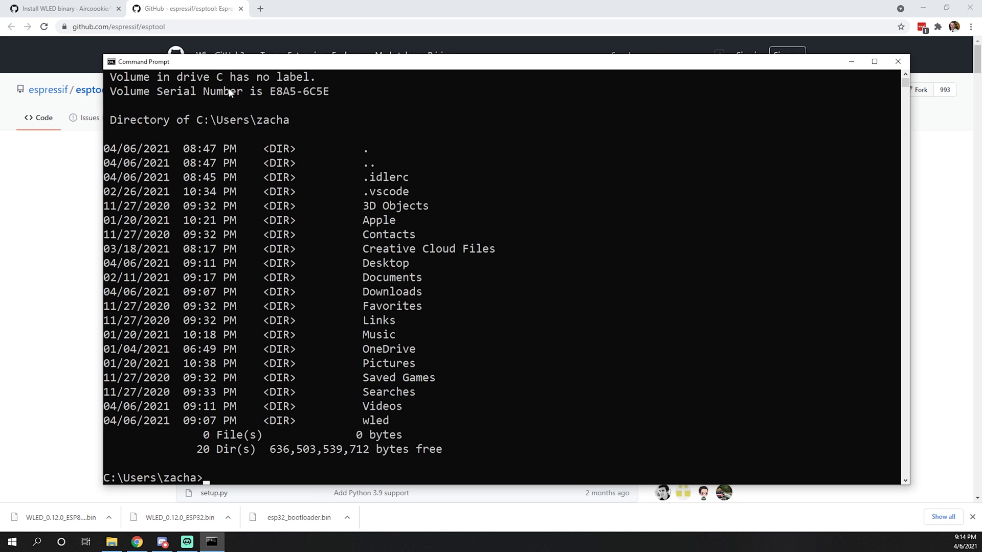
{"action": "mouse_move", "coordinate": [386, 224]}
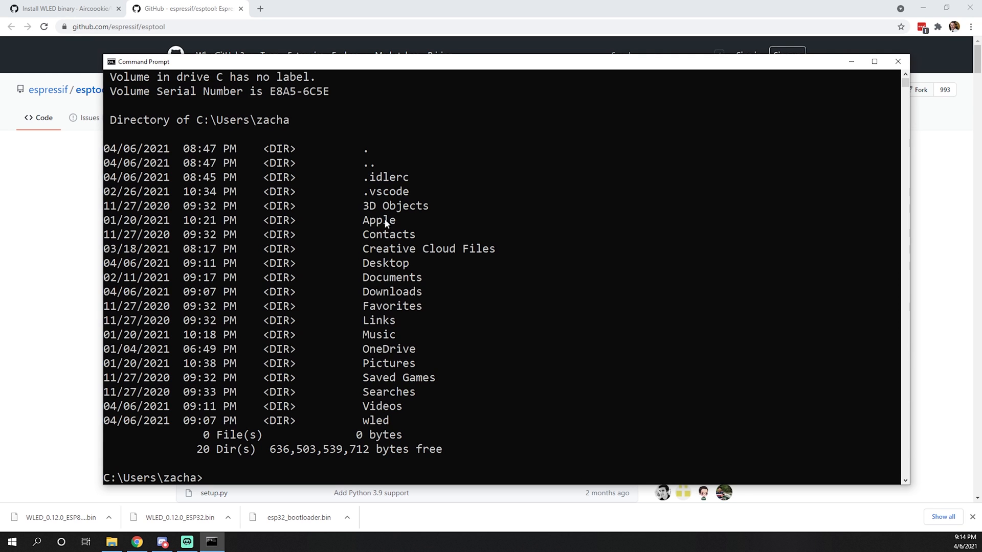
{"action": "double_click", "coordinate": [376, 420]}
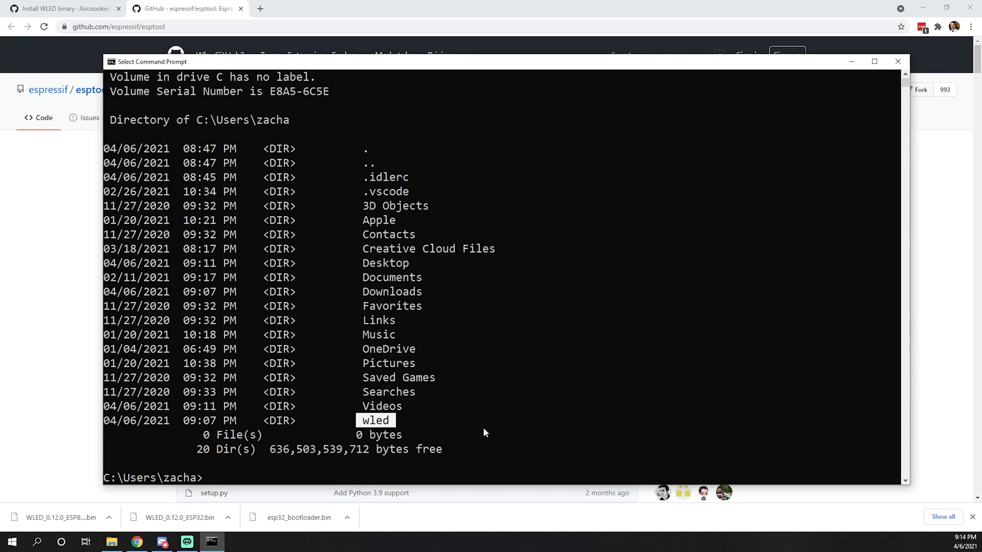
{"action": "type", "text": "cd wled"}
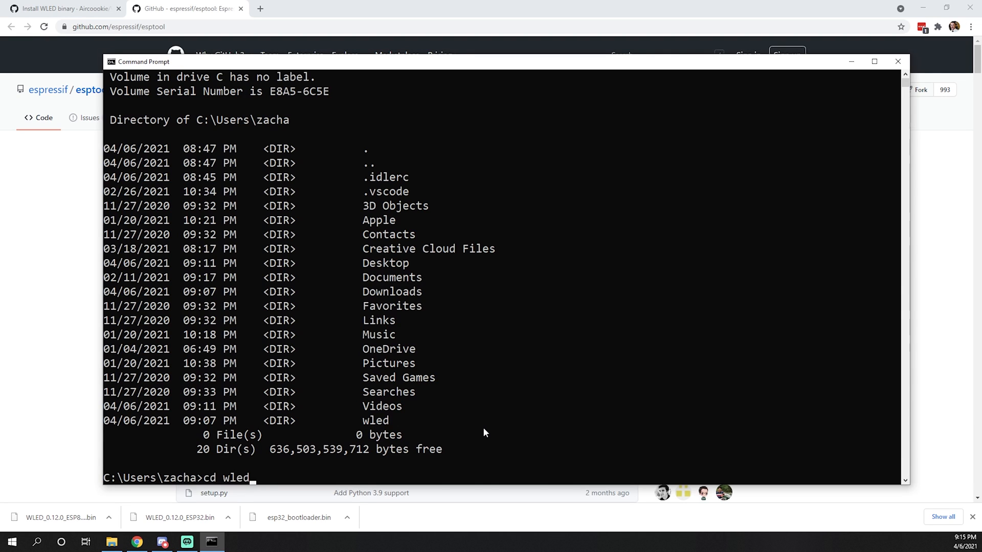
{"action": "key", "text": "Return"}
{"action": "type", "text": "dir"}
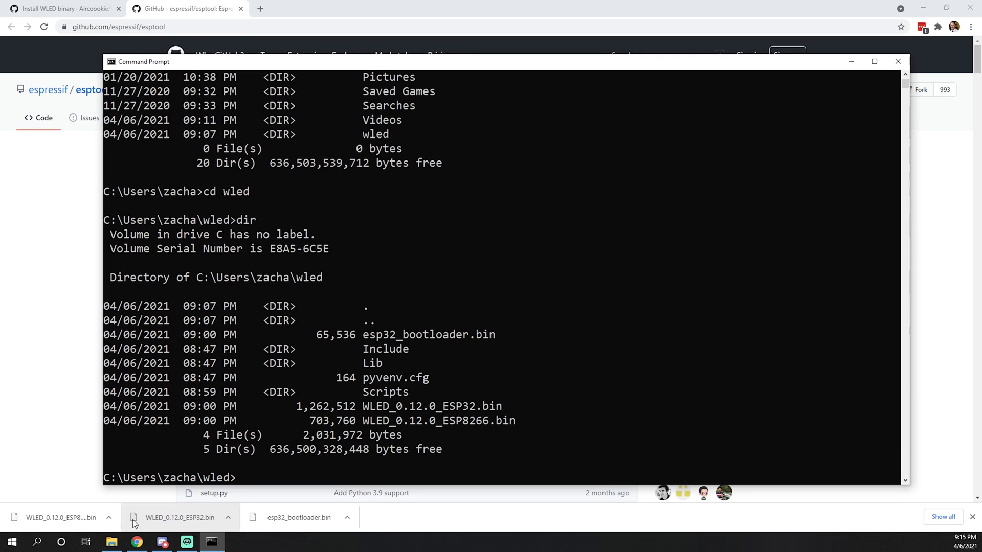
{"action": "mouse_move", "coordinate": [305, 517]}
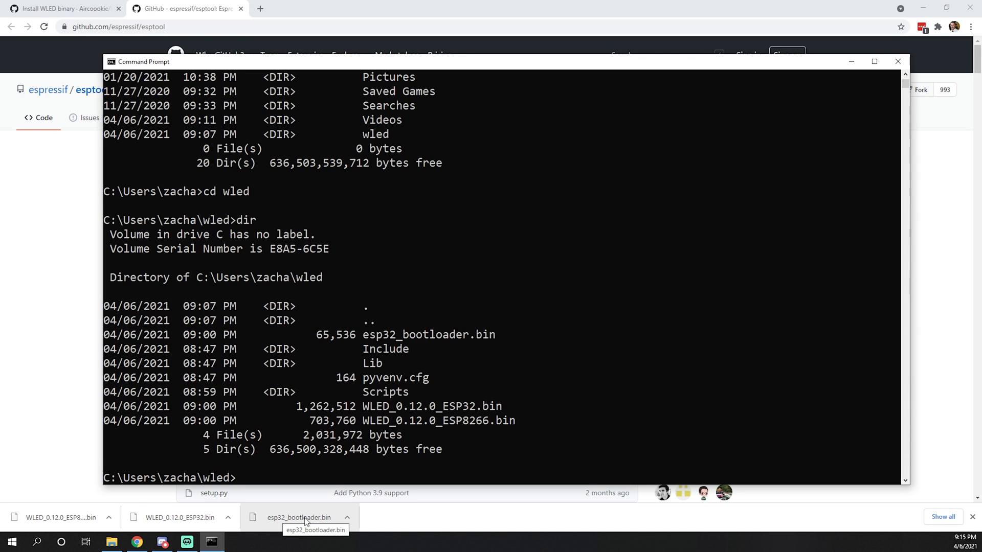
{"action": "mouse_move", "coordinate": [444, 421]}
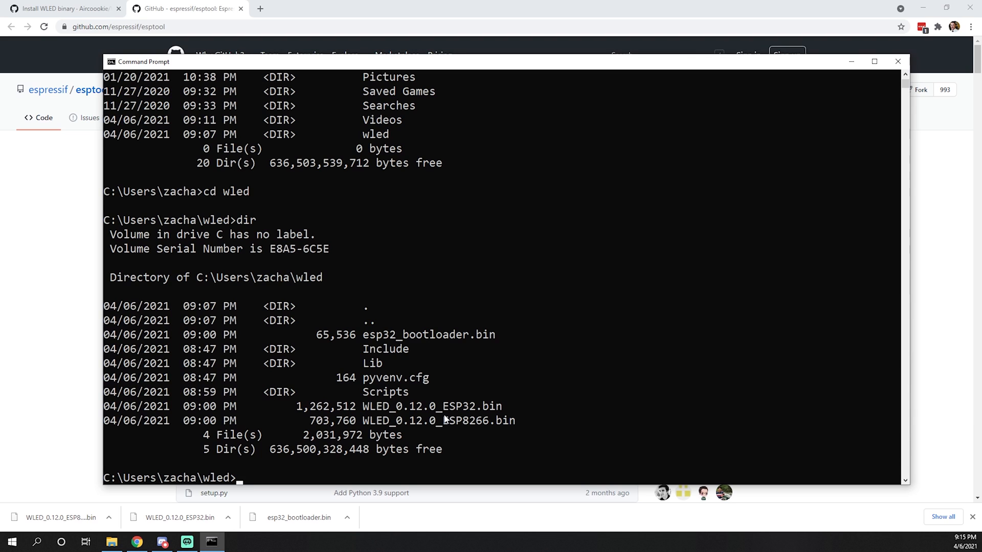
Activate the environment from the Scripts folder, 'cd ..' back to wled and start a 'dir' listing
{"action": "type", "text": "cd Scr"}
{"action": "type", "text": "activ"}
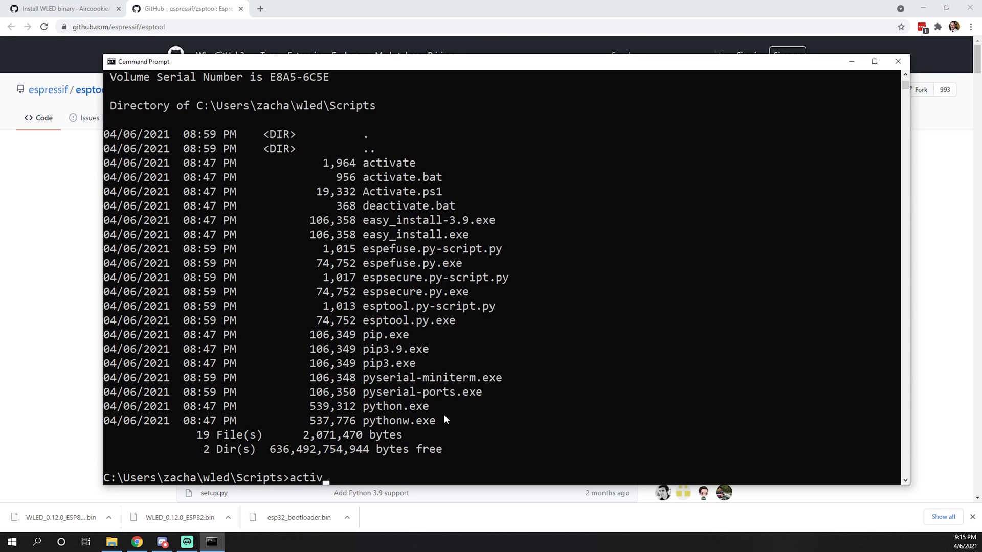
{"action": "key", "text": "Return"}
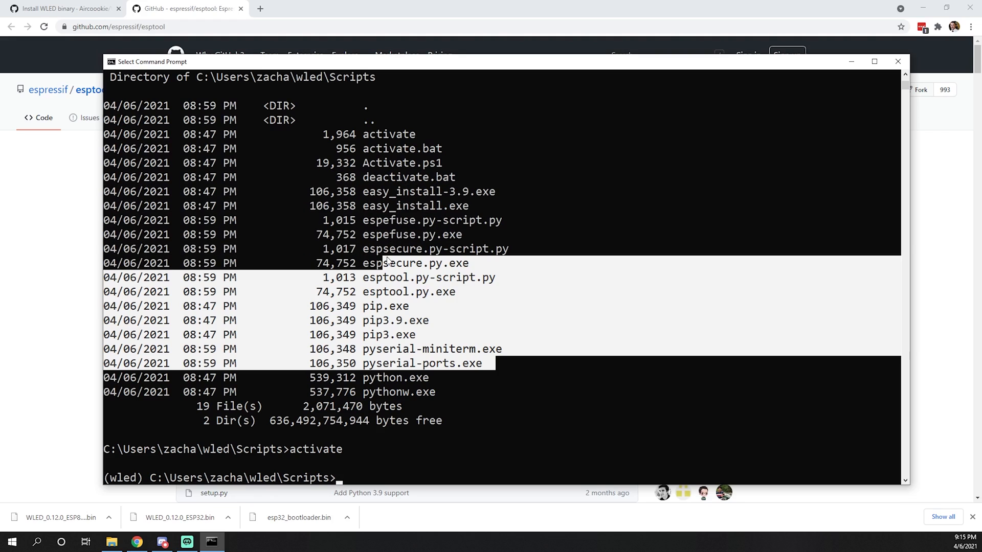
{"action": "left_click", "coordinate": [418, 464]}
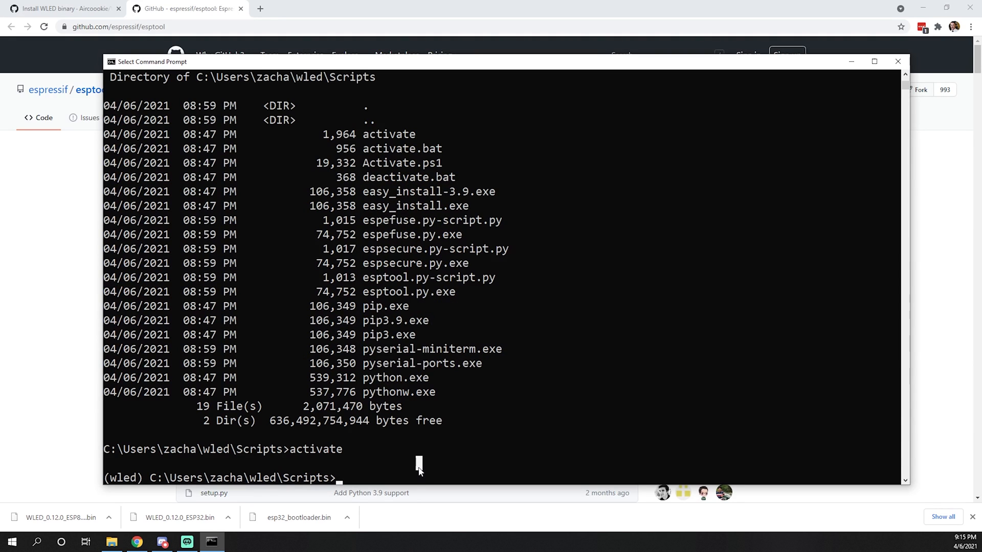
{"action": "type", "text": "cd"}
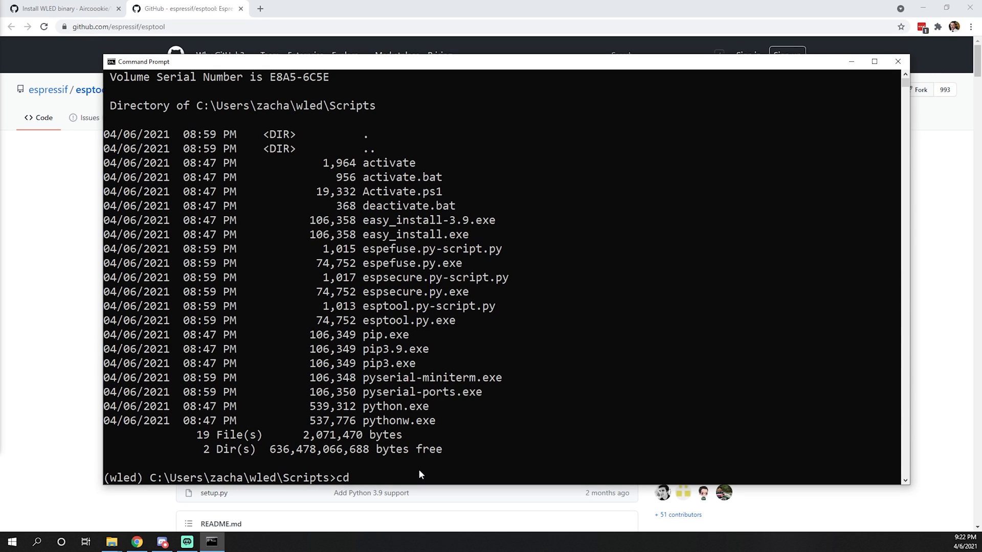
{"action": "mouse_move", "coordinate": [218, 478]}
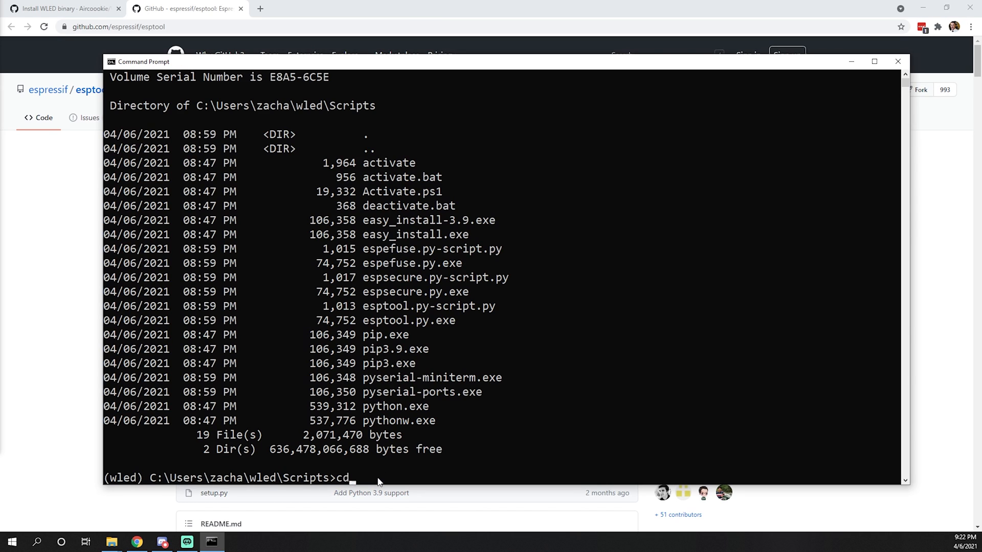
{"action": "key", "text": "Return"}
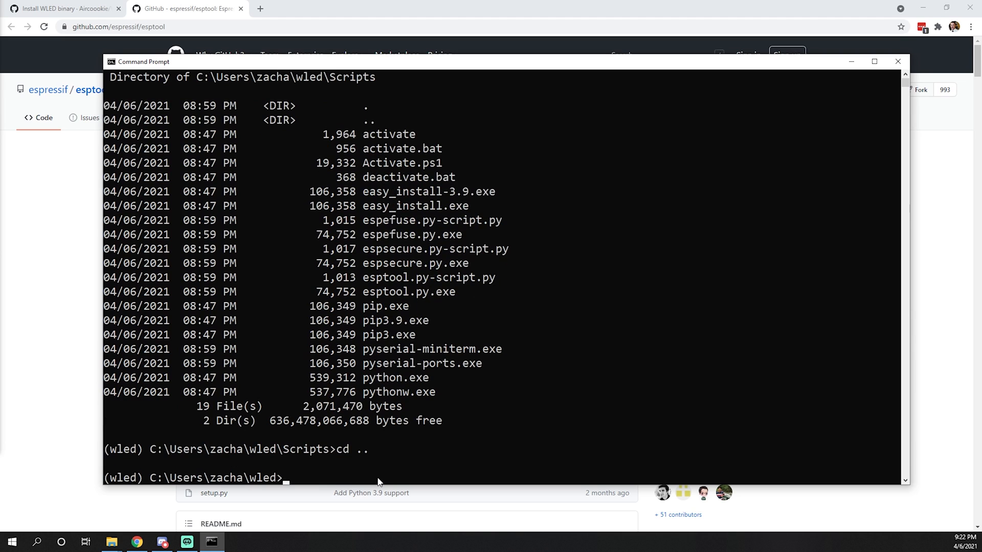
{"action": "type", "text": "di"}
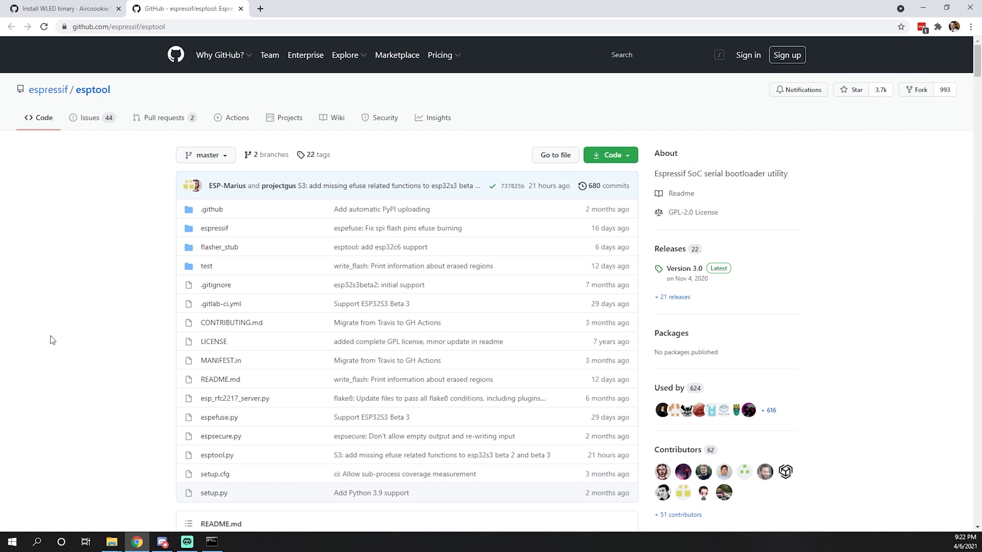
From the Install WLED binary guide, open the WLED 0.12.0 release page and reach its Assets list
{"action": "left_click", "coordinate": [62, 9]}
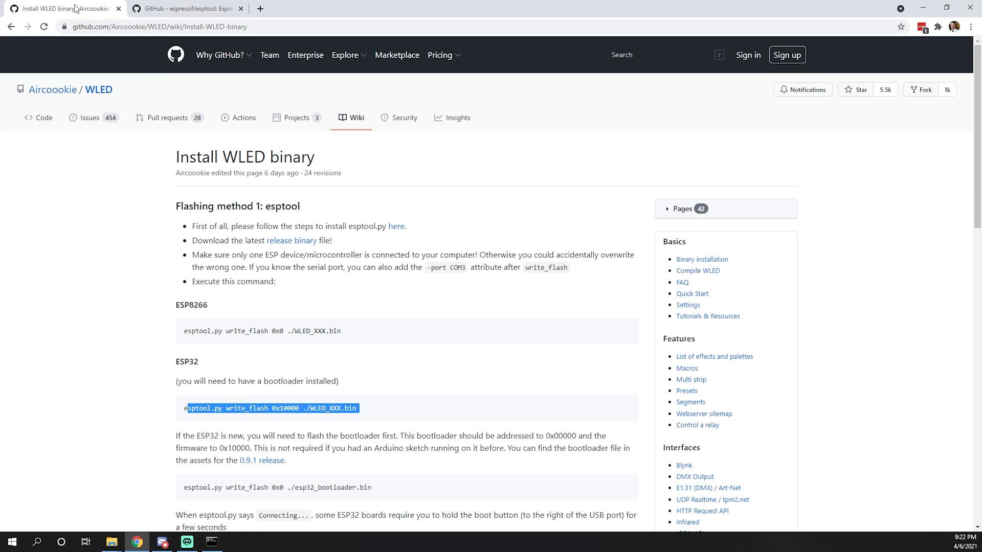
{"action": "mouse_move", "coordinate": [243, 192]}
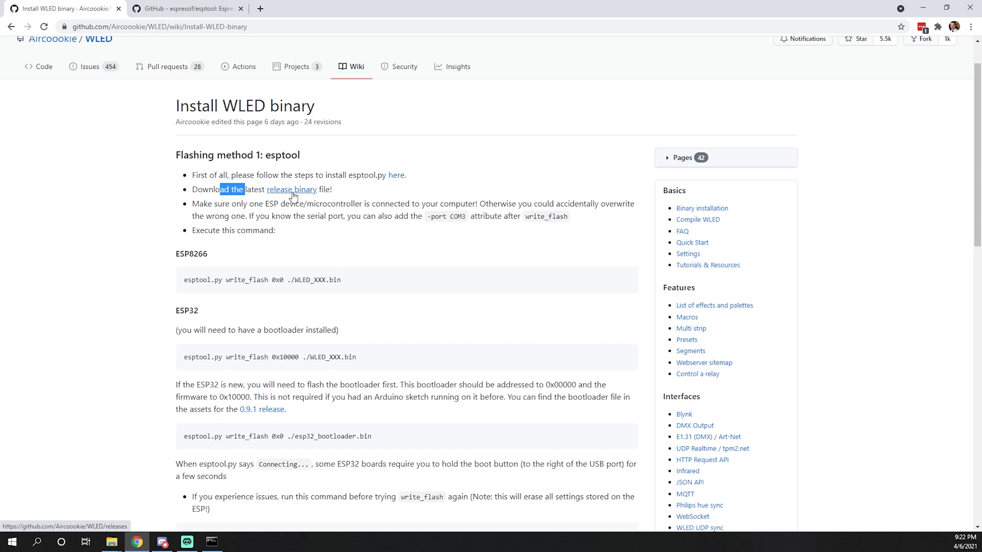
{"action": "left_click", "coordinate": [291, 190]}
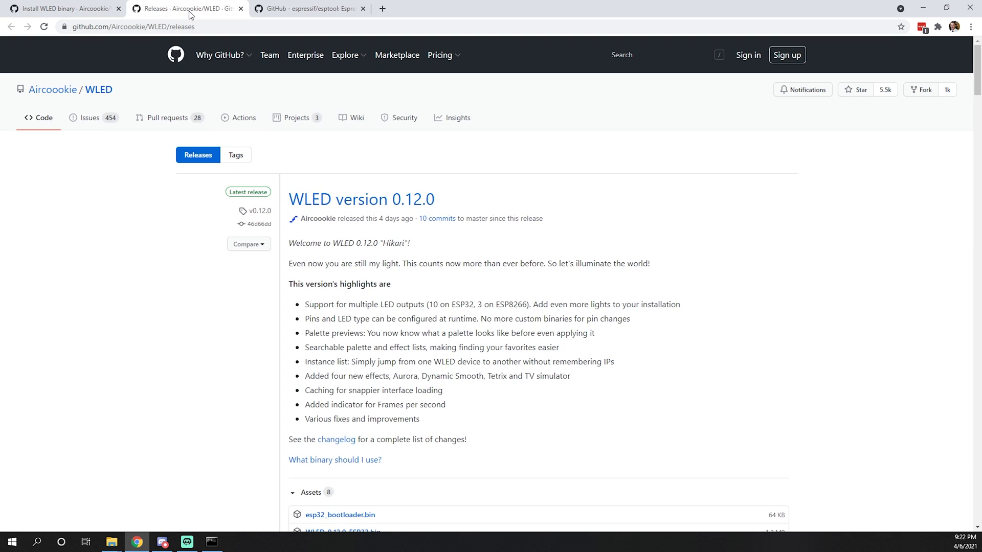
{"action": "scroll", "scroll_direction": "down", "scroll_amount": 3}
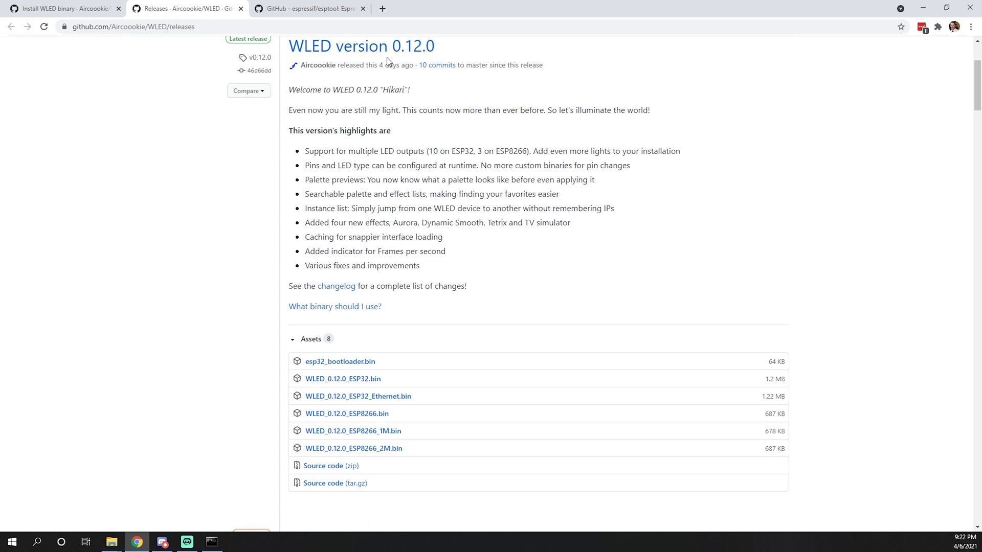
{"action": "mouse_move", "coordinate": [400, 160]}
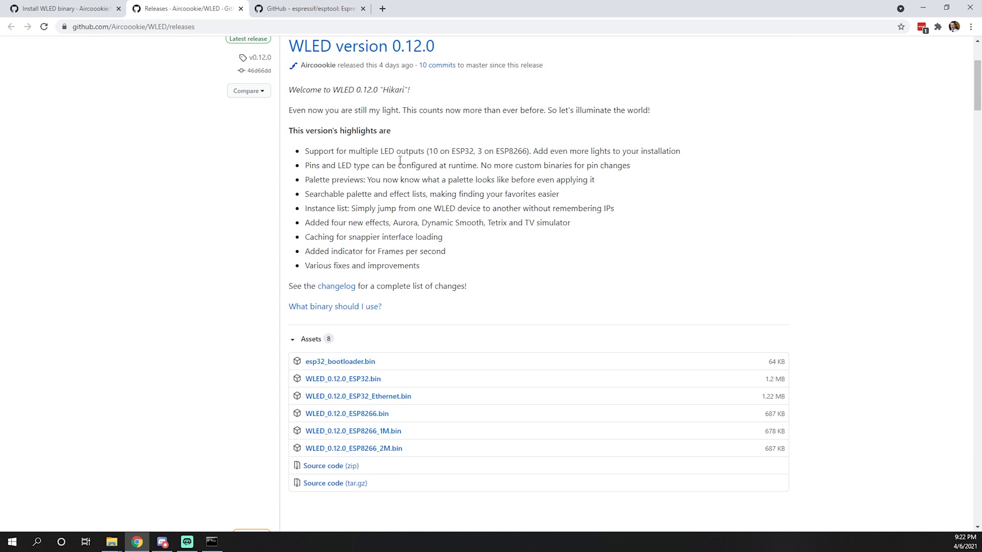
{"action": "scroll", "scroll_direction": "down", "scroll_amount": 3}
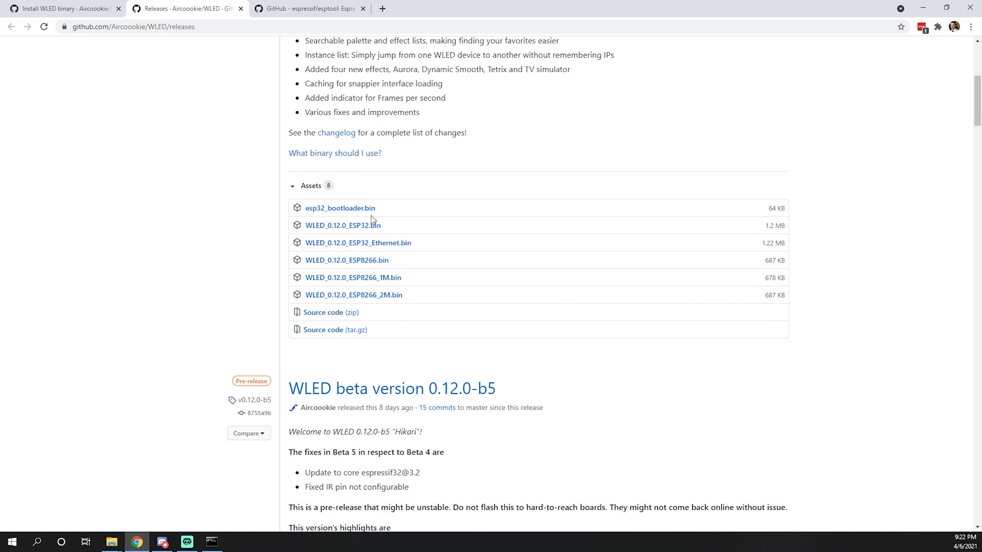
{"action": "mouse_move", "coordinate": [340, 208]}
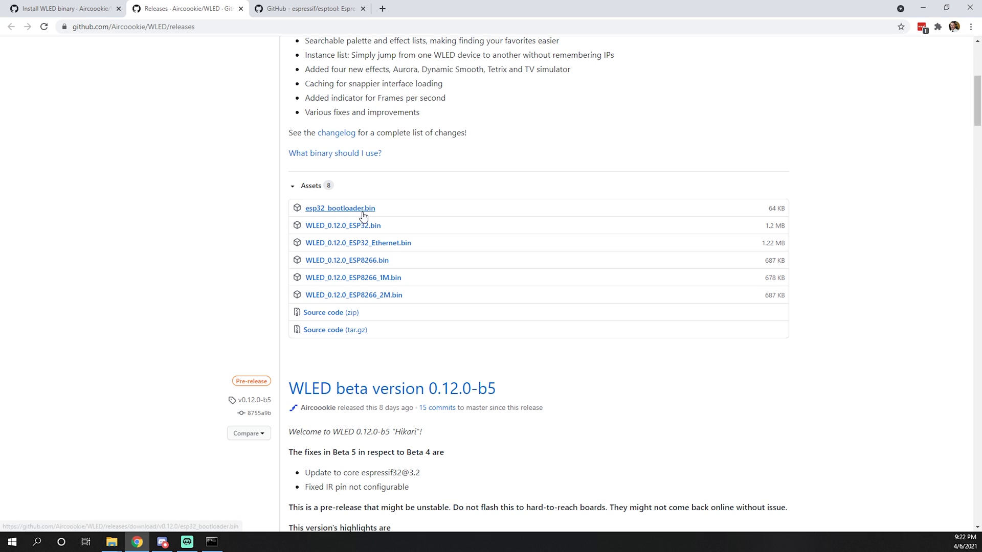
{"action": "mouse_move", "coordinate": [326, 217]}
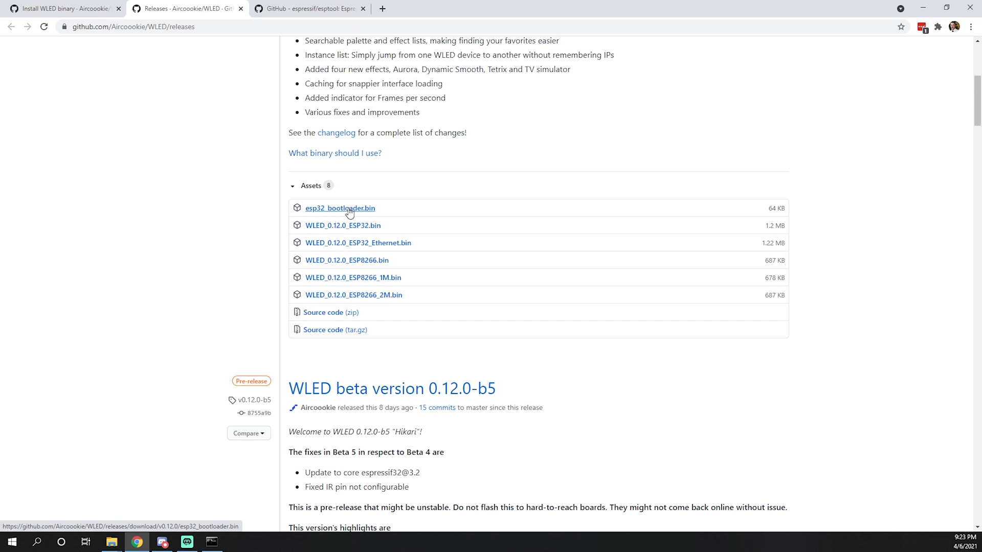
{"action": "mouse_move", "coordinate": [344, 226]}
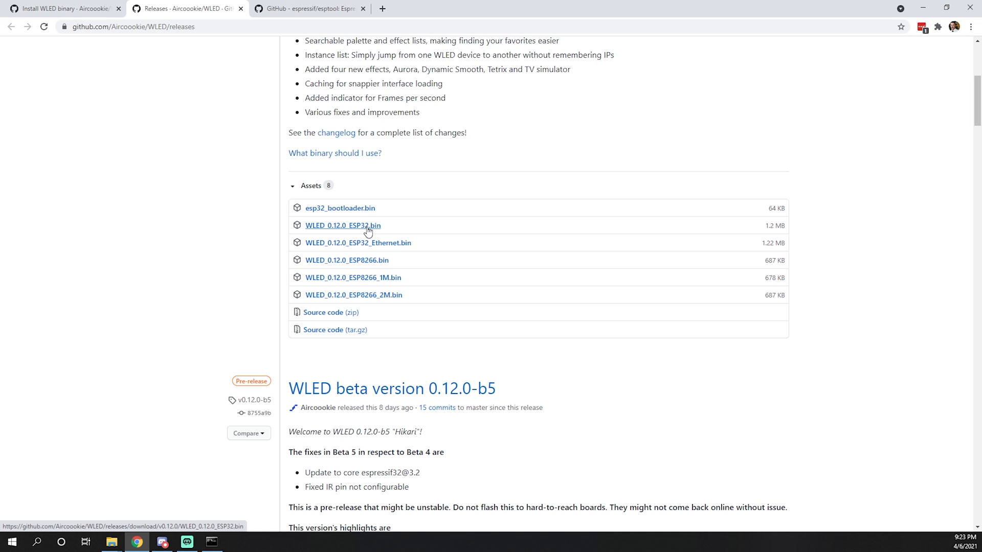
{"action": "mouse_move", "coordinate": [350, 247]}
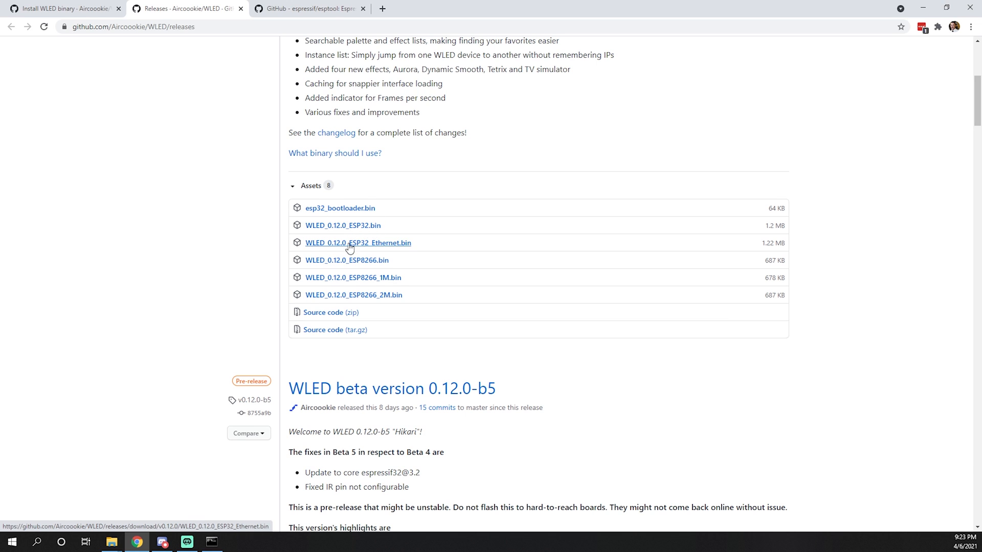
{"action": "mouse_move", "coordinate": [374, 269]}
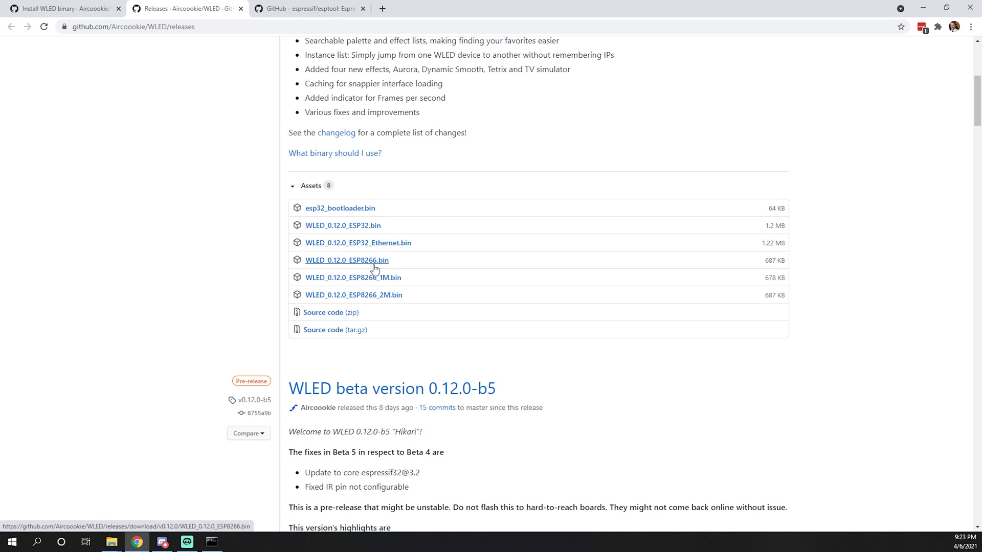
{"action": "mouse_move", "coordinate": [641, 364]}
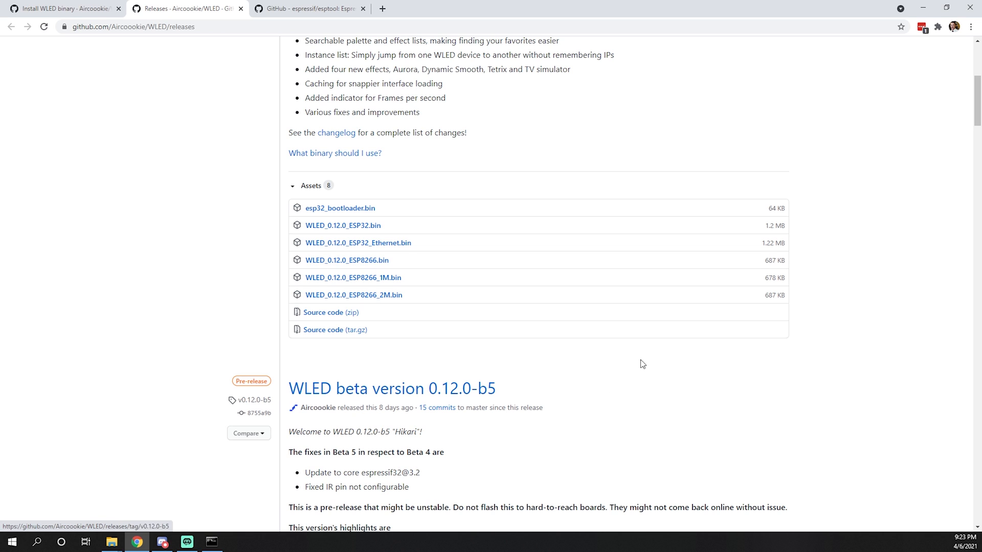
{"action": "mouse_move", "coordinate": [358, 244]}
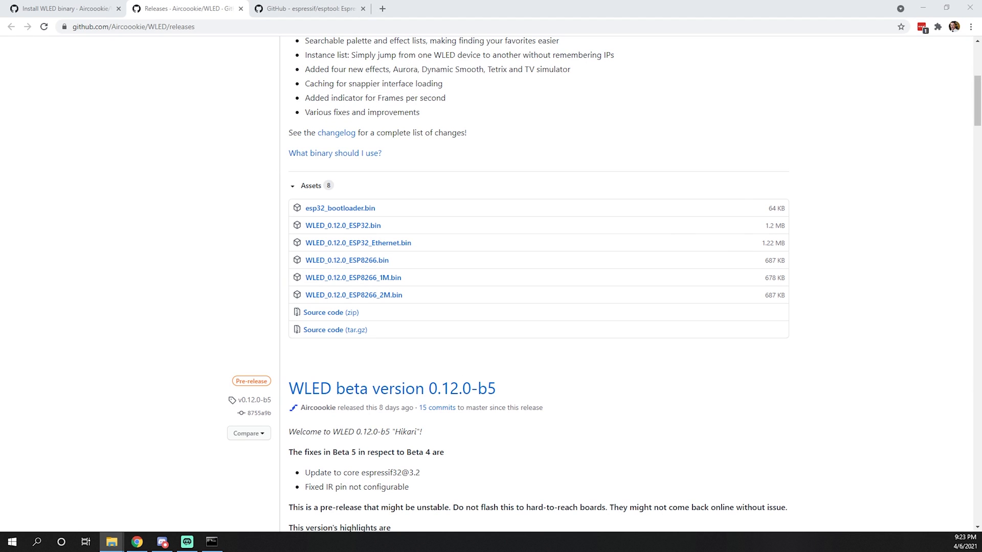
{"action": "left_click", "coordinate": [111, 543]}
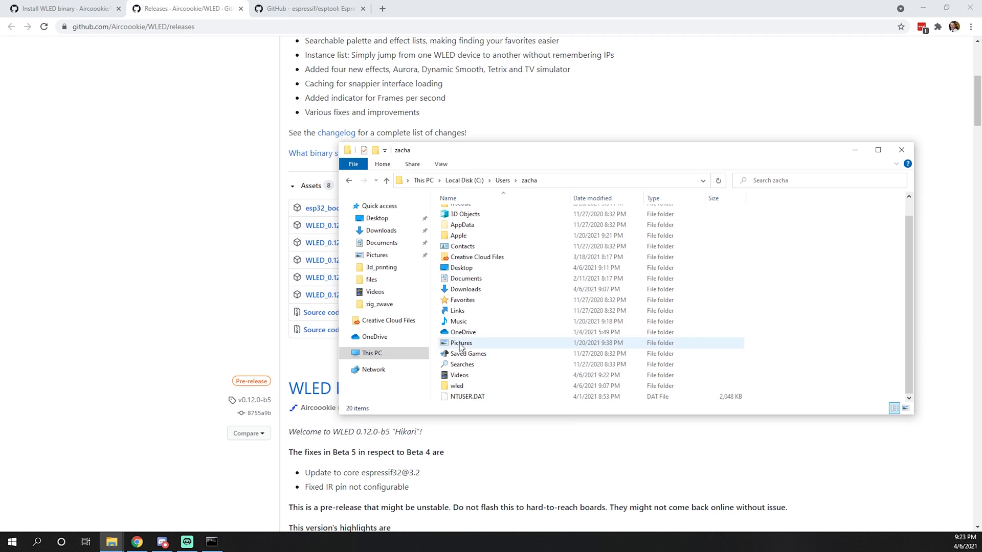
{"action": "double_click", "coordinate": [457, 386]}
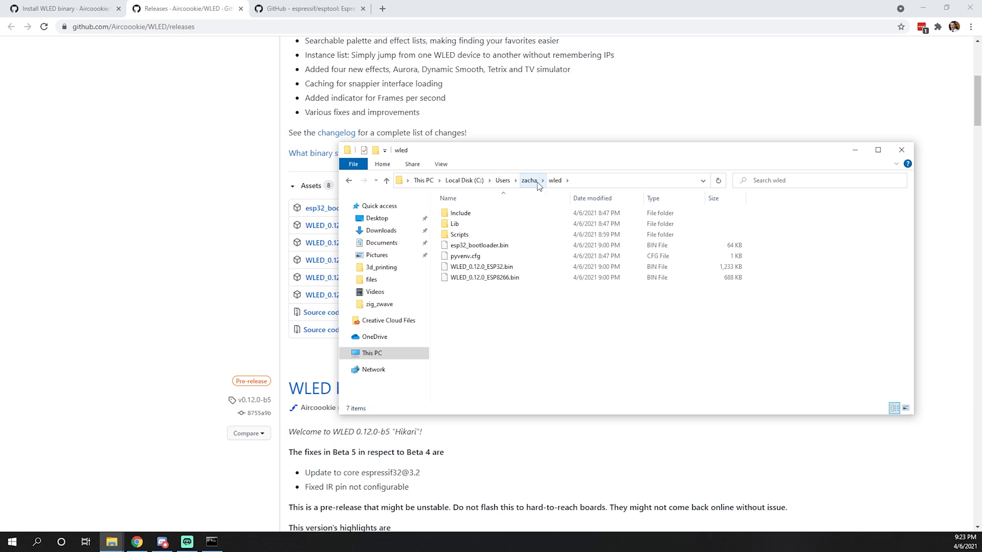
{"action": "mouse_move", "coordinate": [535, 185]}
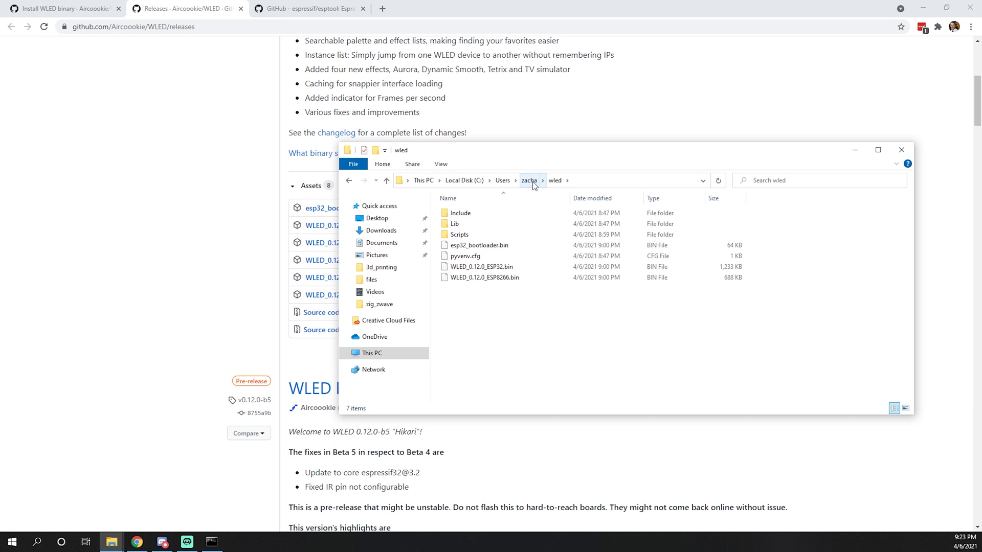
{"action": "mouse_move", "coordinate": [761, 214]}
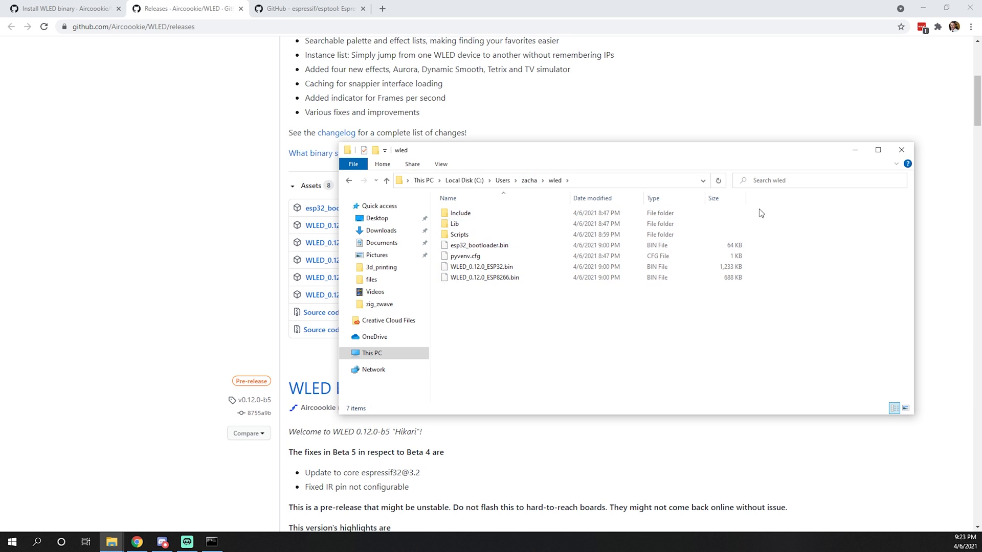
{"action": "left_click", "coordinate": [901, 149]}
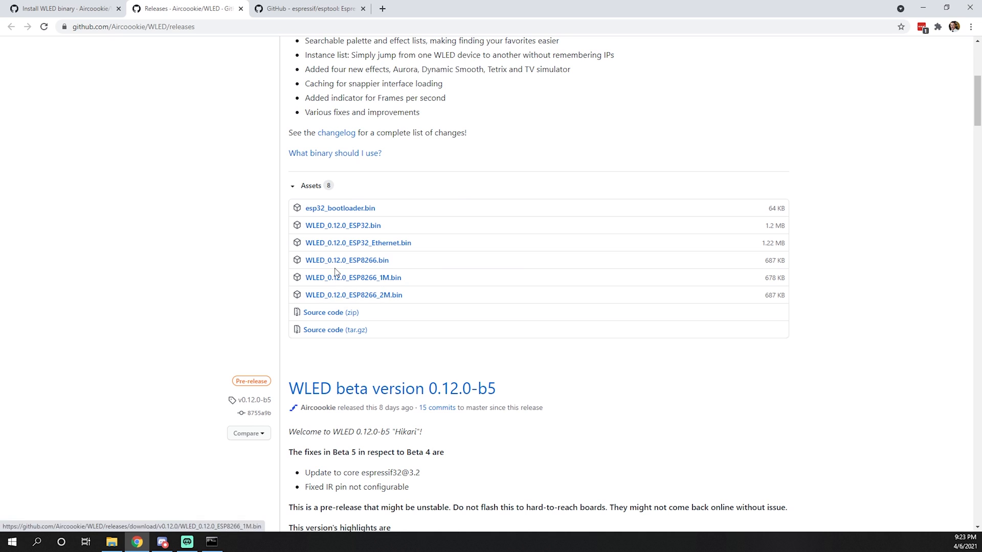
Copy the ESP8266 esptool write_flash command from the wiki and switch to Command Prompt
{"action": "left_click", "coordinate": [63, 8]}
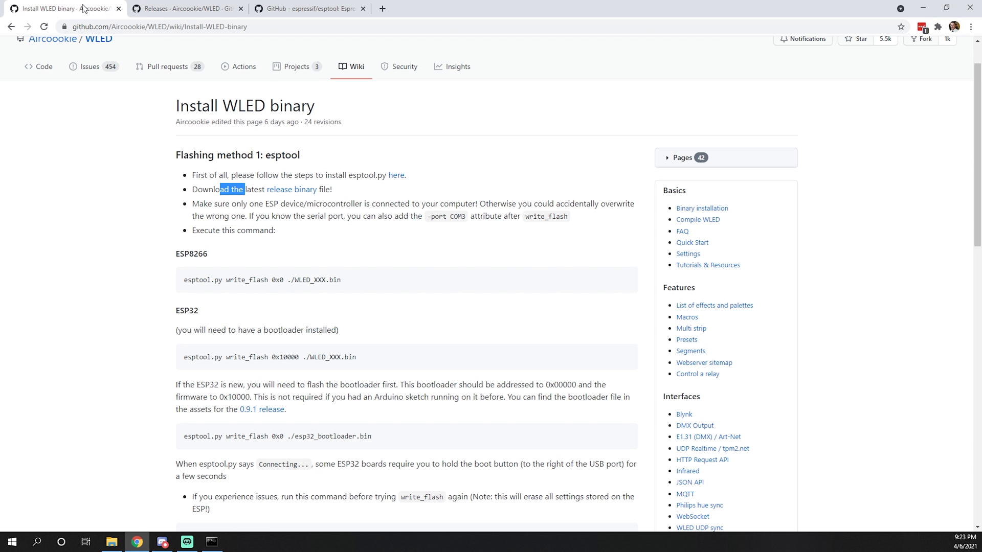
{"action": "mouse_move", "coordinate": [183, 253]}
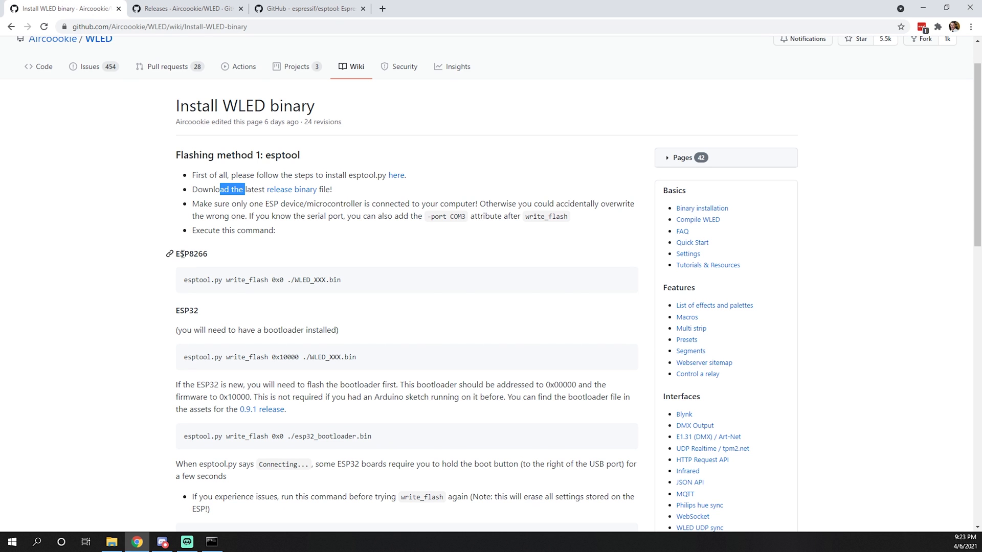
{"action": "left_click", "coordinate": [212, 542]}
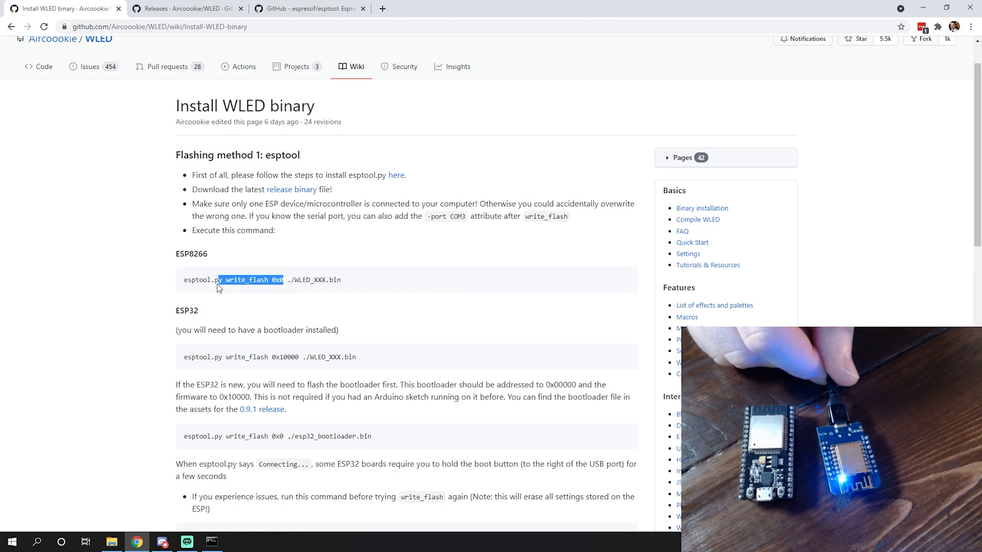
{"action": "right_click", "coordinate": [233, 281]}
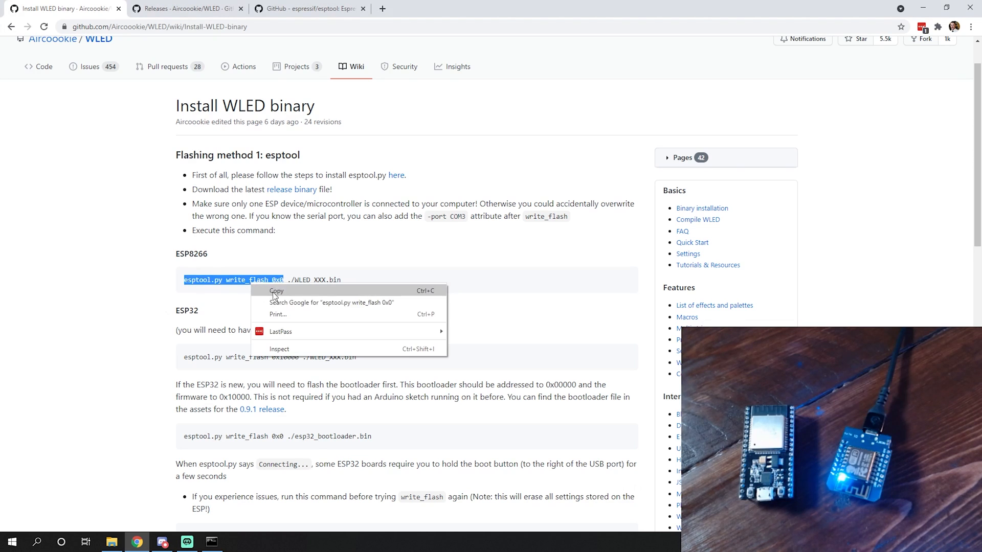
{"action": "left_click", "coordinate": [276, 291]}
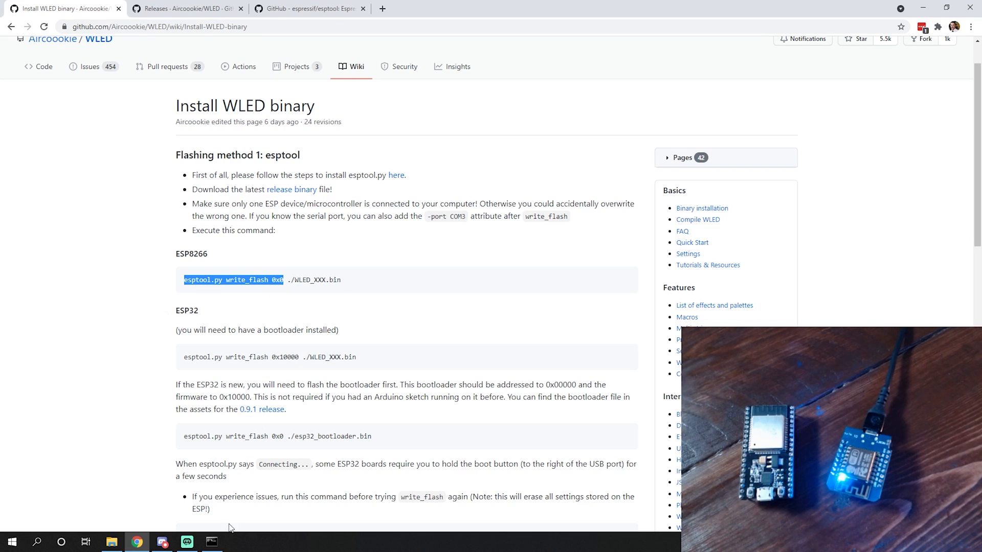
{"action": "left_click", "coordinate": [211, 542]}
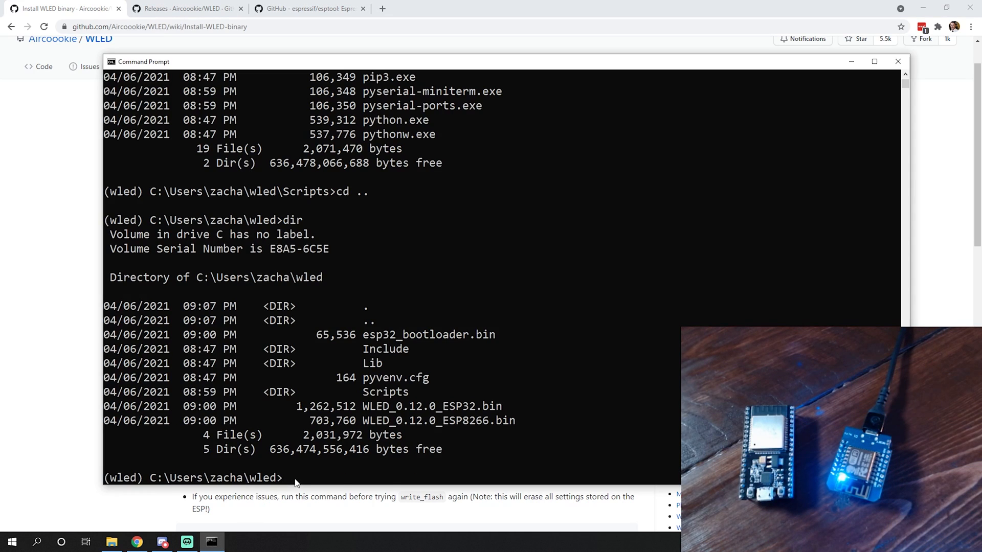
Run 'esptool.py write_flash 0x0 WLED_0.12.0_ESP32.bin' to flash the WLED firmware
{"action": "type", "text": "esptool.py write_flash 0x0"}
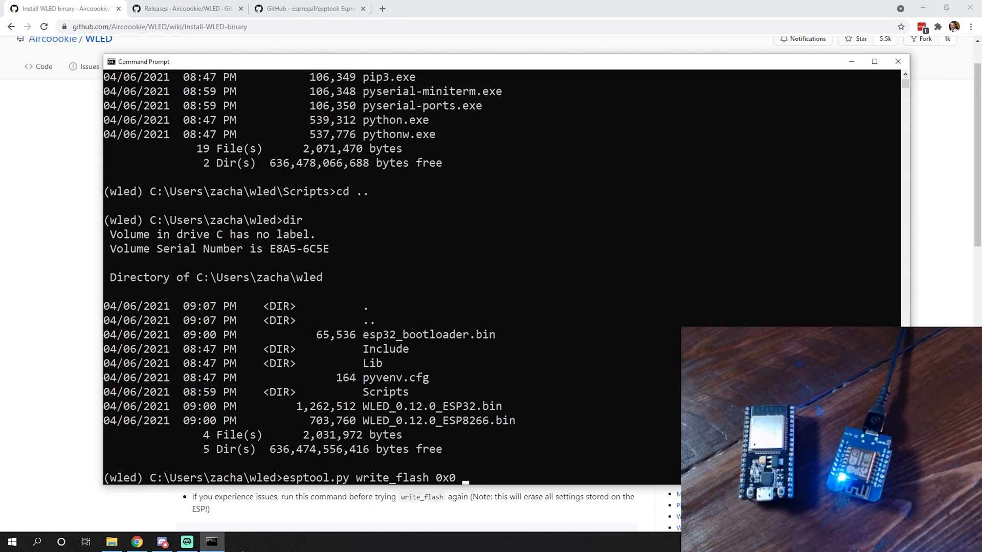
{"action": "type", "text": "WLED_0.12.0_ESP32.bin"}
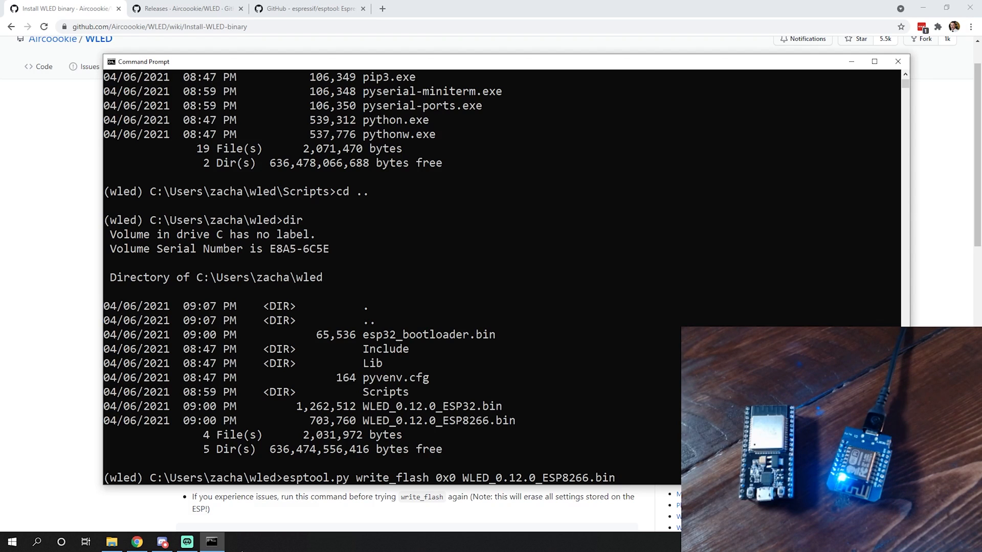
{"action": "key", "text": "Return"}
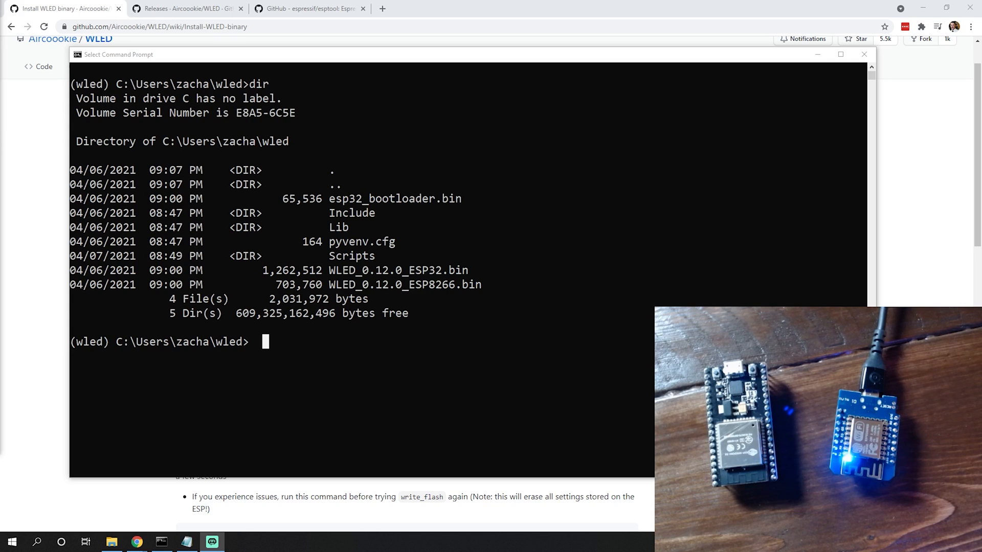
{"action": "mouse_move", "coordinate": [74, 497]}
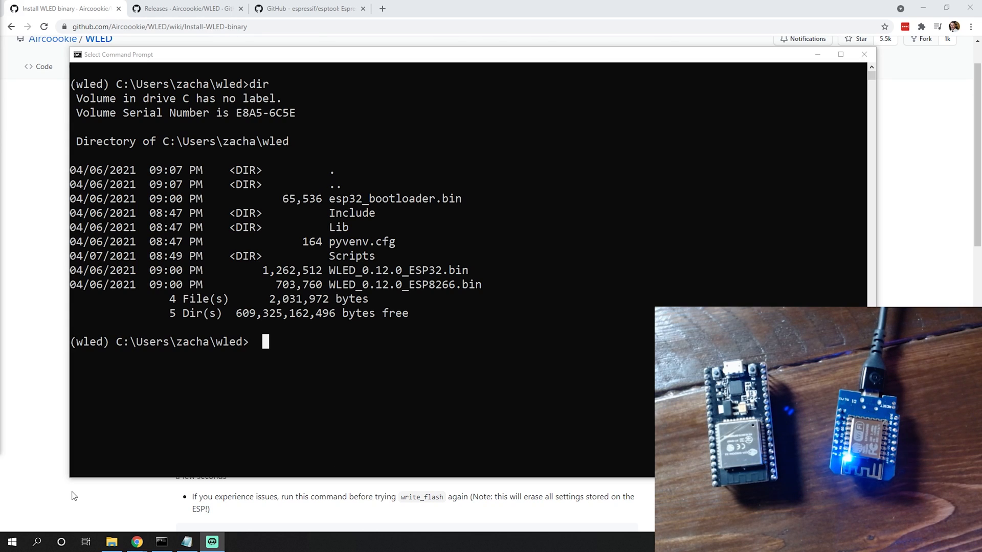
Bring up the Start shortcut menu to reach Device Manager
{"action": "right_click", "coordinate": [11, 542]}
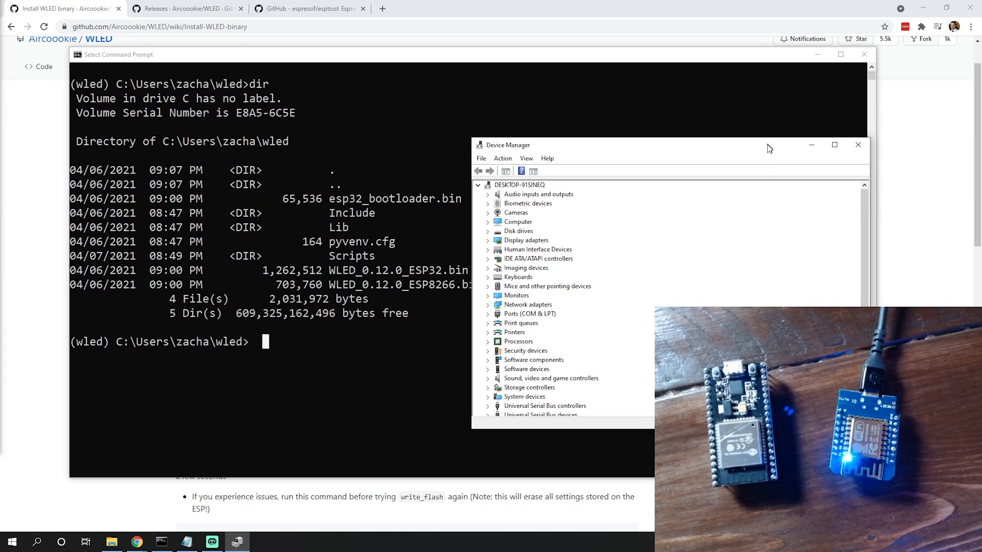
{"action": "mouse_move", "coordinate": [529, 320]}
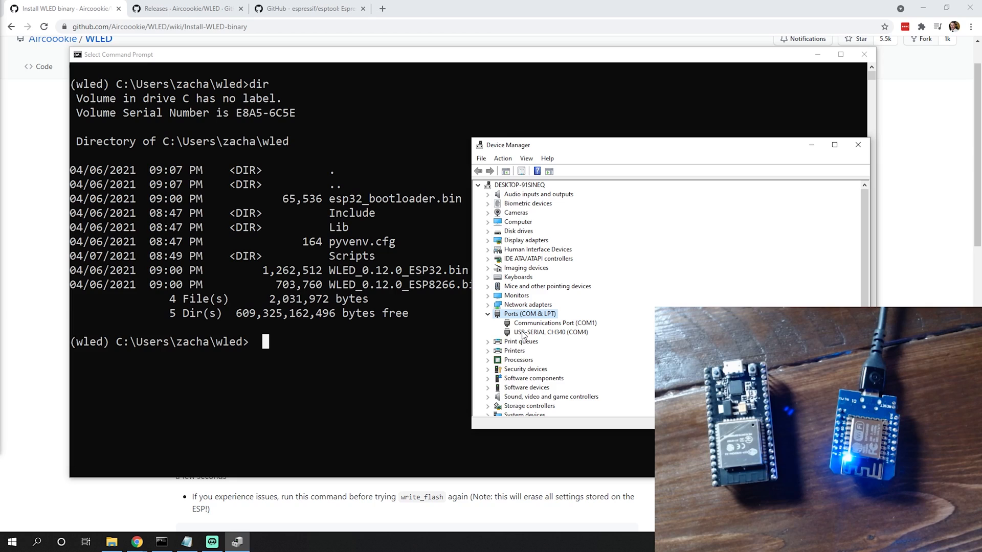
{"action": "mouse_move", "coordinate": [520, 350]}
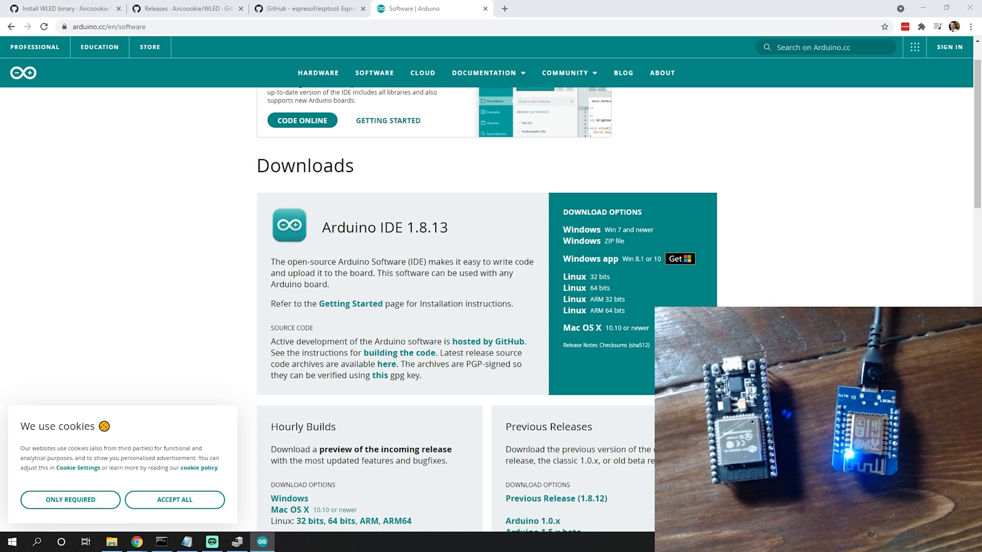
Review the Additional Boards Manager URL in Arduino IDE preferences and close them
{"action": "left_click", "coordinate": [261, 542]}
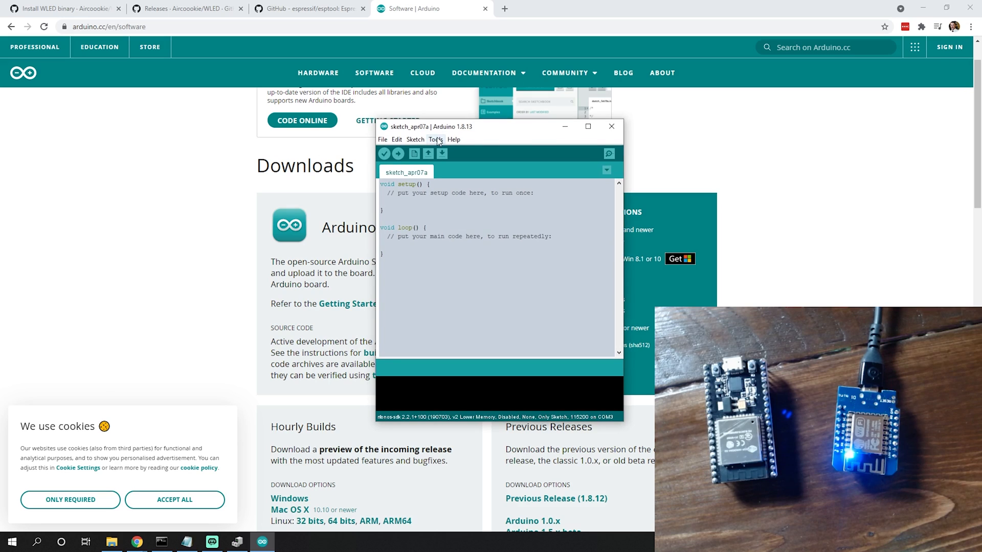
{"action": "left_click", "coordinate": [383, 139]}
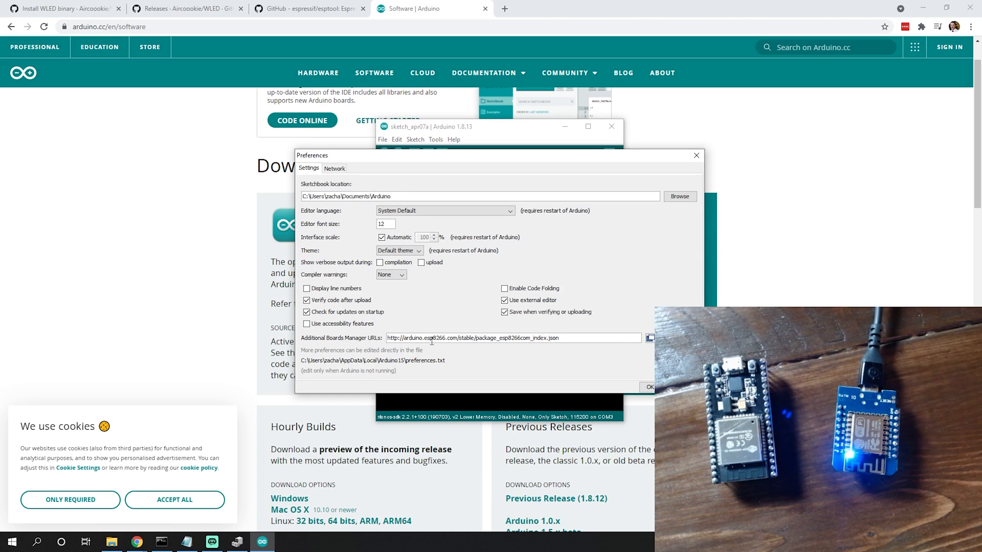
{"action": "mouse_move", "coordinate": [342, 345]}
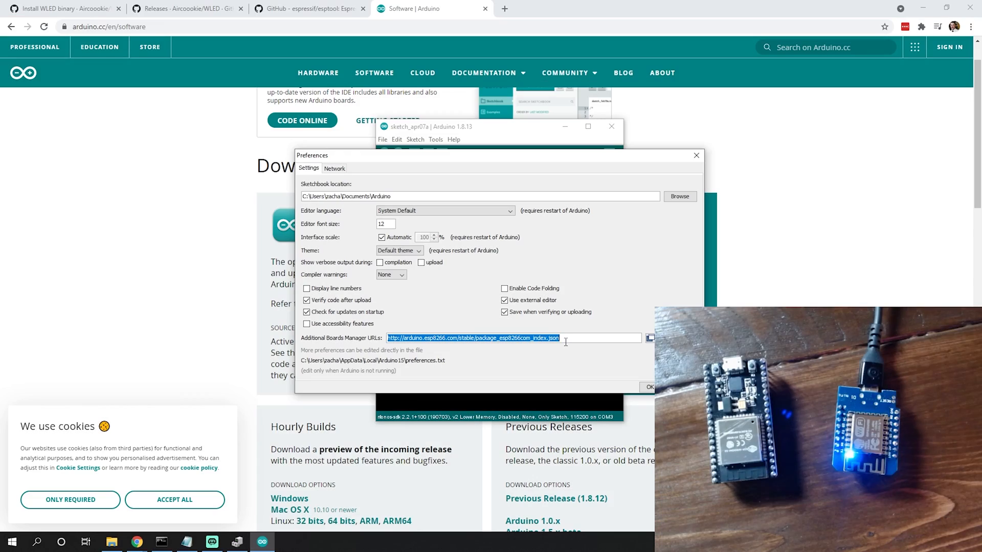
{"action": "mouse_move", "coordinate": [605, 375]}
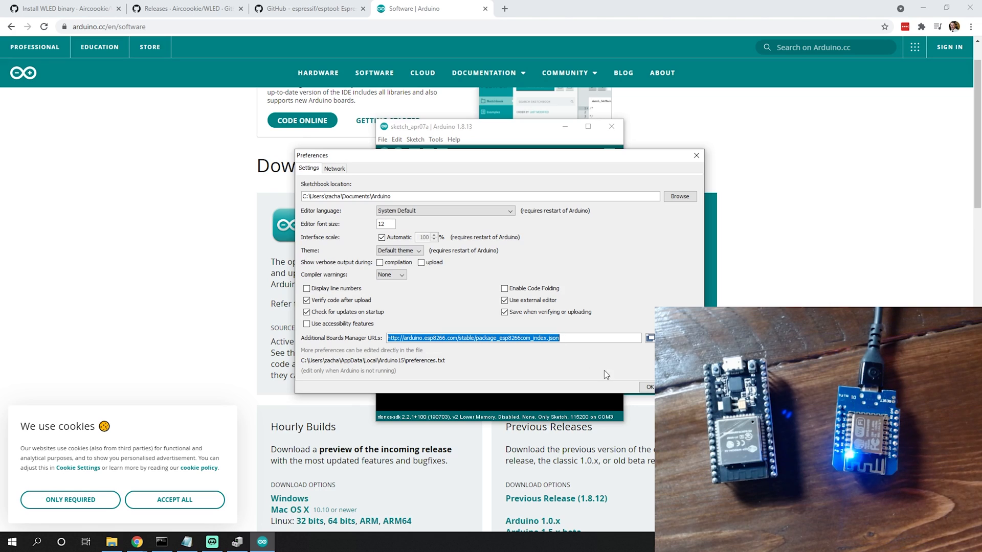
{"action": "left_click", "coordinate": [649, 387]}
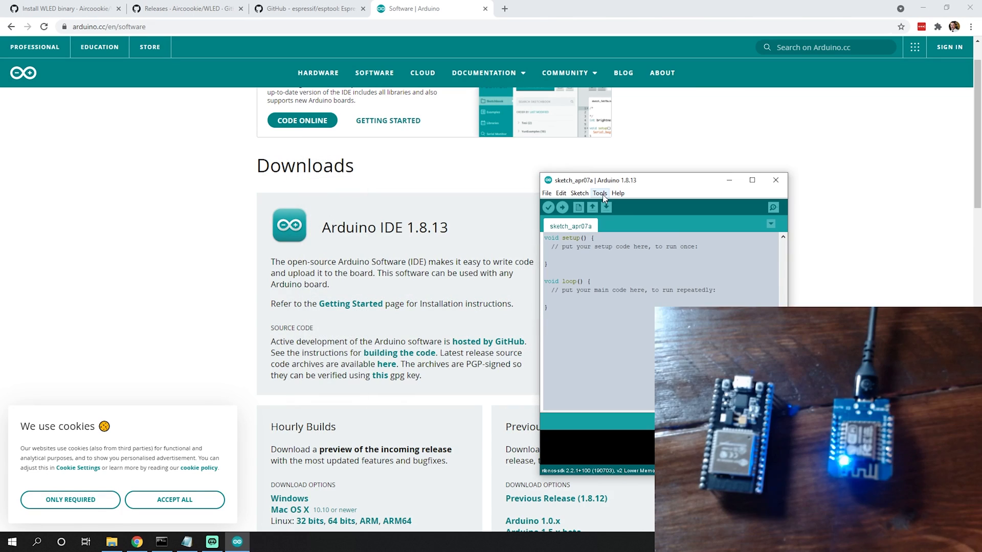
Show the Tools > Board list of ESP8266 boards with Generic ESP8266 Module selected
{"action": "left_click", "coordinate": [598, 193]}
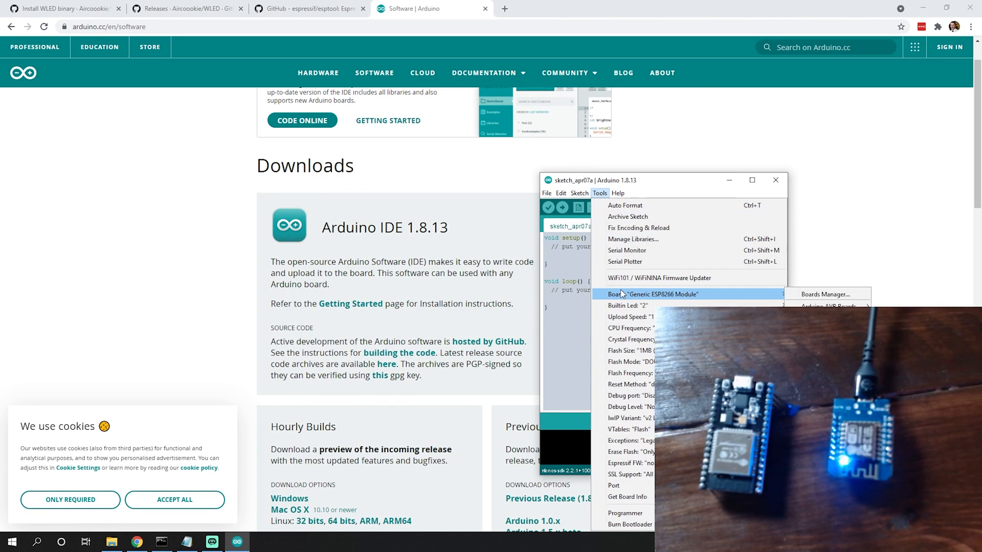
{"action": "mouse_move", "coordinate": [698, 301]}
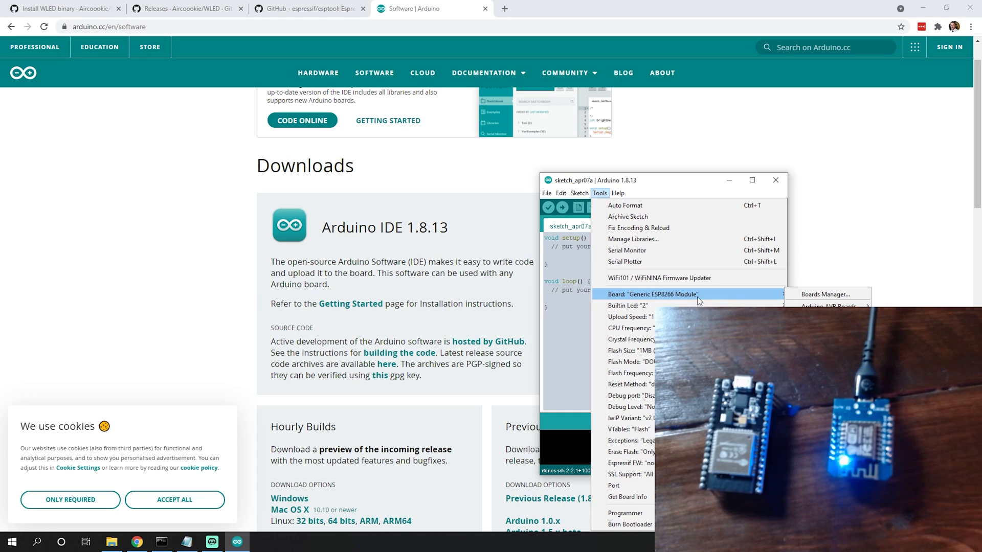
{"action": "mouse_move", "coordinate": [658, 301]}
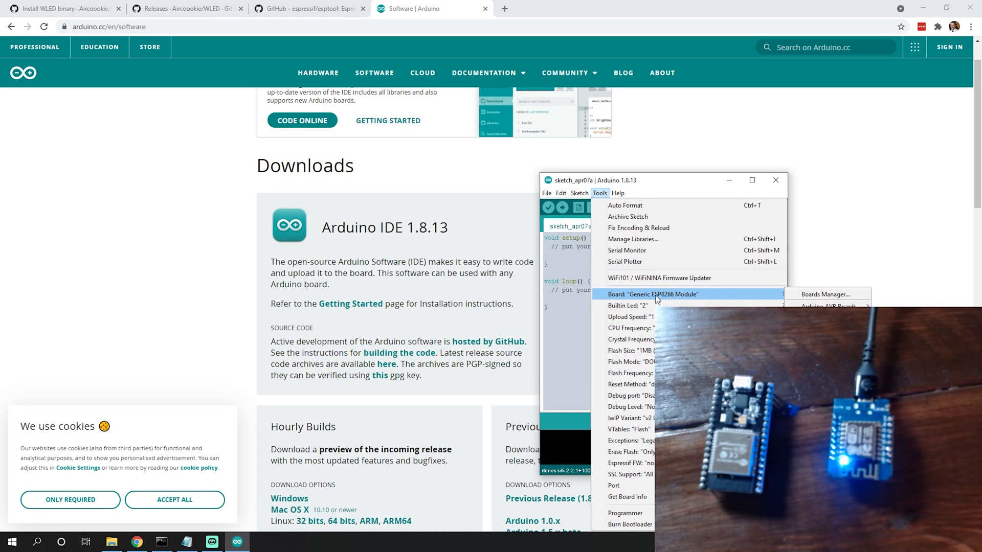
{"action": "left_click", "coordinate": [654, 295]}
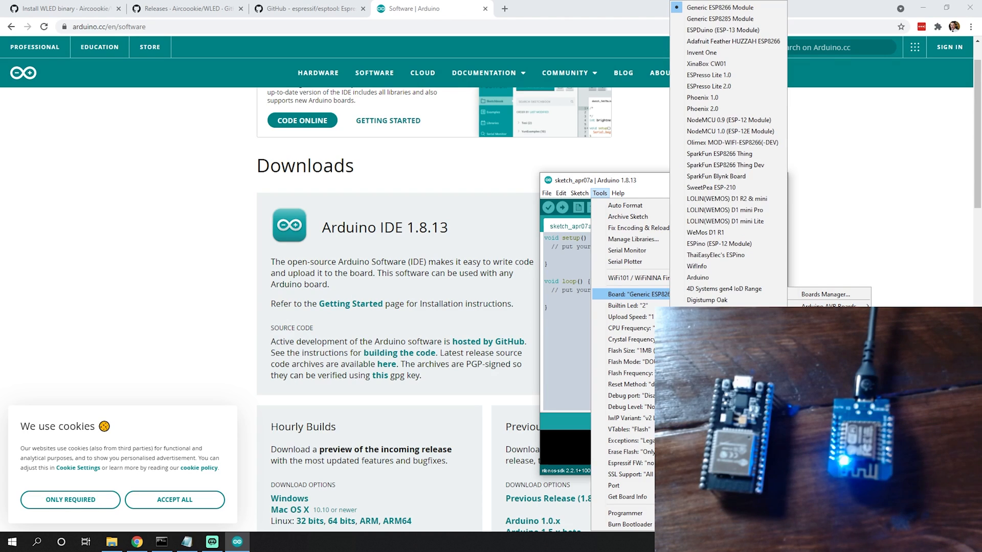
{"action": "mouse_move", "coordinate": [721, 7]}
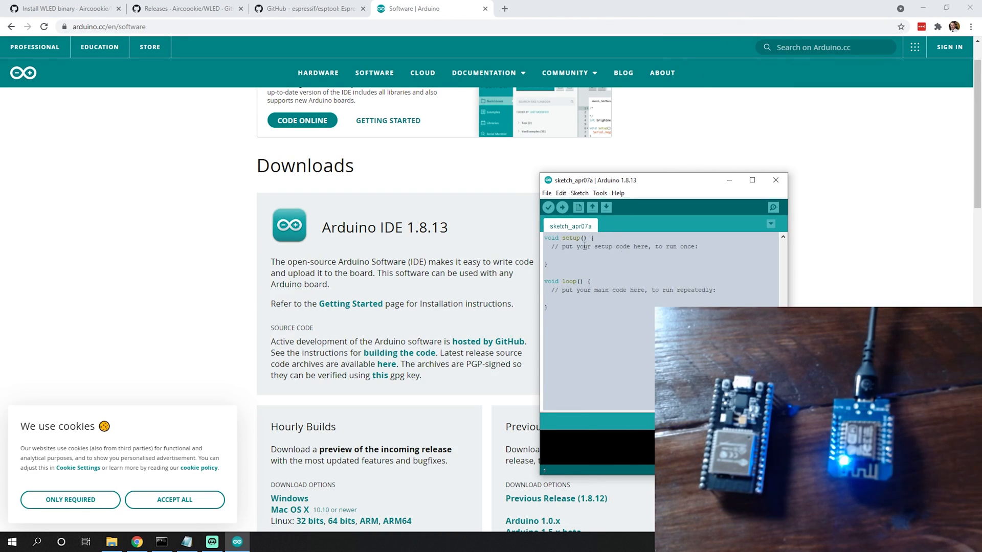
{"action": "mouse_move", "coordinate": [546, 193]}
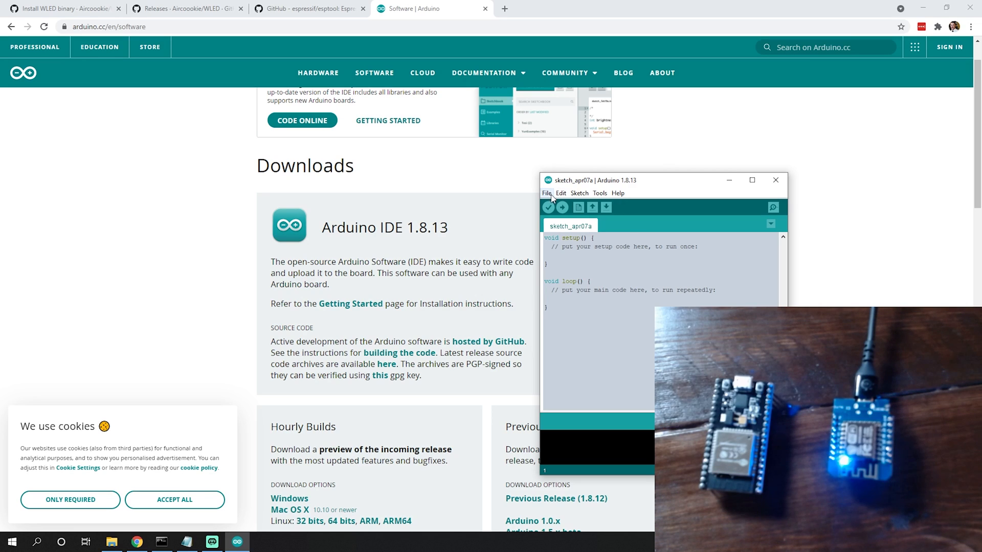
{"action": "mouse_move", "coordinate": [616, 155]}
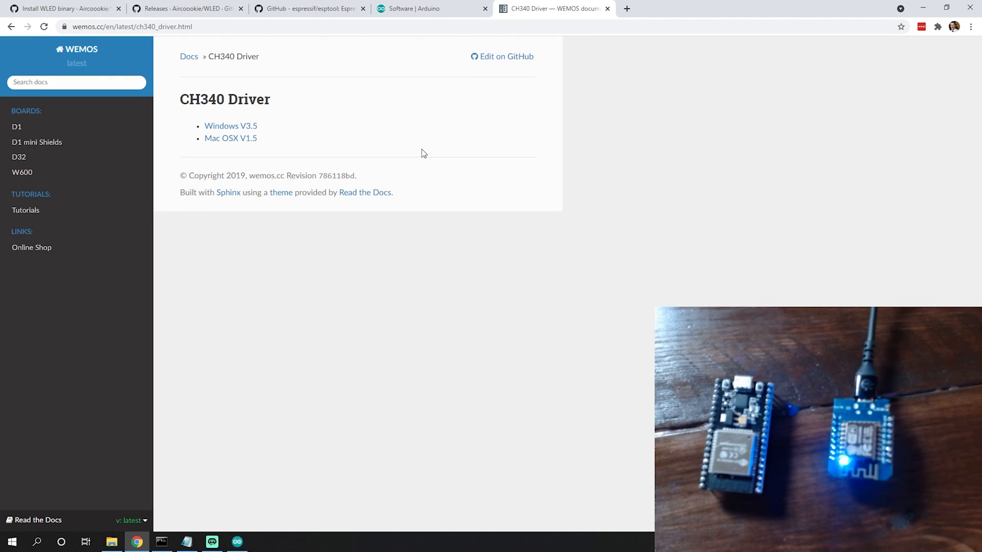
{"action": "mouse_move", "coordinate": [230, 126]}
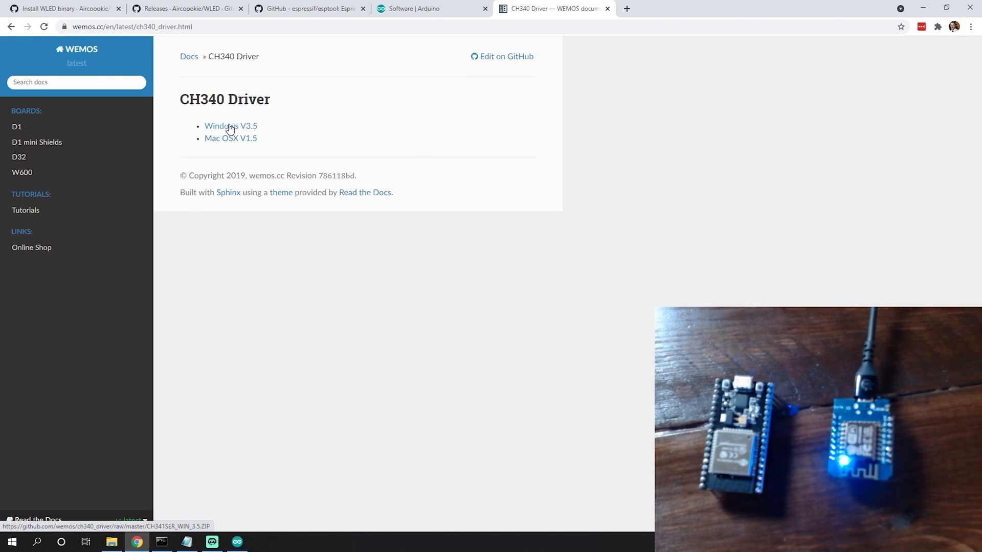
{"action": "mouse_move", "coordinate": [362, 97]}
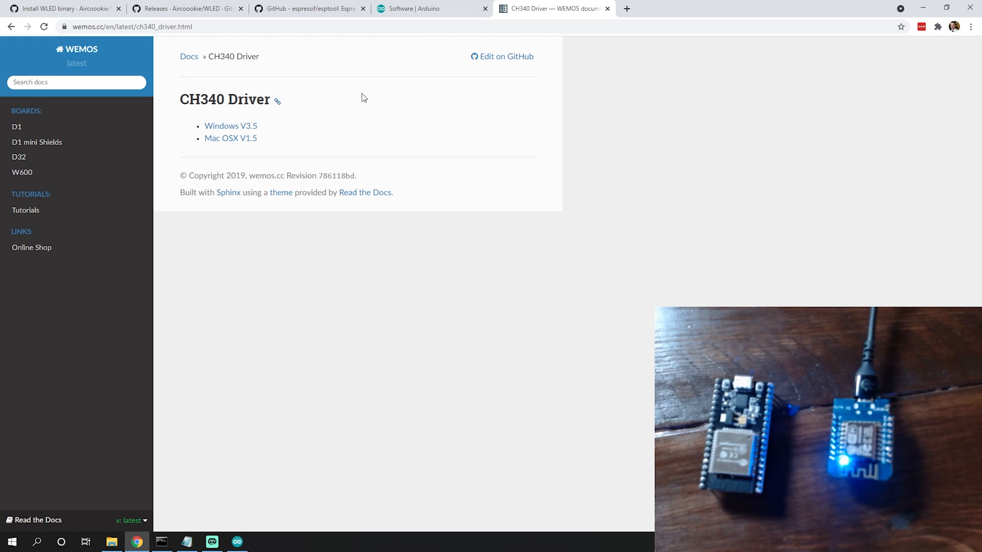
{"action": "mouse_move", "coordinate": [607, 9]}
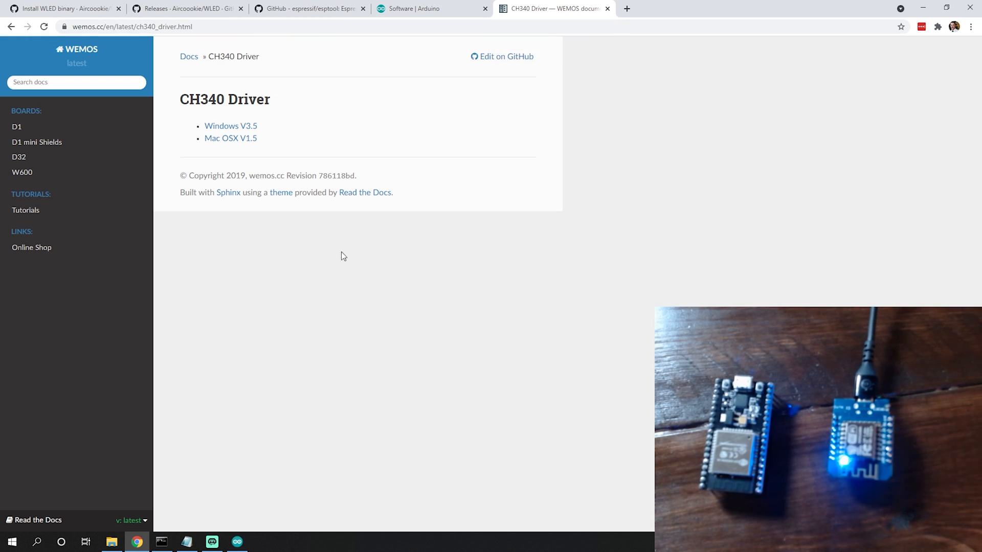
{"action": "mouse_move", "coordinate": [307, 370]}
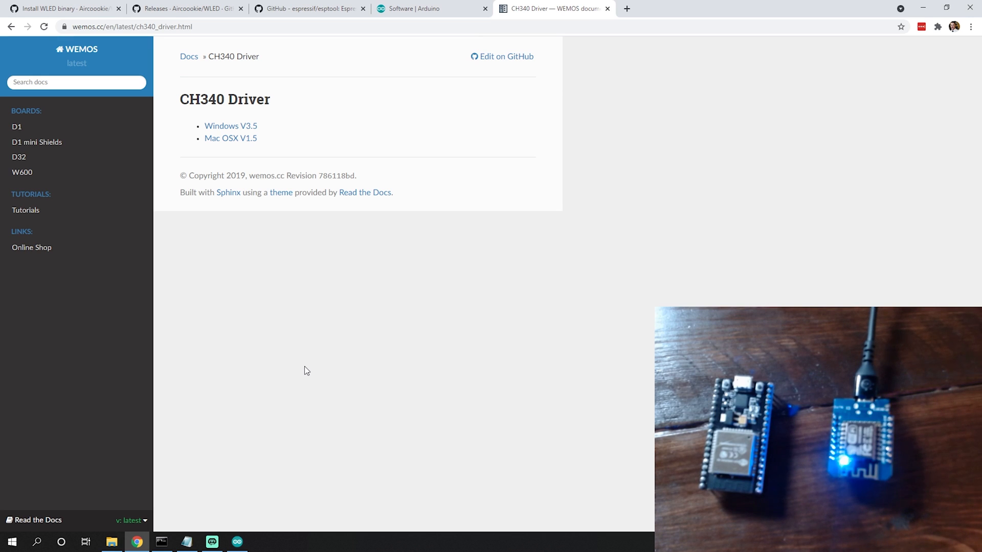
{"action": "mouse_move", "coordinate": [608, 11]}
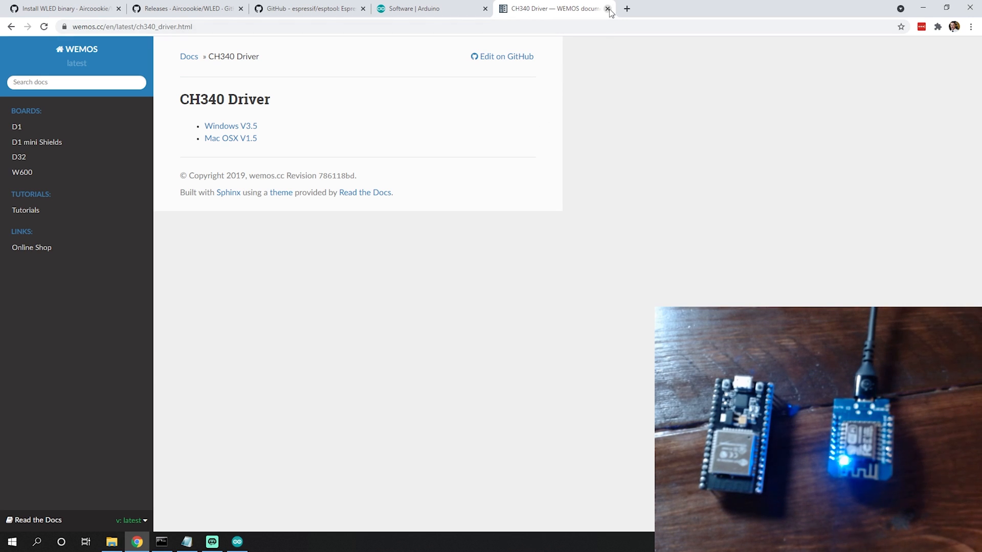
Close the CH340 driver tab and refocus the Command Prompt in the wled folder
{"action": "left_click", "coordinate": [608, 9]}
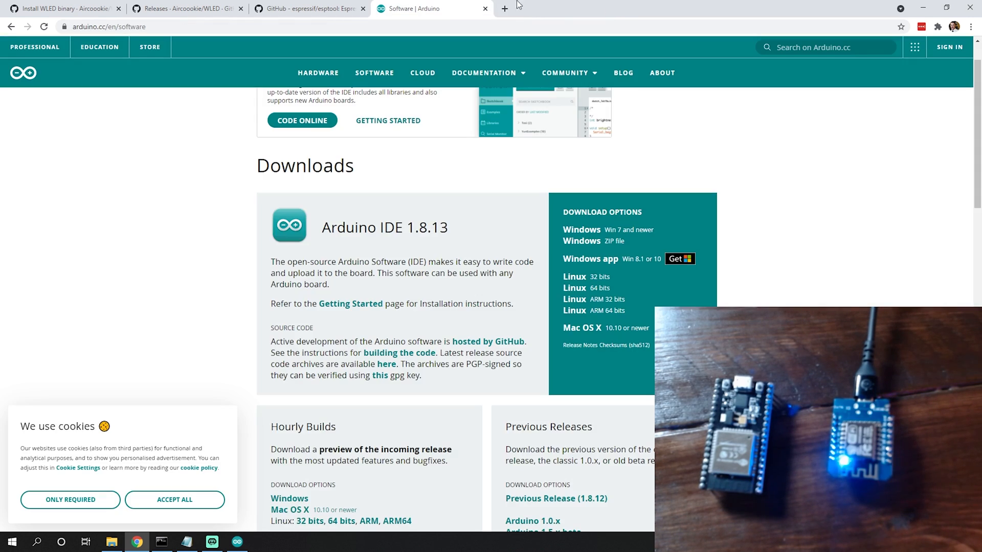
{"action": "left_click", "coordinate": [485, 8]}
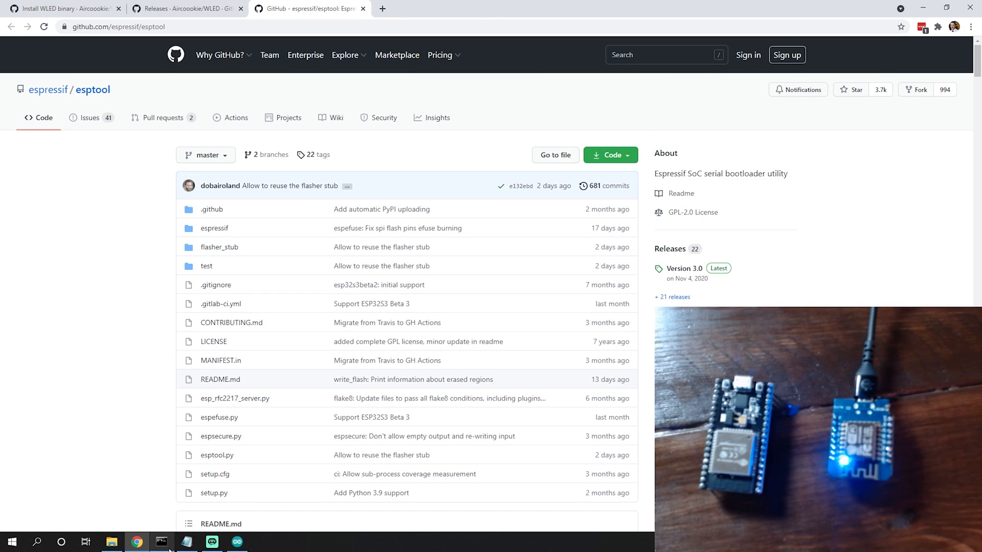
{"action": "left_click", "coordinate": [160, 542]}
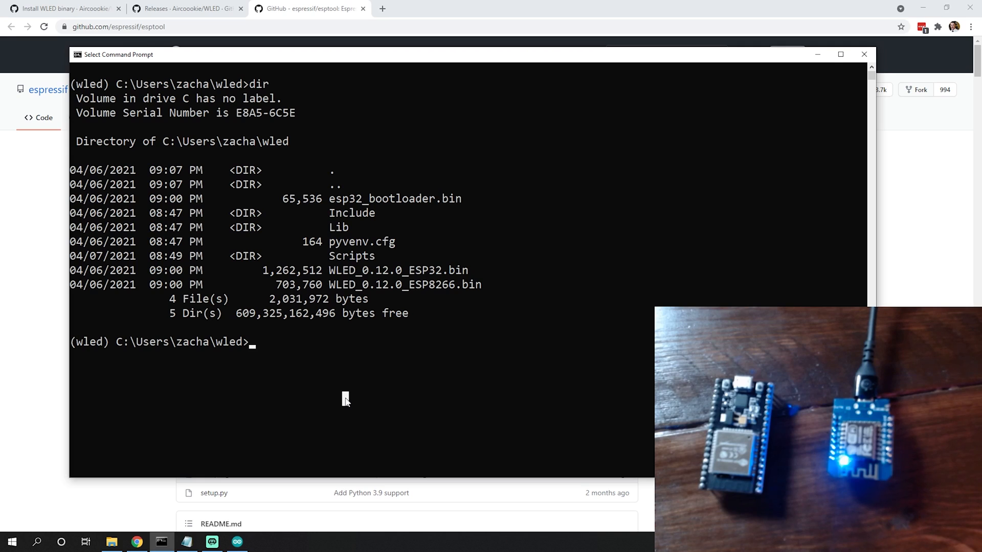
Enter 'esptool.py write_flash 0x0 WLED_0.12.0_ESP8266.bin', correcting the ESP32 file name
{"action": "type", "text": "esptool"}
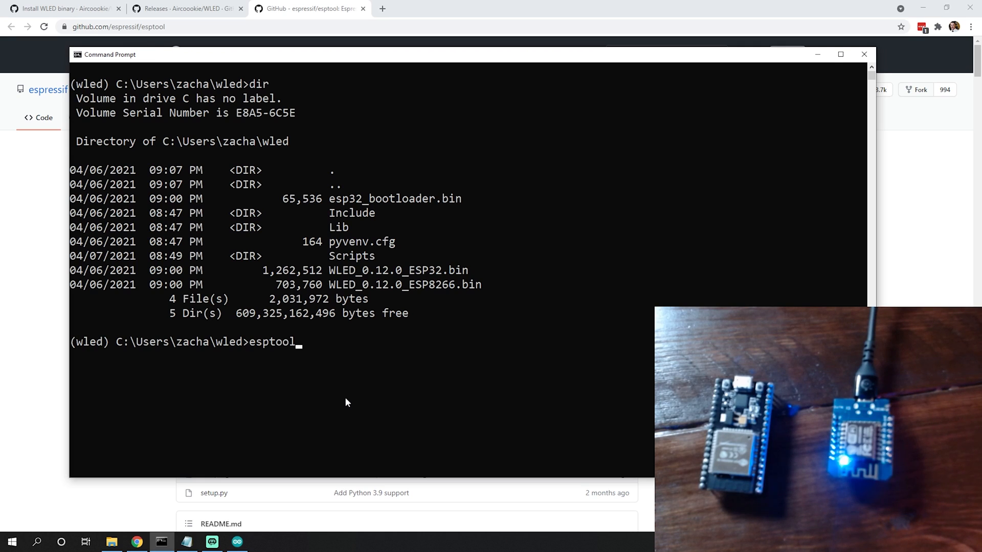
{"action": "type", "text": ".py"}
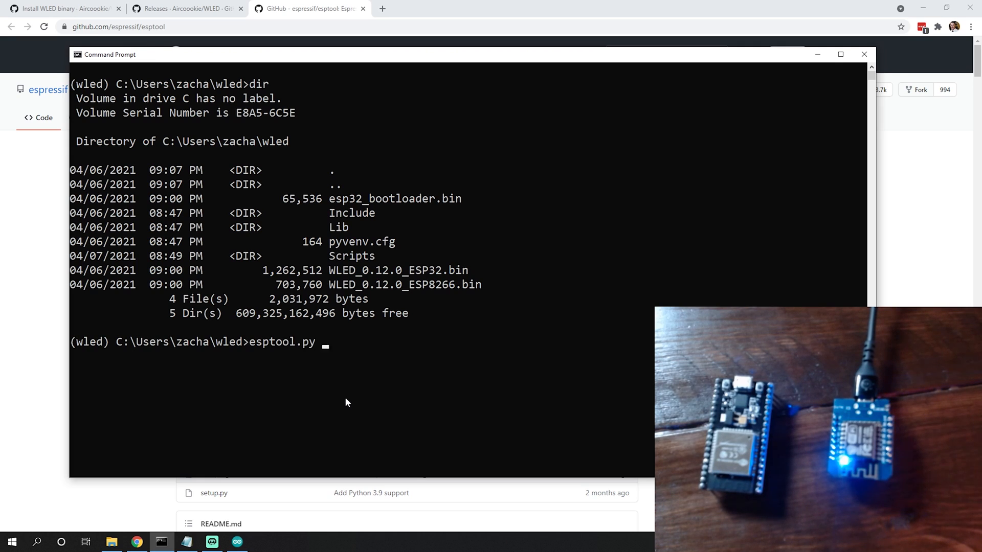
{"action": "type", "text": "write"}
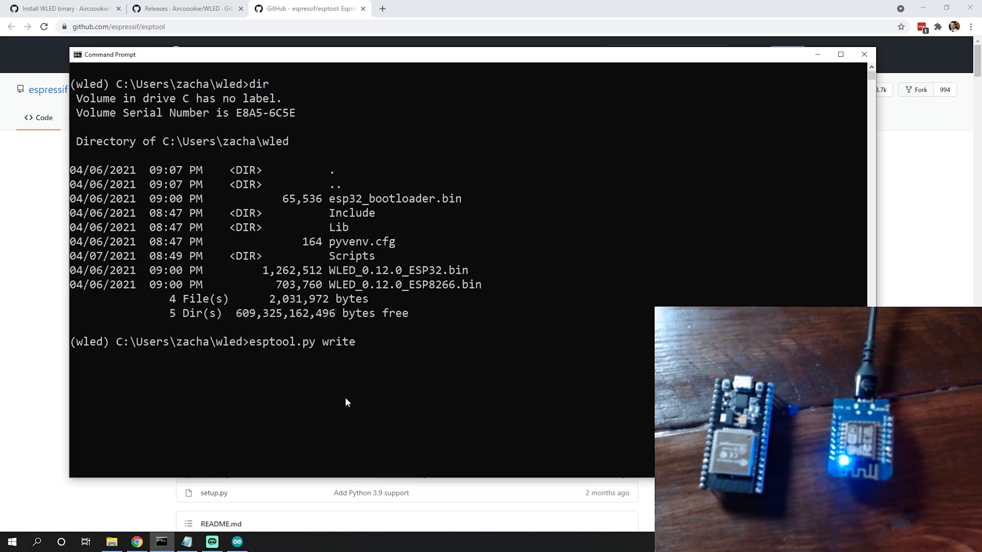
{"action": "type", "text": "_flash"}
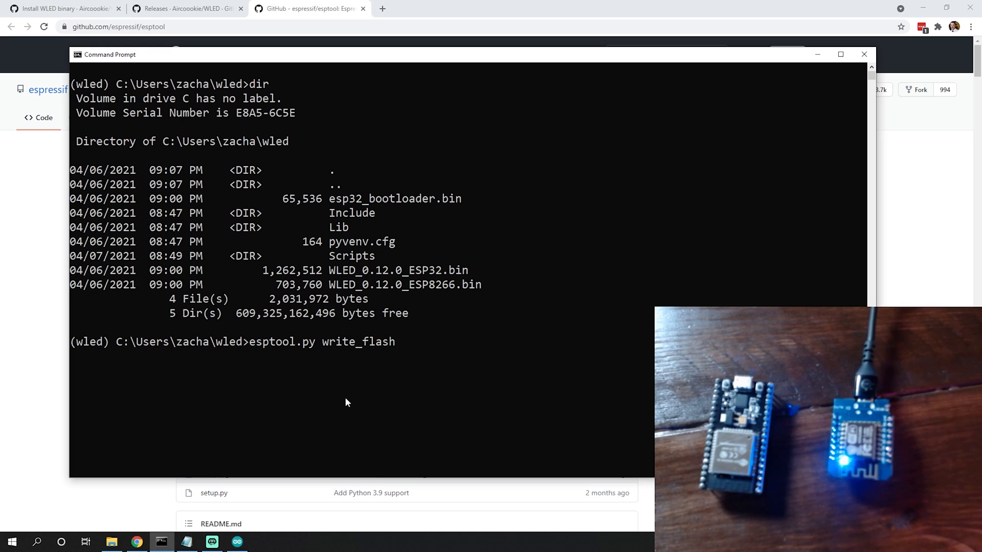
{"action": "type", "text": "0x0"}
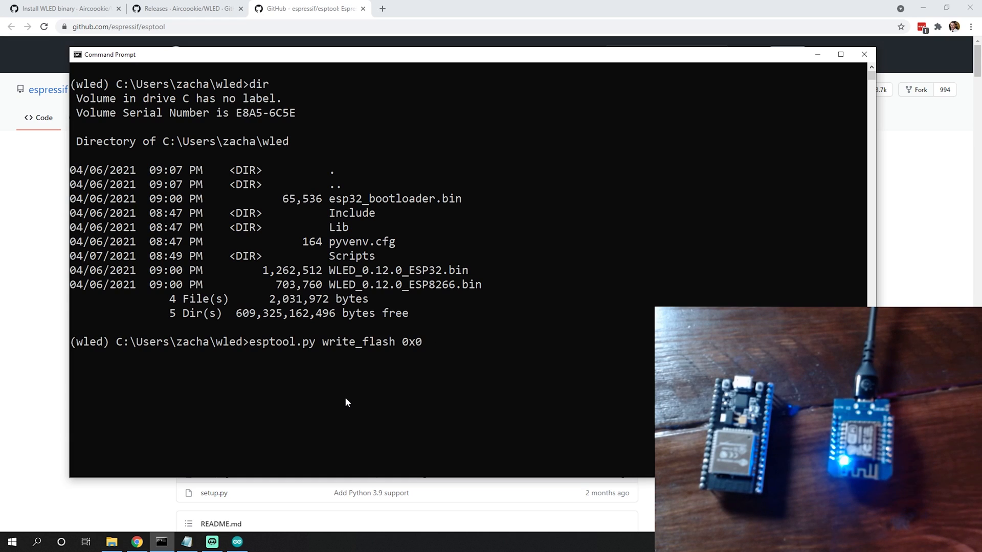
{"action": "type", "text": "WLED_0.12.0_ESP32.bin"}
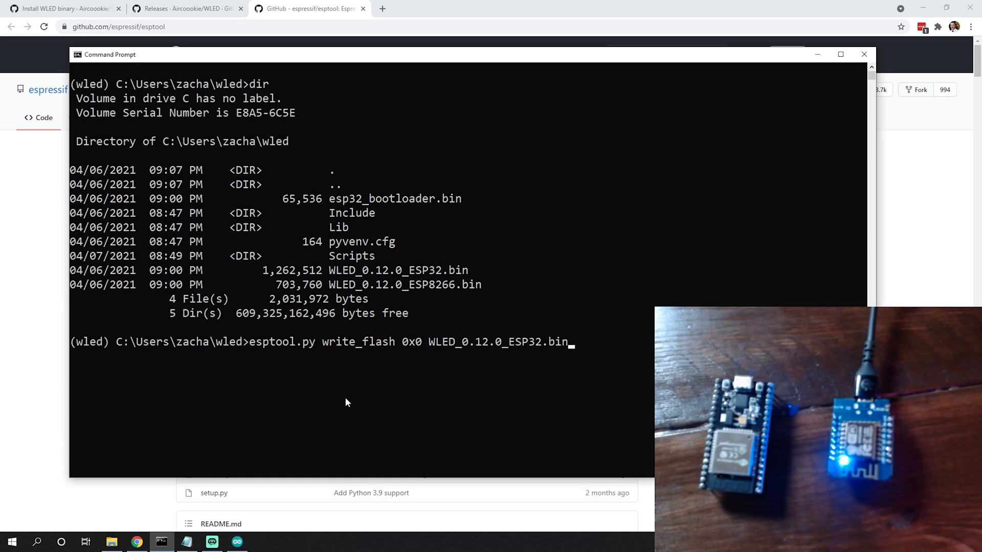
{"action": "key", "text": "Backspace"}
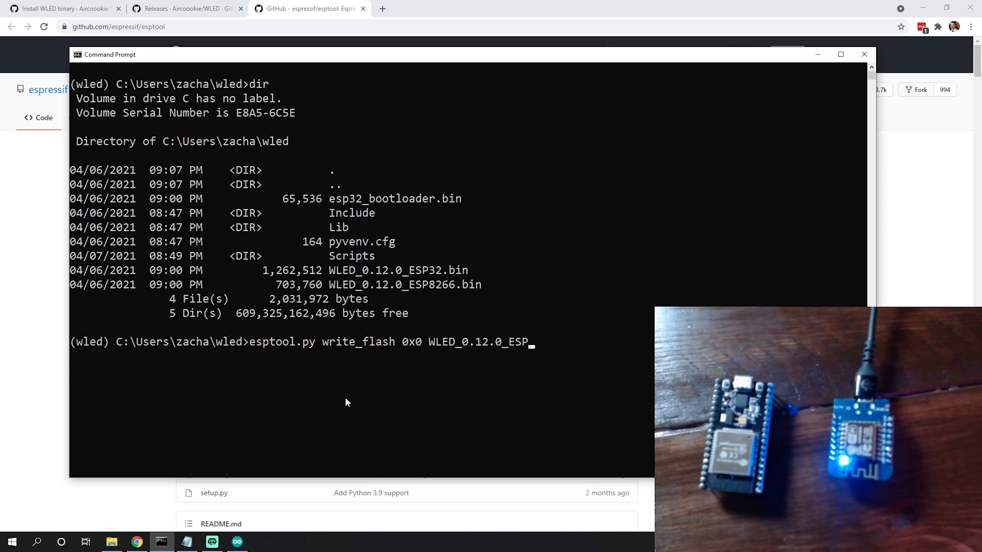
{"action": "type", "text": "826"}
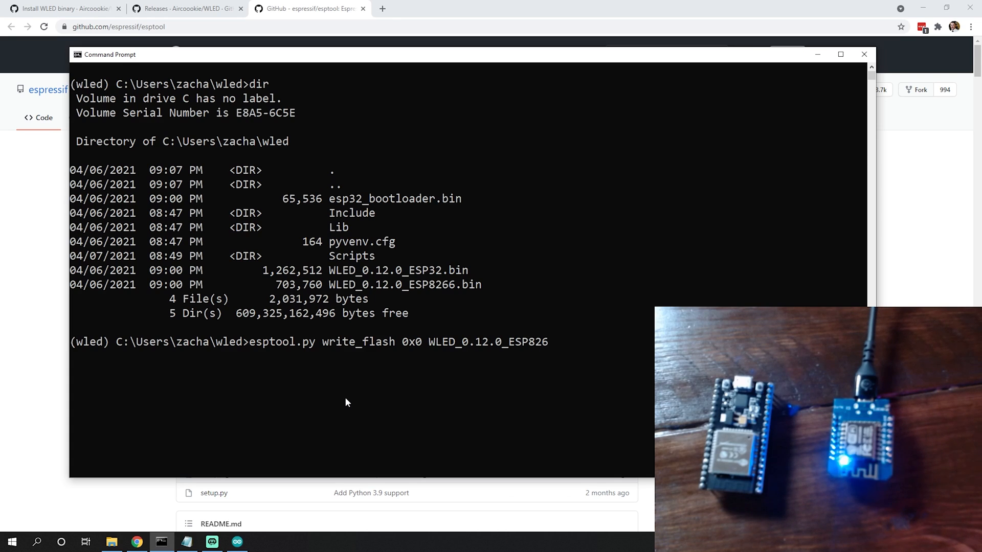
{"action": "type", "text": "6.bin"}
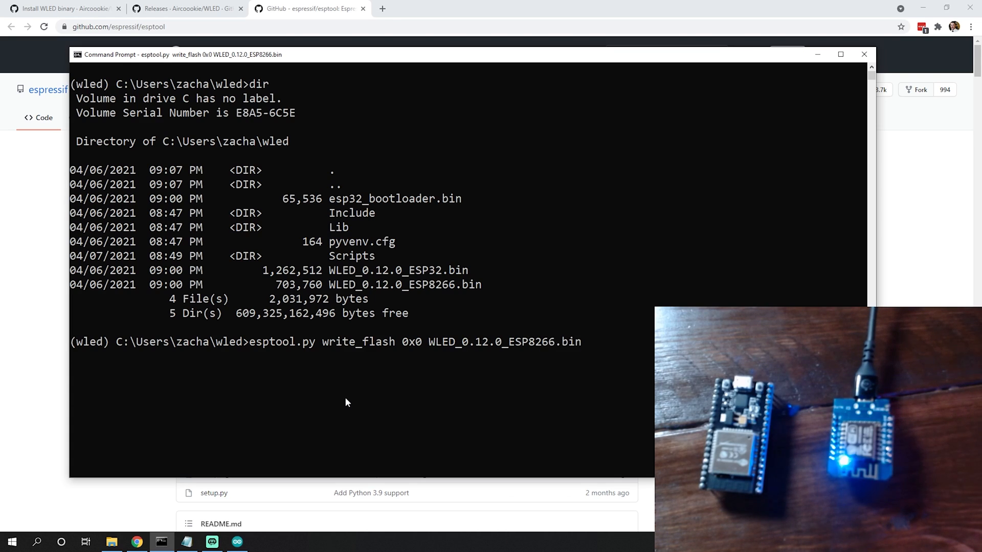
{"action": "key", "text": "Return"}
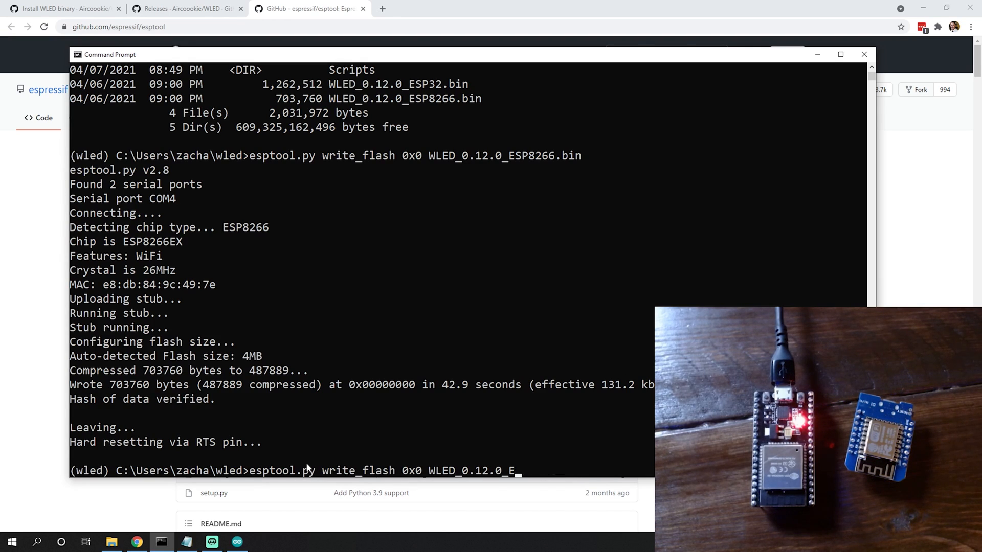
Replace the firmware file name with esp32_bootloader.bin for the 0x0 write
{"action": "key", "text": "Backspace"}
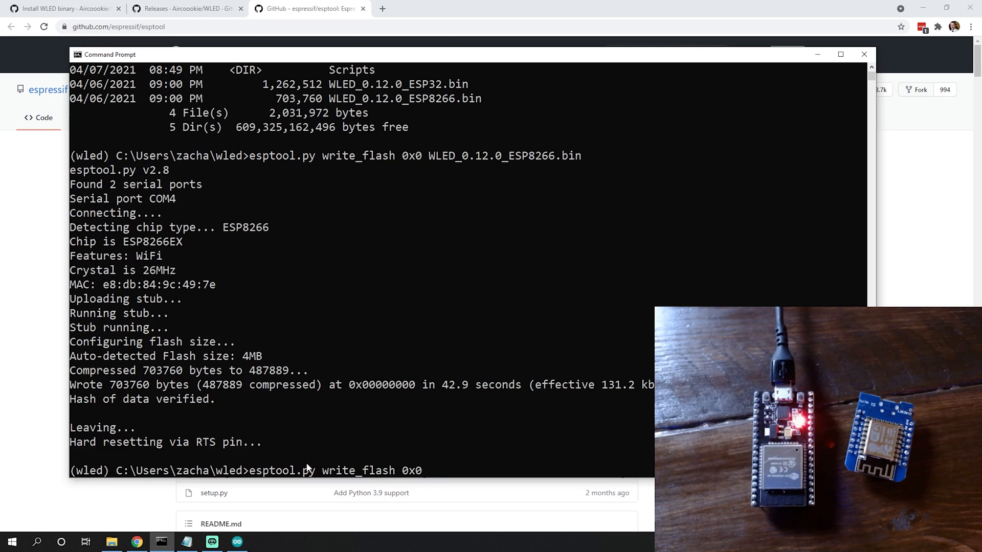
{"action": "type", "text": "e"}
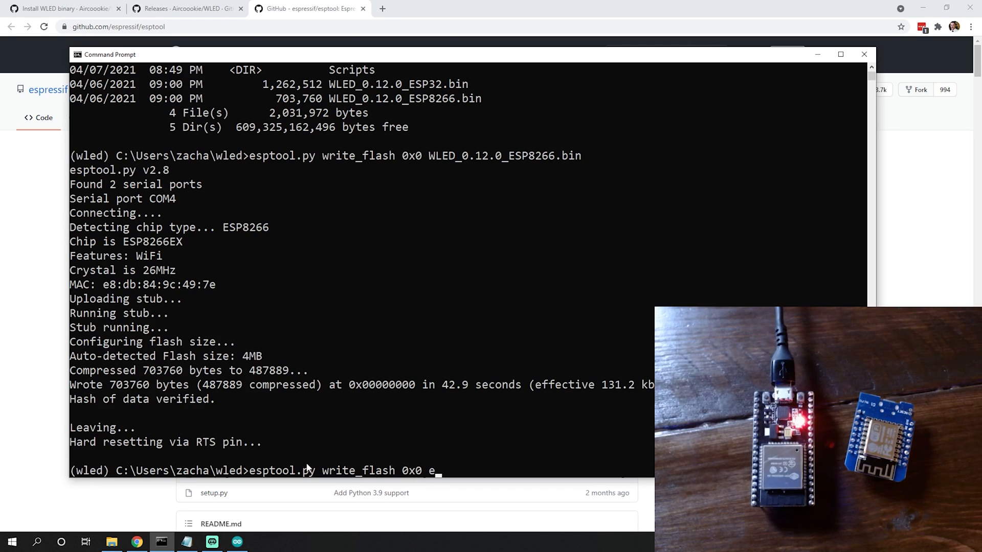
{"action": "type", "text": "sp32_bootloader.bin"}
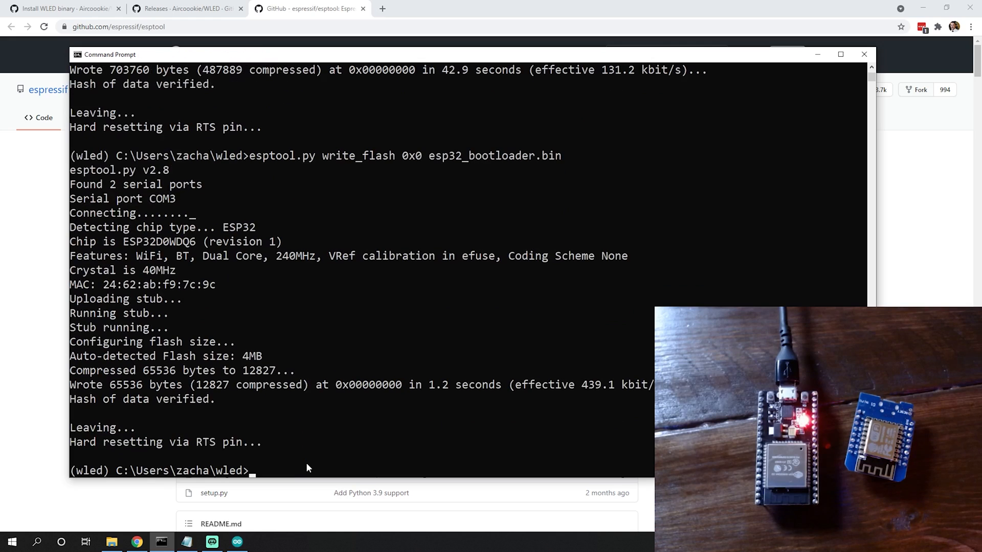
Run 'esptool.py write_flash 0x0 esp32_bootloader.bin' and begin the 0x10000 firmware write
{"action": "left_click", "coordinate": [63, 8]}
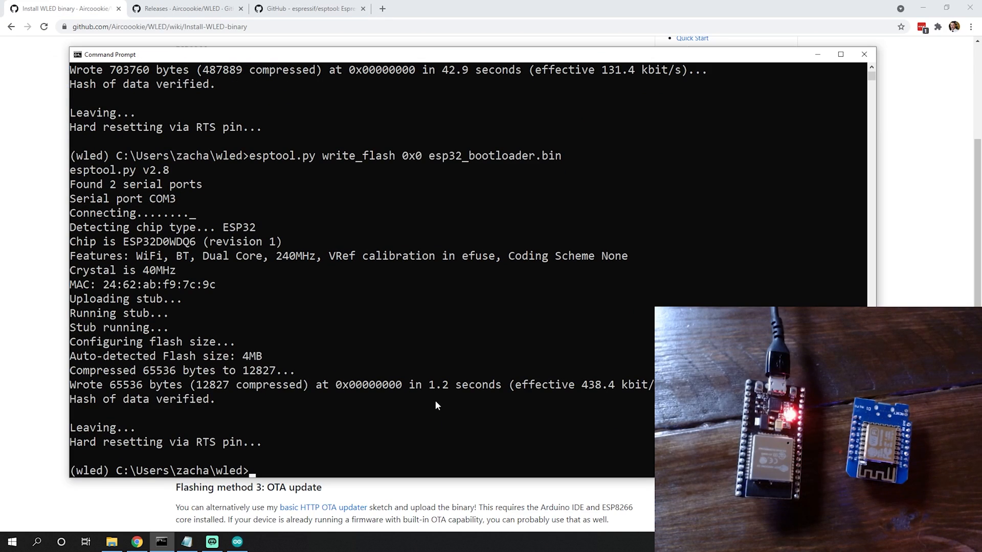
{"action": "type", "text": "esptool.py write_flash 0x0 esp32_bootloader.bin"}
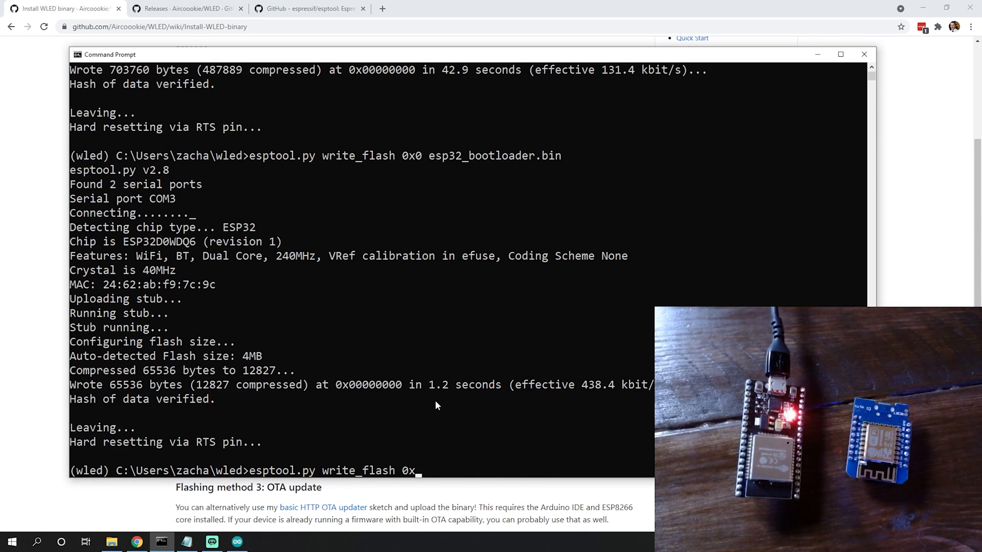
{"action": "type", "text": "1"}
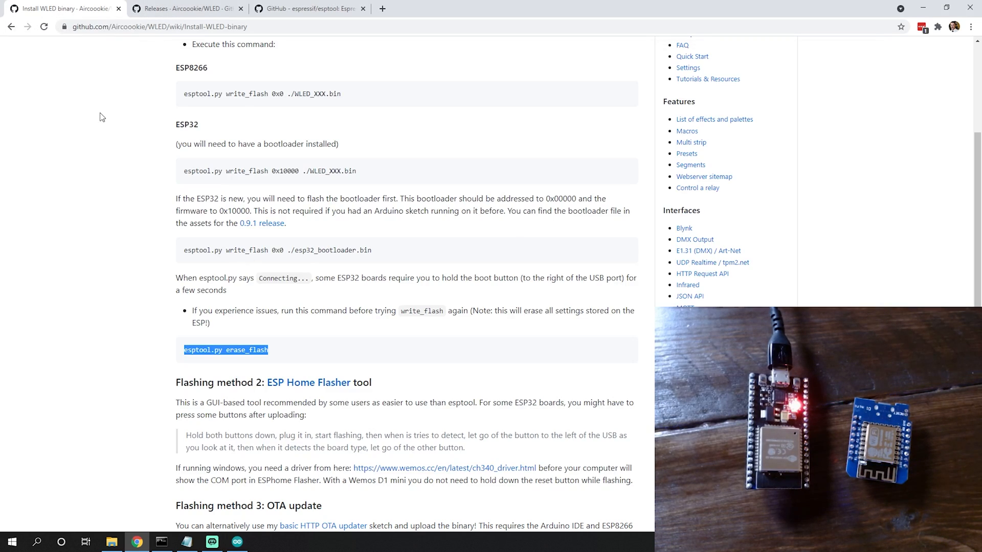
Download and launch ESPHome-Flasher-1.3.0-Windows-x64.exe, then return to Command Prompt
{"action": "scroll", "scroll_direction": "down", "scroll_amount": 3}
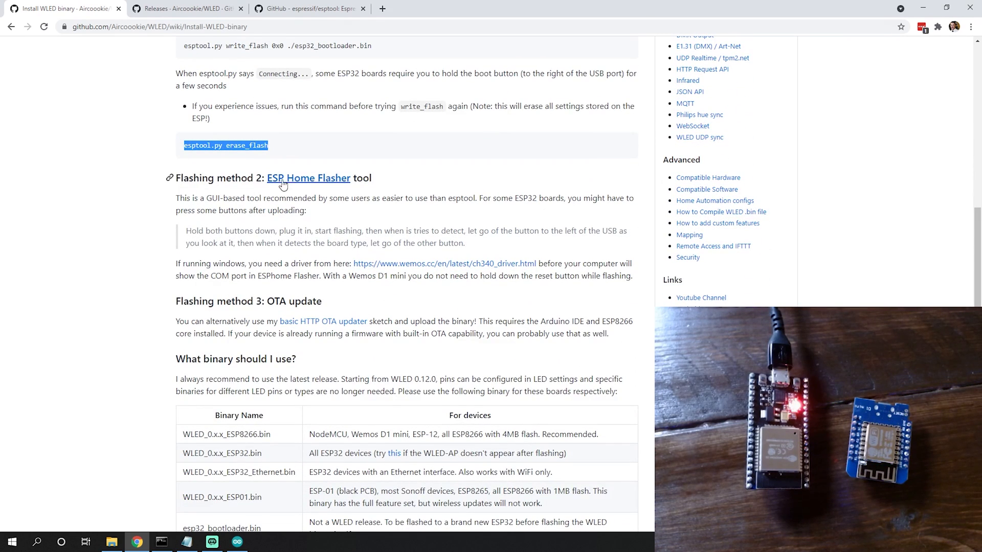
{"action": "mouse_move", "coordinate": [292, 171]}
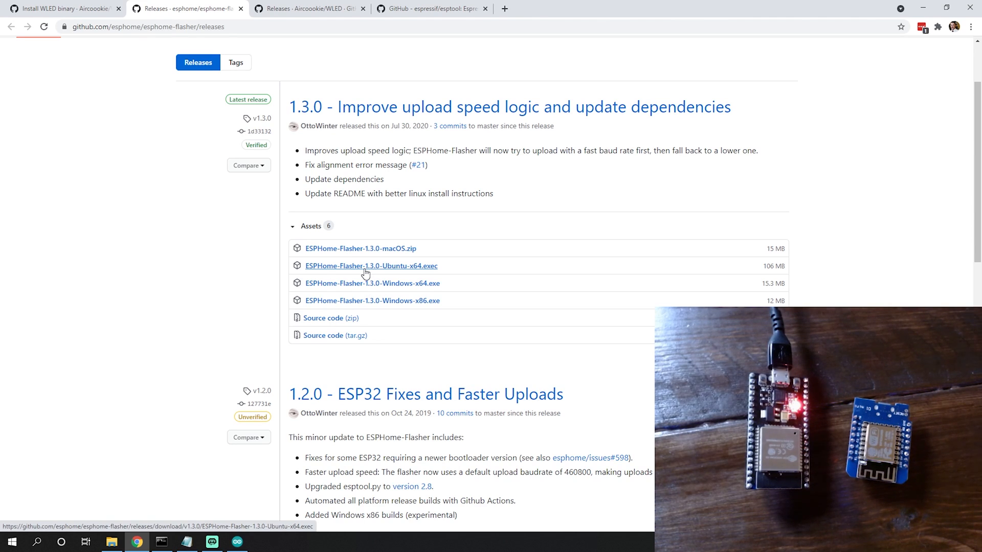
{"action": "mouse_move", "coordinate": [434, 289]}
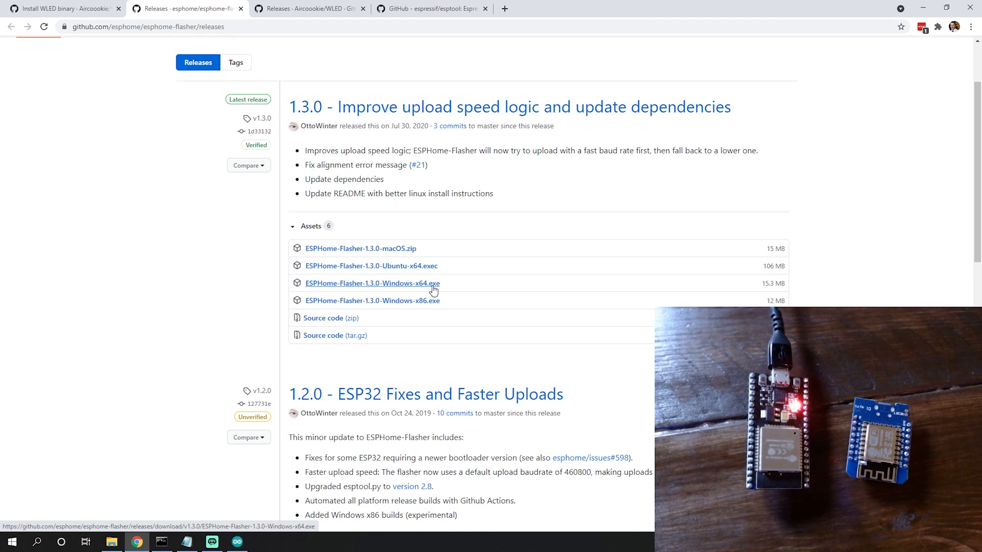
{"action": "mouse_move", "coordinate": [395, 290]}
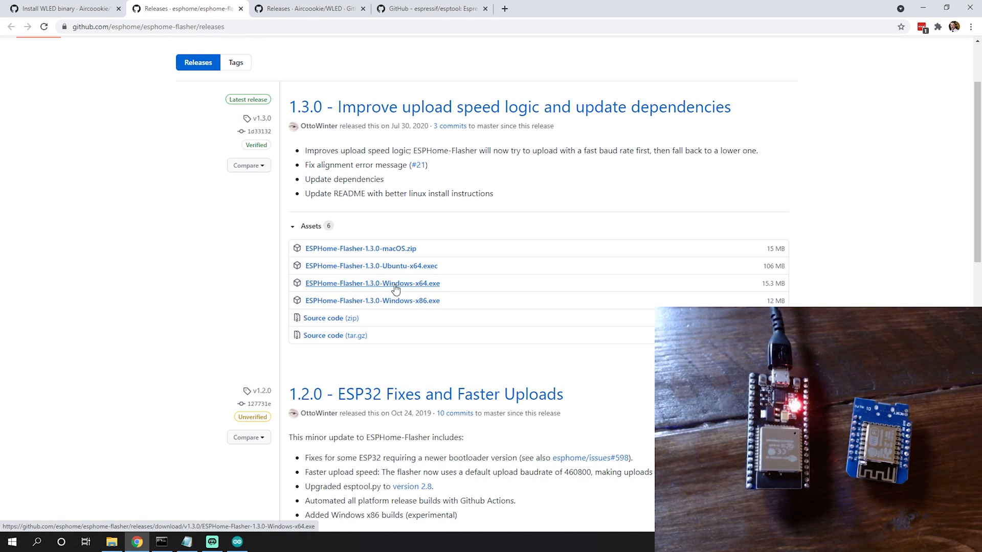
{"action": "left_click", "coordinate": [371, 284]}
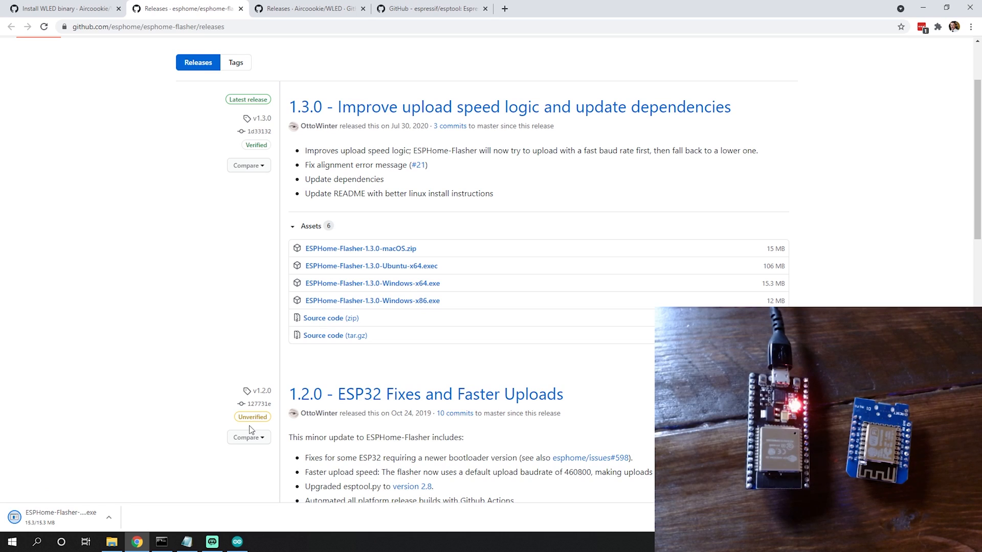
{"action": "left_click", "coordinate": [59, 513]}
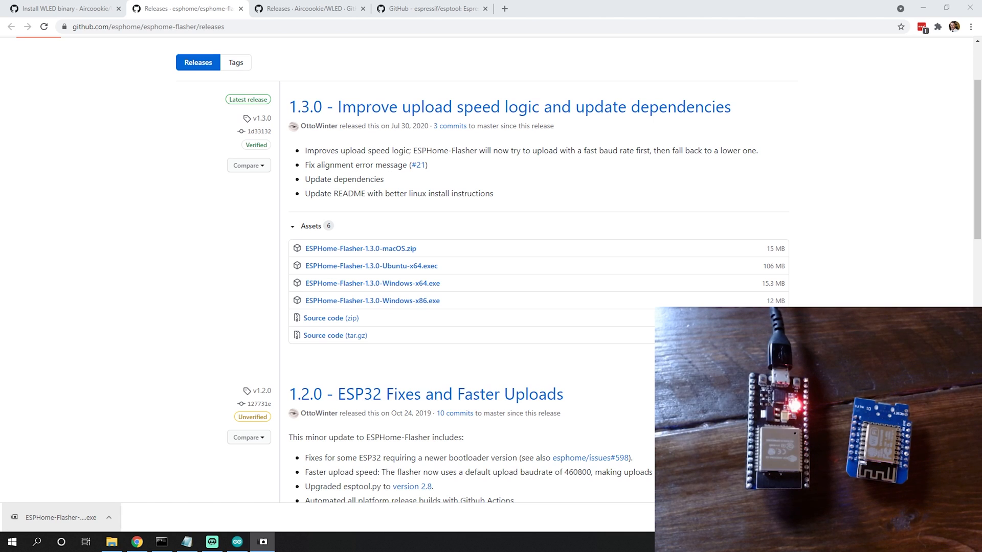
{"action": "left_click", "coordinate": [60, 517]}
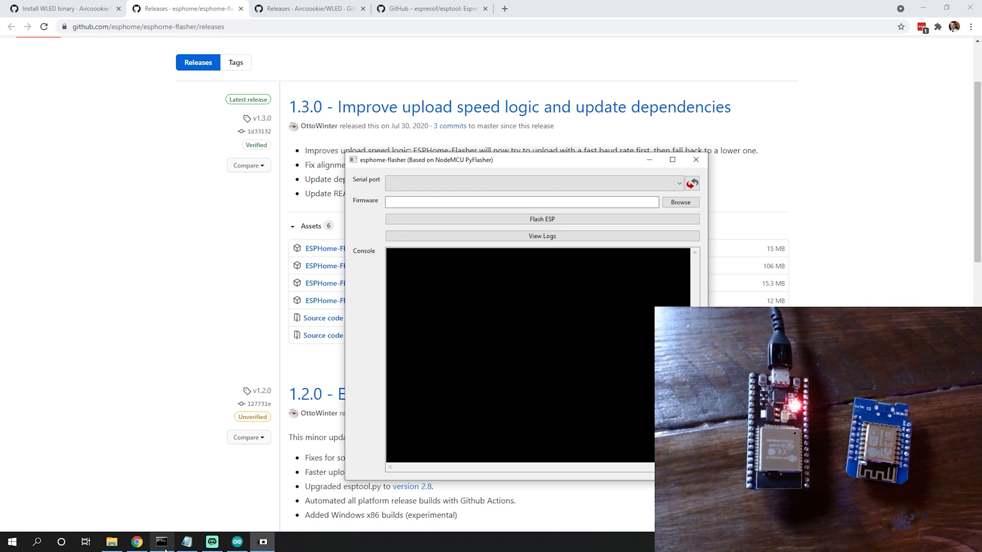
{"action": "left_click", "coordinate": [161, 542]}
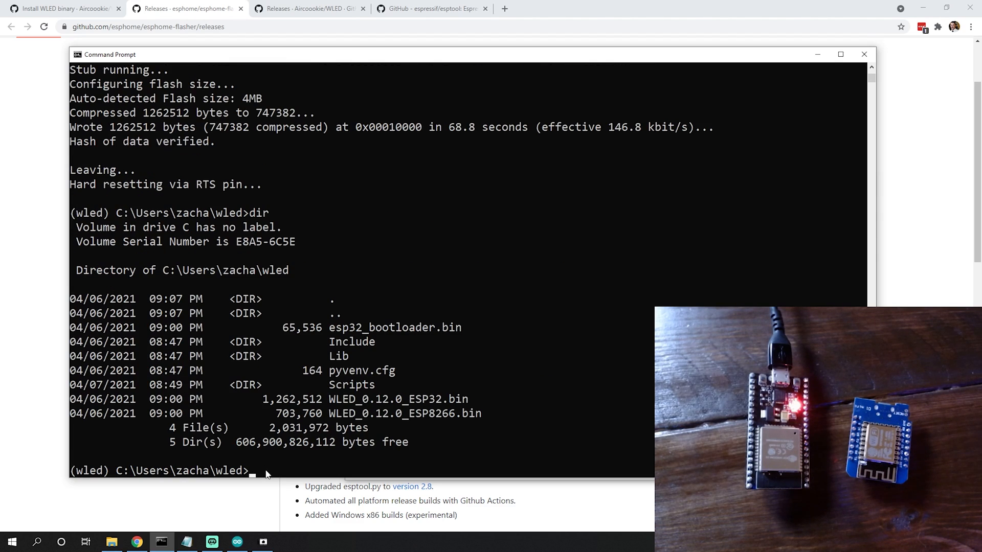
Change into the Scripts folder and begin a pip3 install of esphomeflasher
{"action": "type", "text": "cd s"}
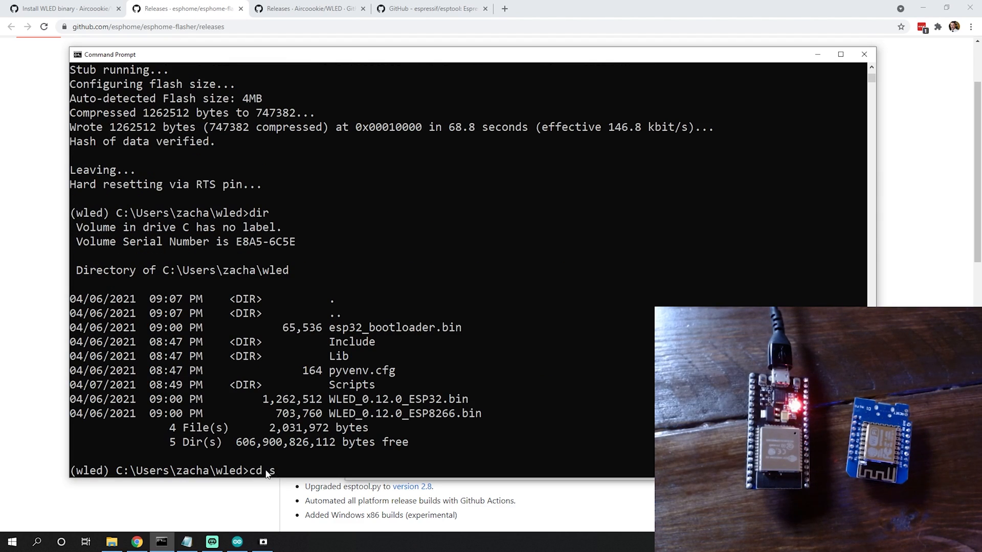
{"action": "key", "text": "Return"}
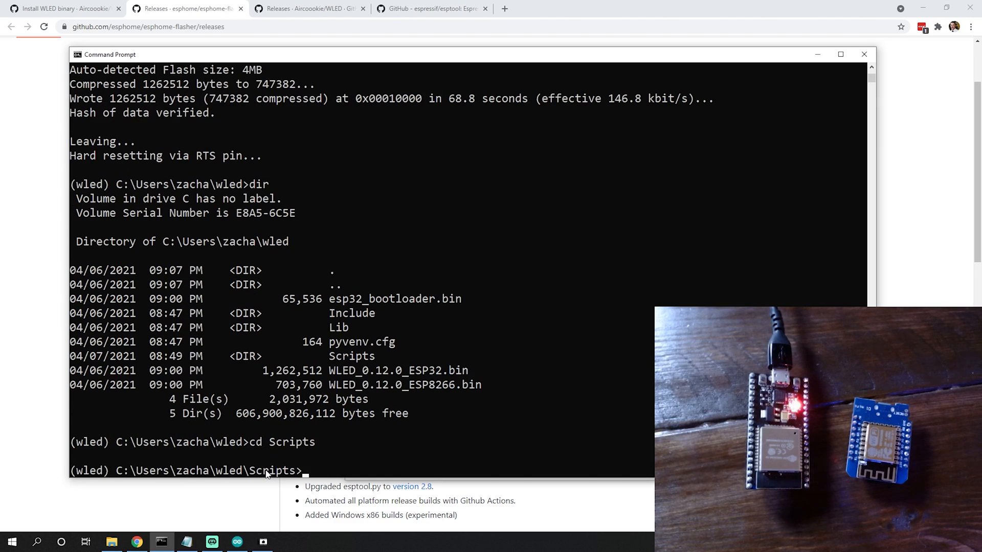
{"action": "type", "text": "pip3 i"}
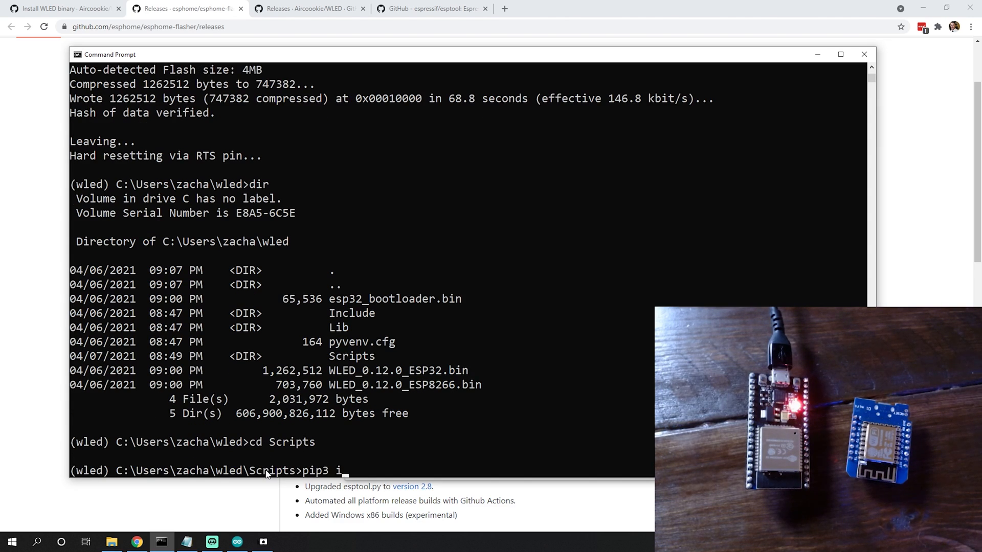
{"action": "type", "text": "nstall esp"}
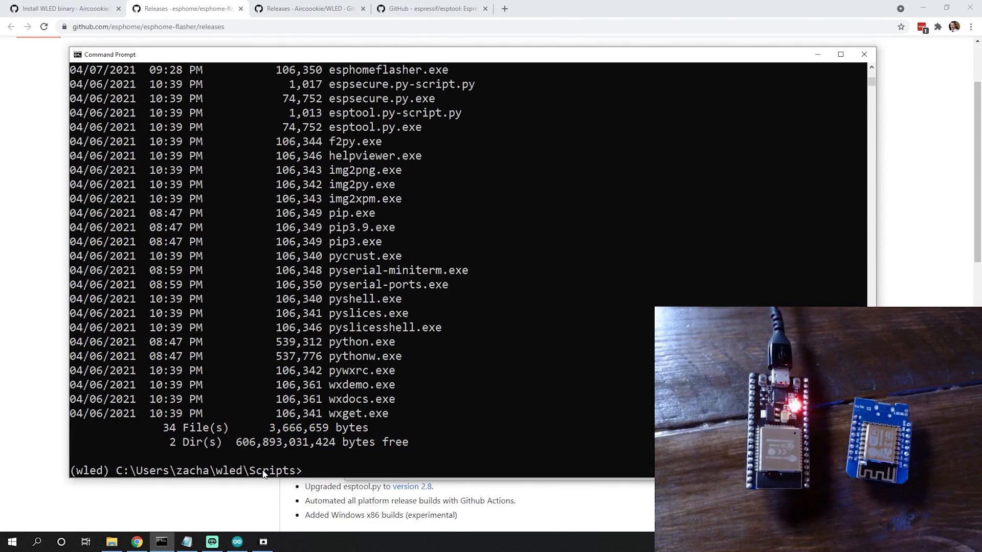
Enter the esphomeflasher command in the environment's Scripts folder
{"action": "scroll", "scroll_direction": "up", "scroll_amount": 3}
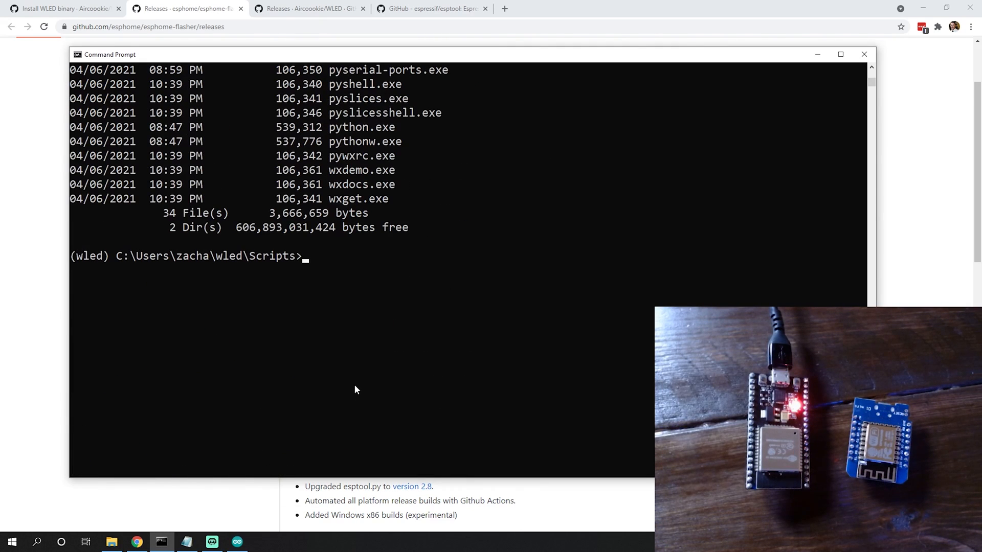
{"action": "type", "text": "esphomefla"}
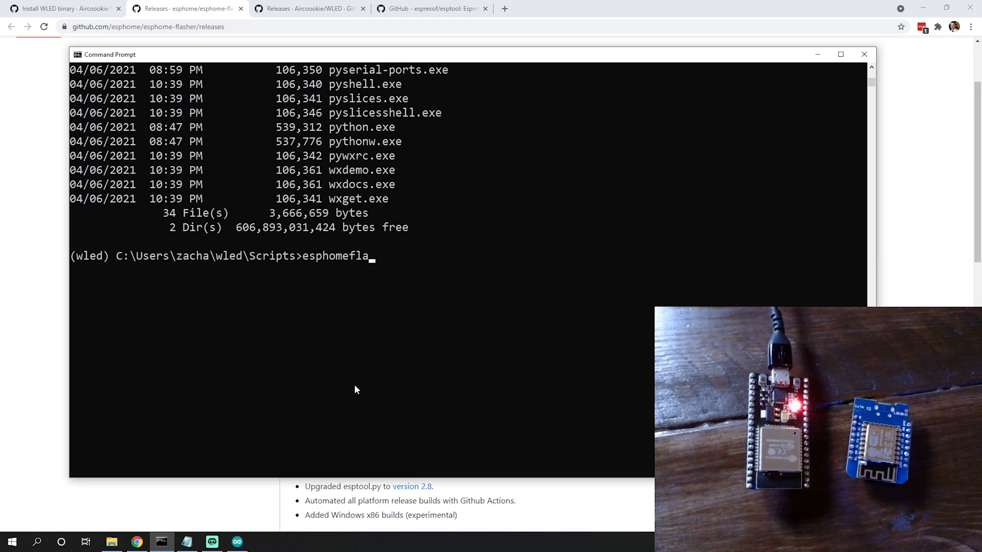
{"action": "type", "text": "sher"}
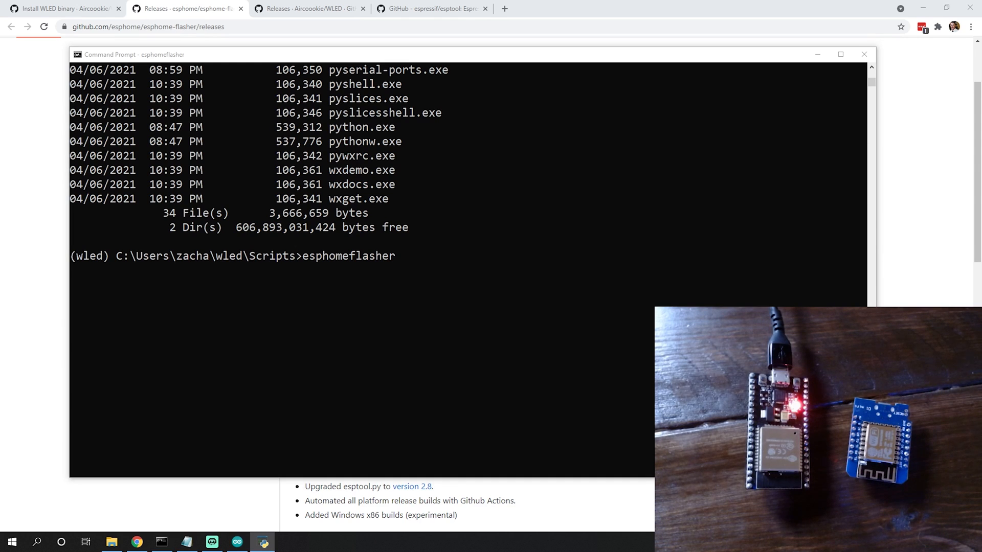
Start ESPHome-Flasher and select WLED_0.12.0_ESP32.bin from the wled folder
{"action": "key", "text": "Return"}
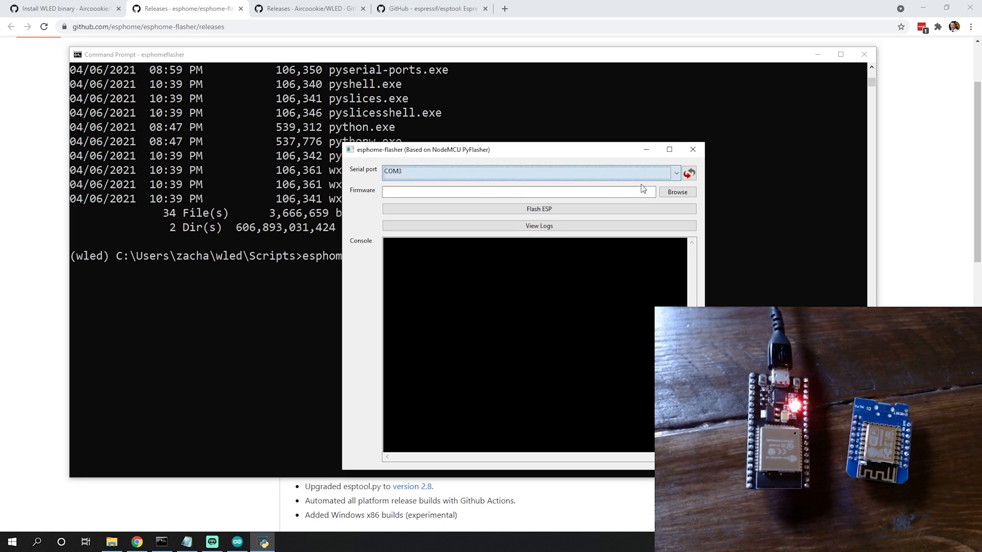
{"action": "mouse_move", "coordinate": [688, 173]}
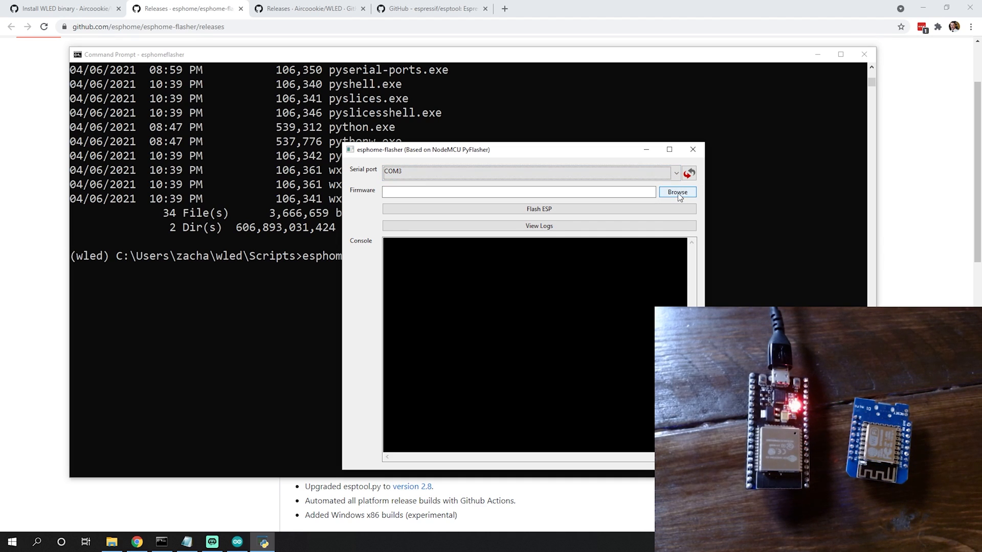
{"action": "left_click", "coordinate": [678, 191]}
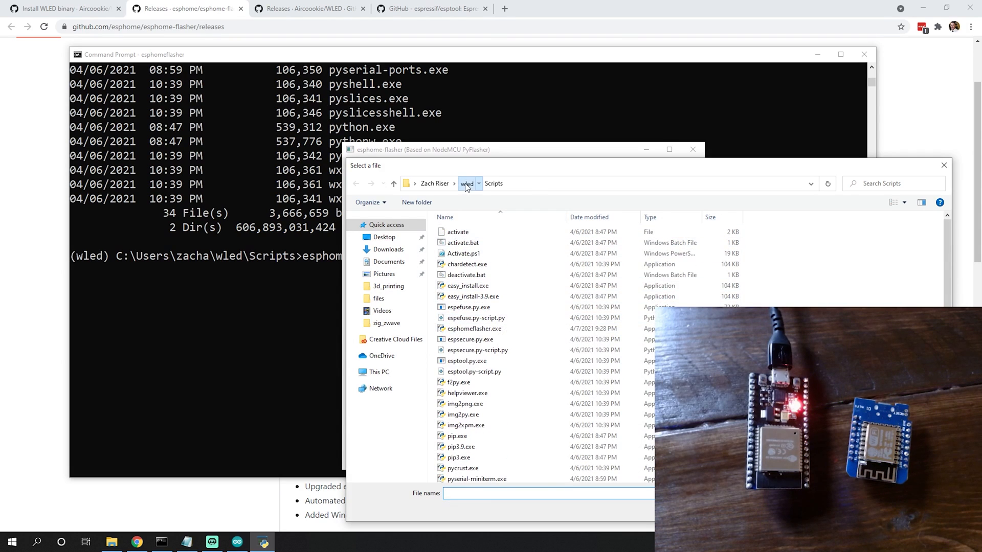
{"action": "left_click", "coordinate": [467, 183]}
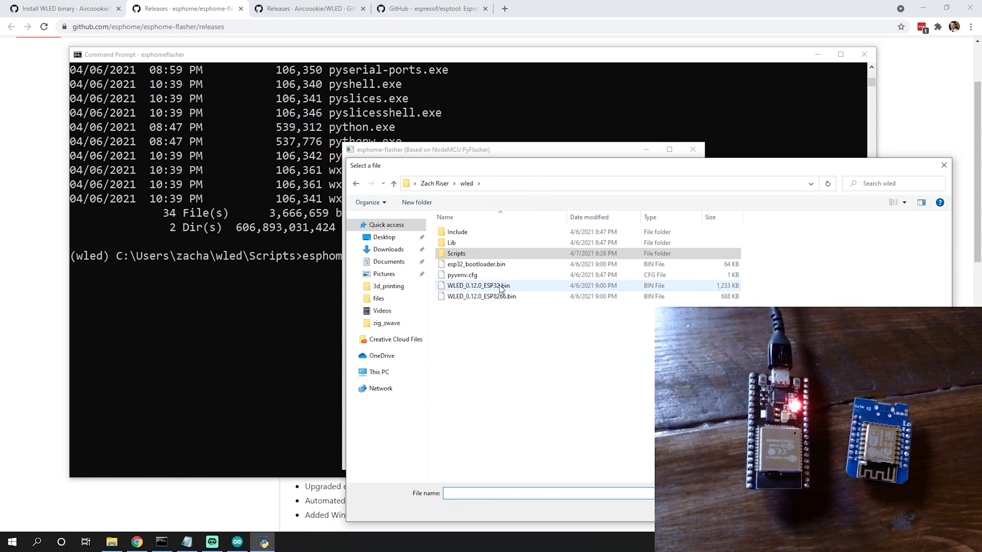
{"action": "left_click", "coordinate": [479, 286]}
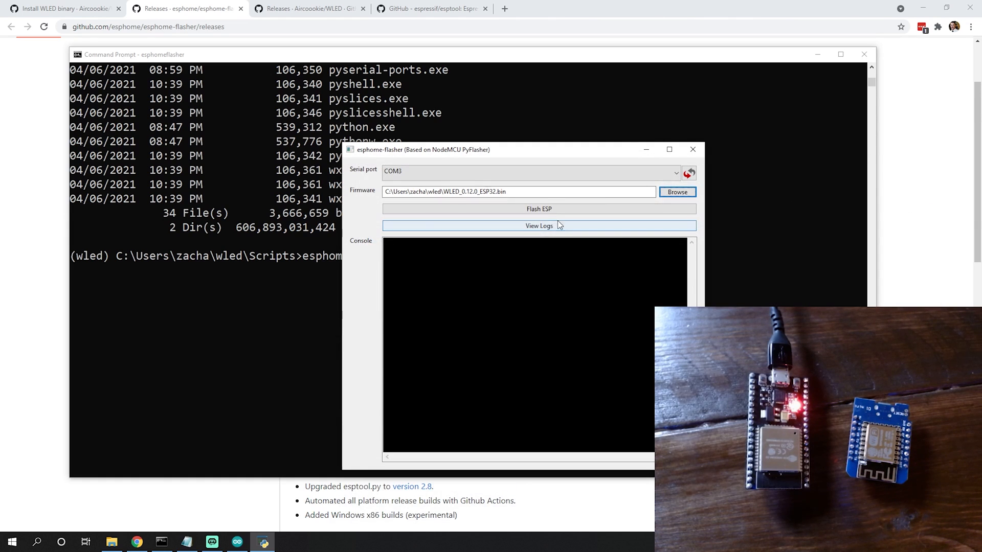
Flash the firmware to the ESP32 on COM3, then close the flasher
{"action": "left_click", "coordinate": [538, 208]}
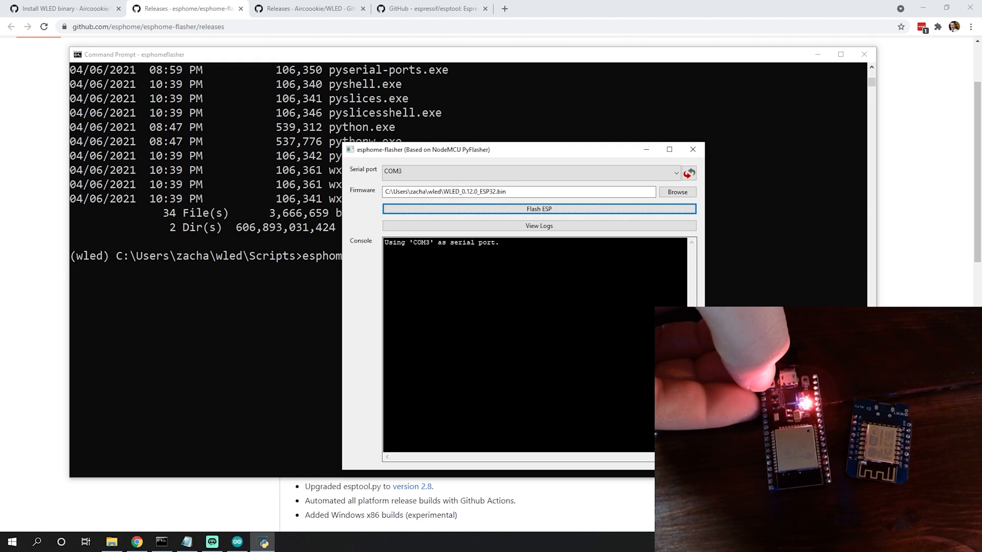
{"action": "left_click", "coordinate": [539, 209]}
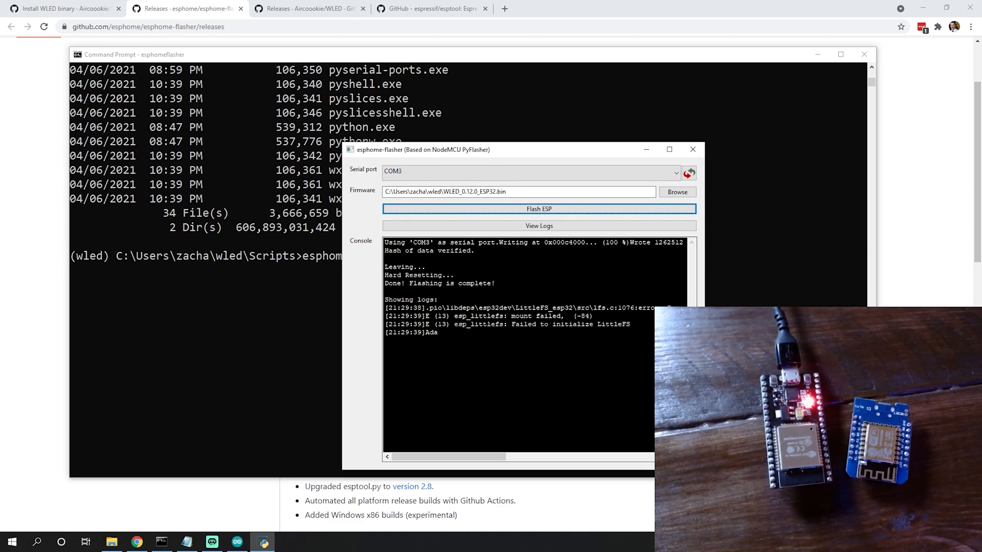
{"action": "mouse_move", "coordinate": [285, 367]}
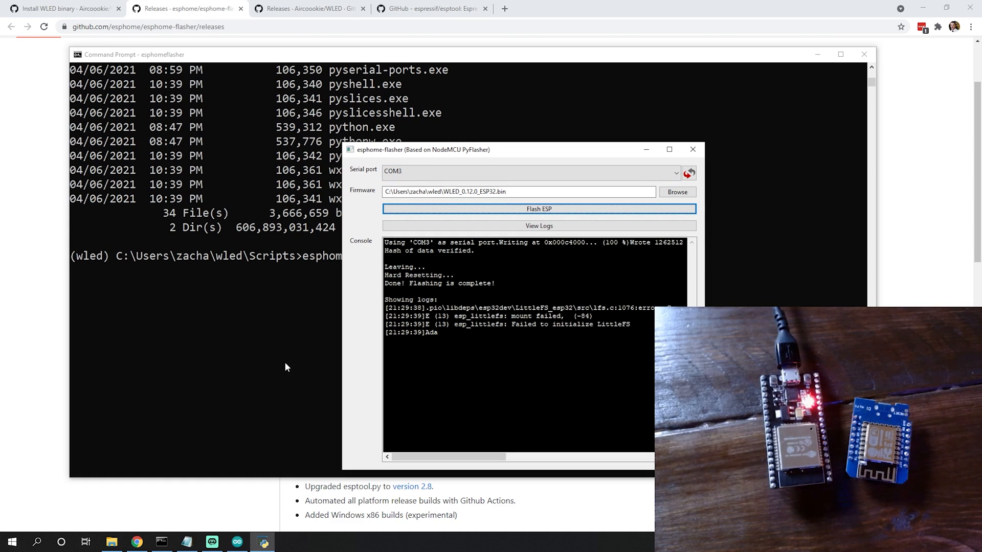
{"action": "left_click", "coordinate": [692, 149]}
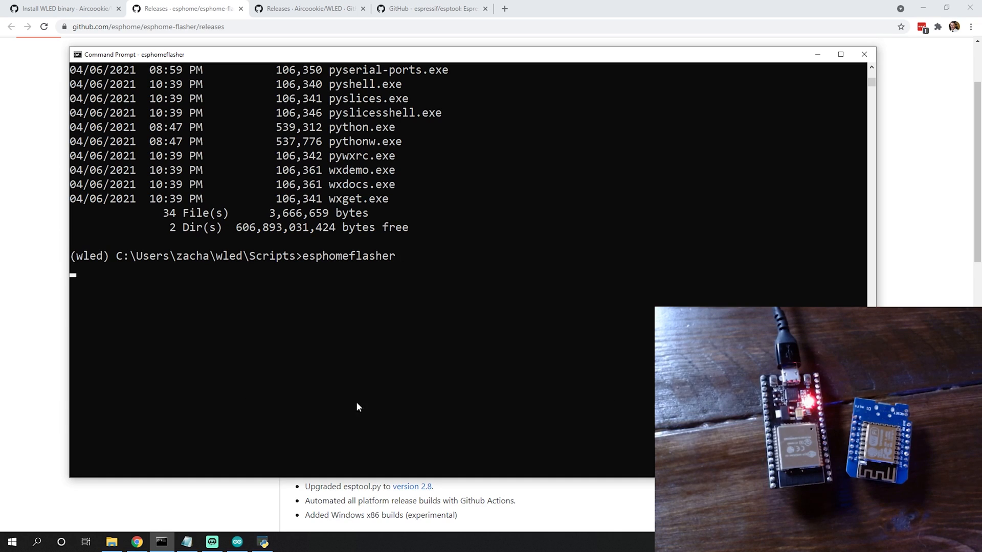
{"action": "mouse_move", "coordinate": [405, 277]}
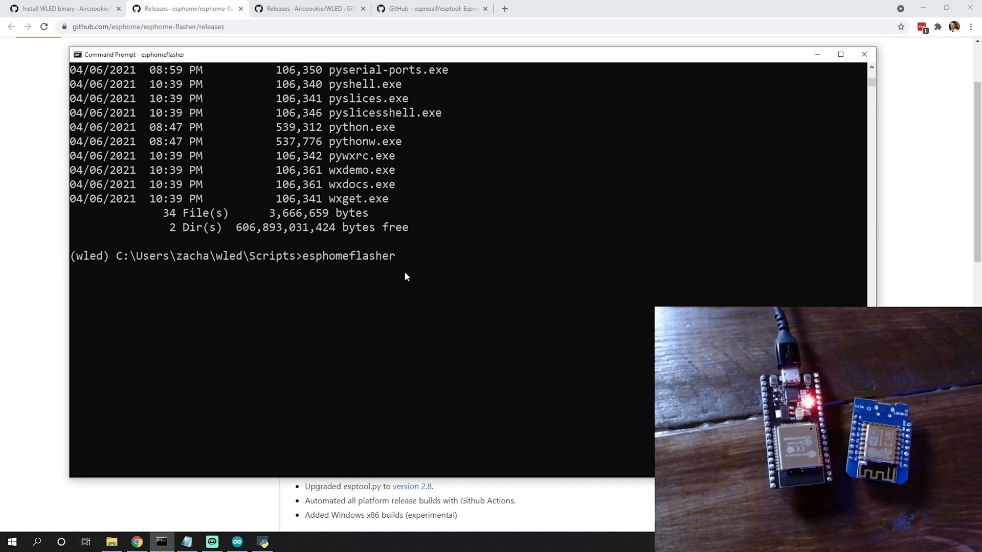
{"action": "mouse_move", "coordinate": [395, 270]}
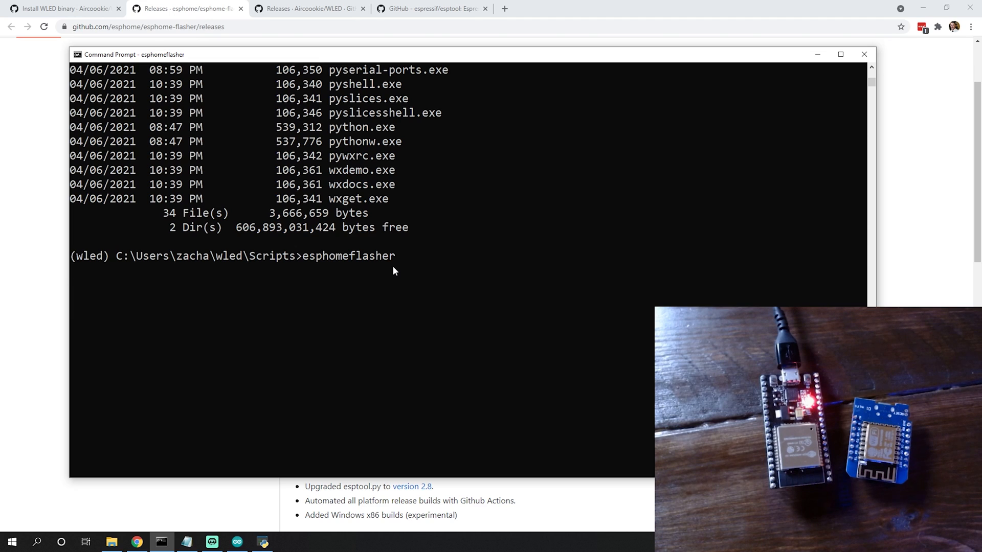
{"action": "mouse_move", "coordinate": [425, 86]}
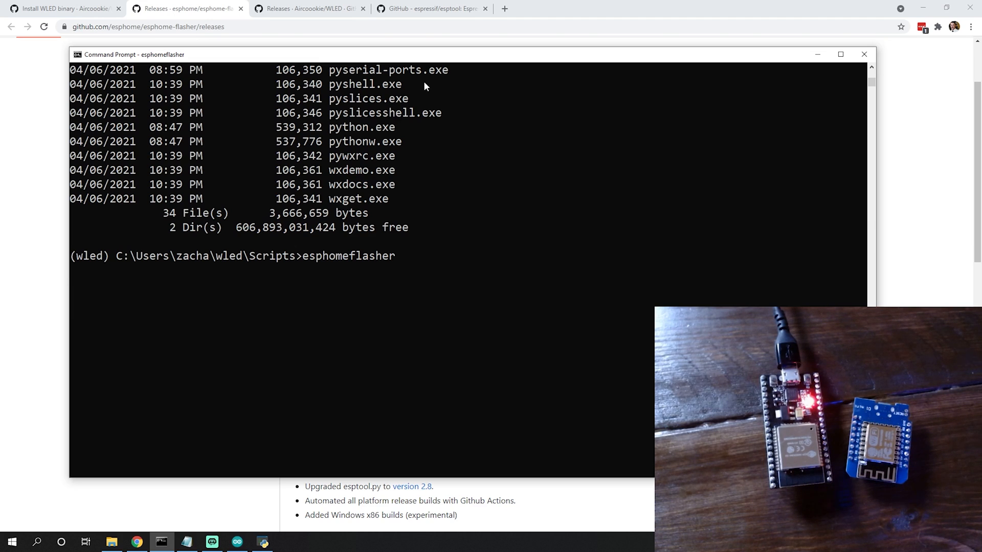
{"action": "left_click", "coordinate": [626, 8]}
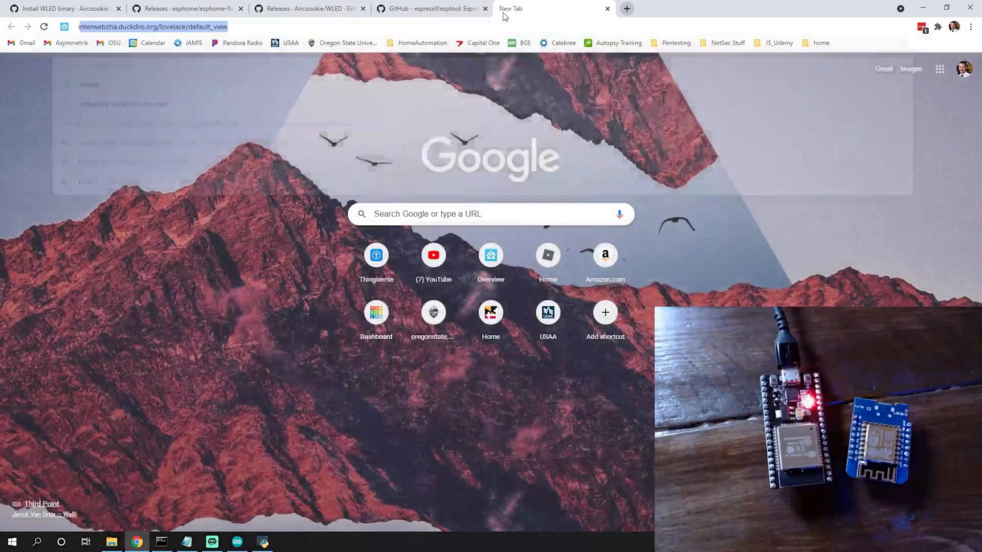
Load the Home Assistant dashboard and visit the ESPHome and Supervisor panels
{"action": "key", "text": "Return"}
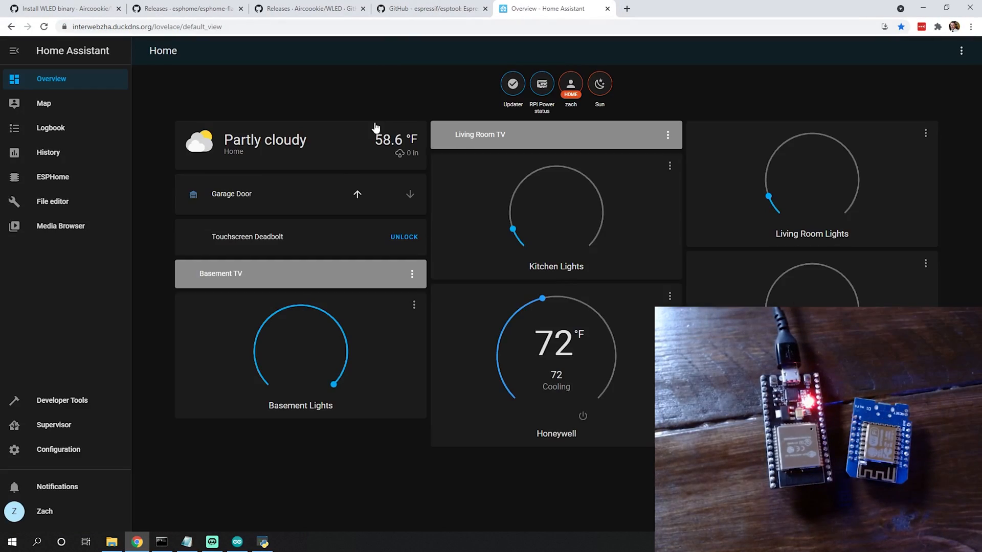
{"action": "left_click", "coordinate": [52, 177]}
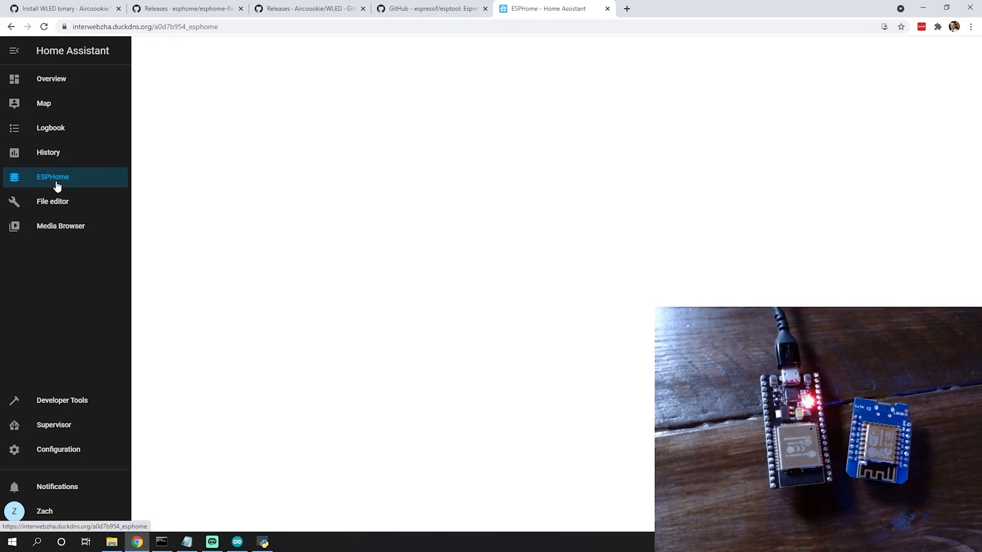
{"action": "left_click", "coordinate": [52, 177]}
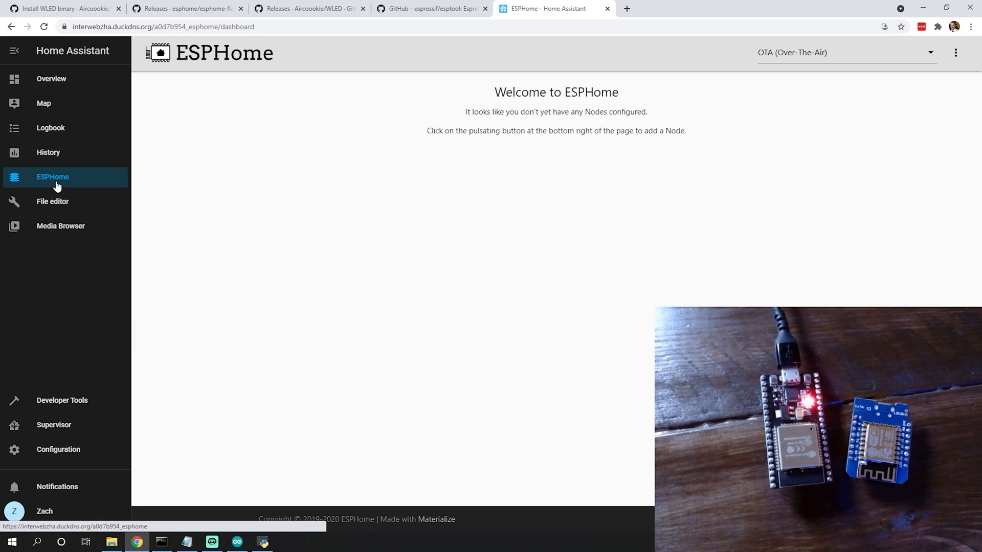
{"action": "mouse_move", "coordinate": [67, 424]}
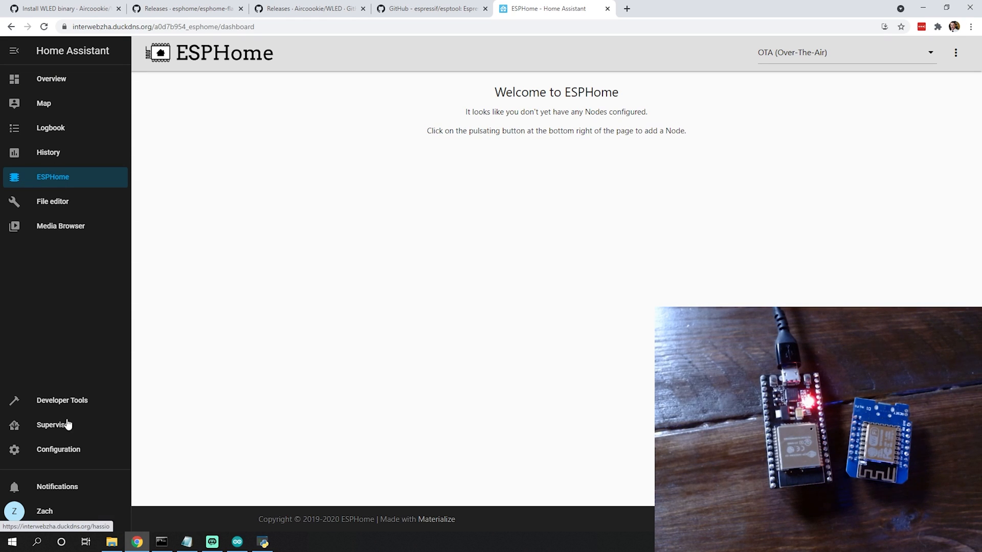
{"action": "left_click", "coordinate": [53, 425]}
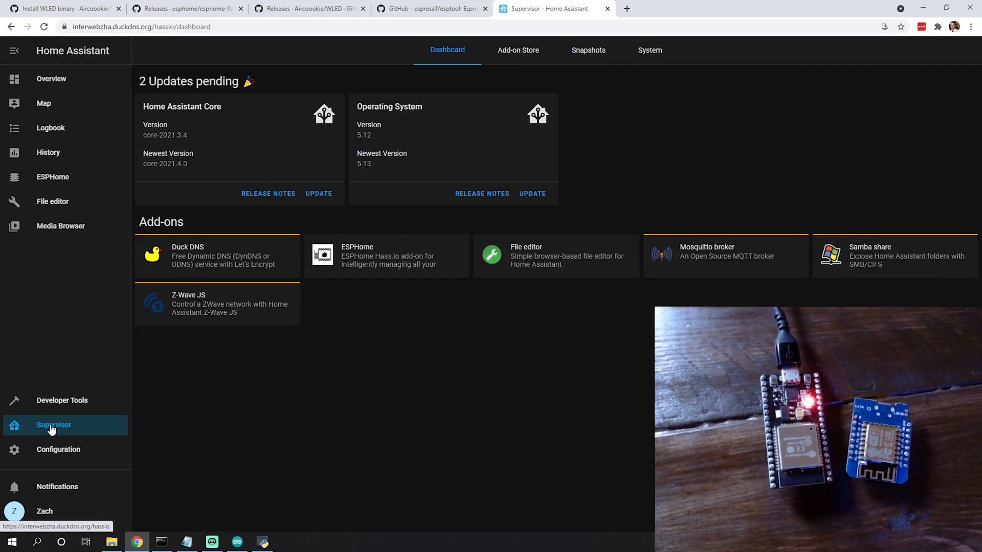
{"action": "mouse_move", "coordinate": [516, 311]}
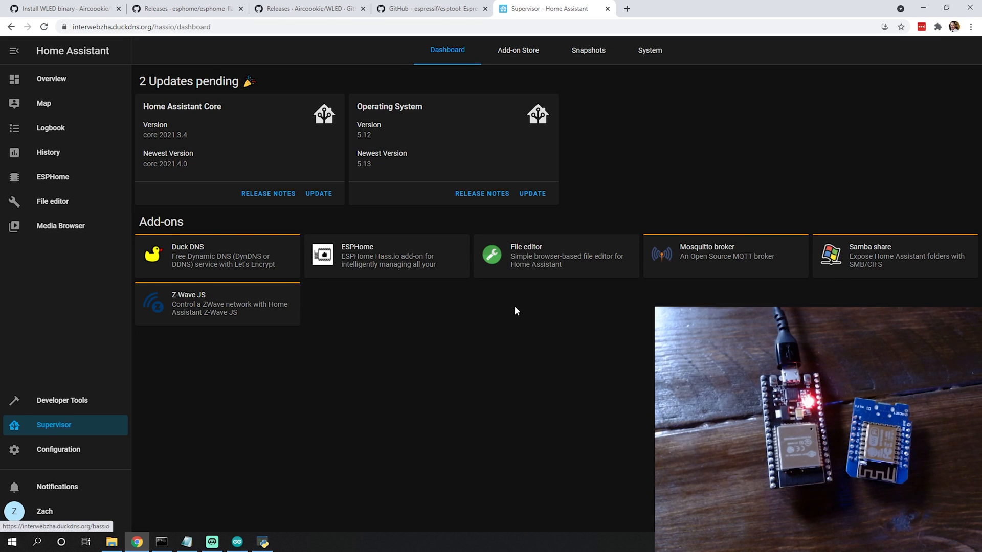
{"action": "mouse_move", "coordinate": [518, 53]}
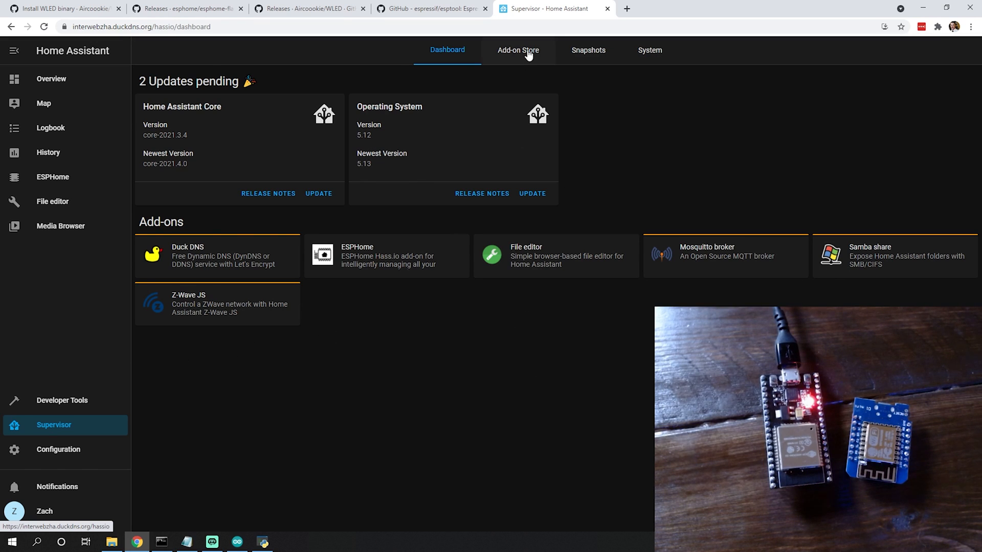
Glance at the Supervisor add-on store, then return to the ESPHome dashboard
{"action": "left_click", "coordinate": [517, 51]}
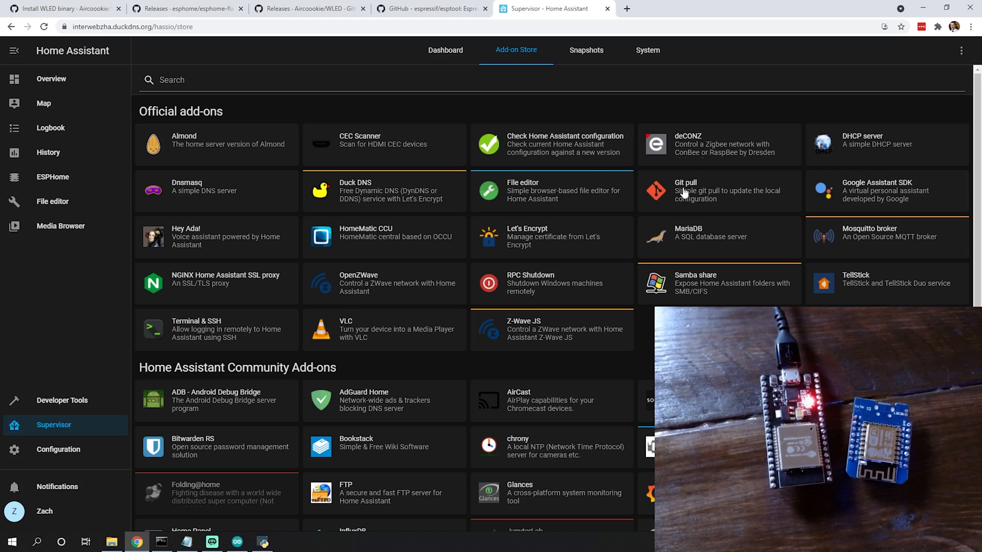
{"action": "left_click", "coordinate": [447, 50]}
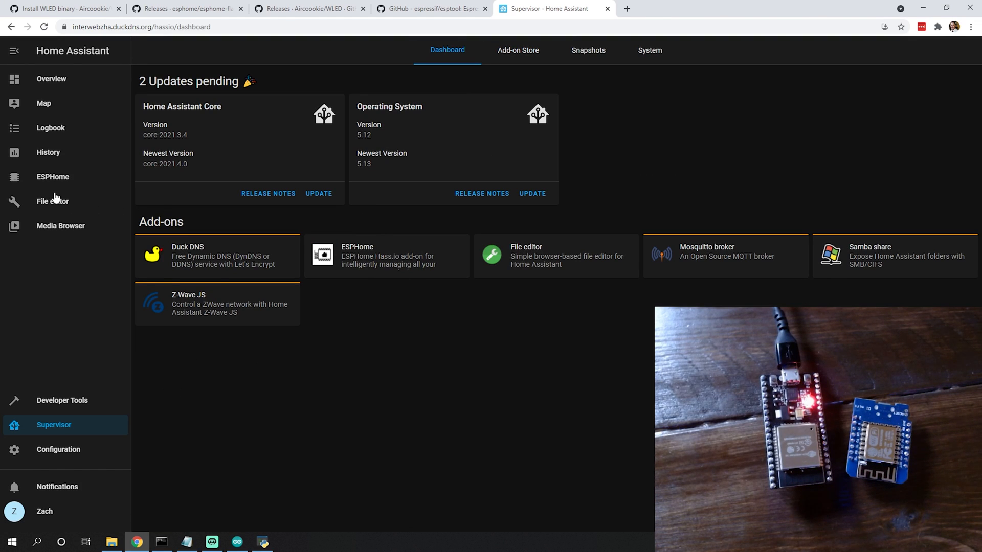
{"action": "left_click", "coordinate": [52, 177]}
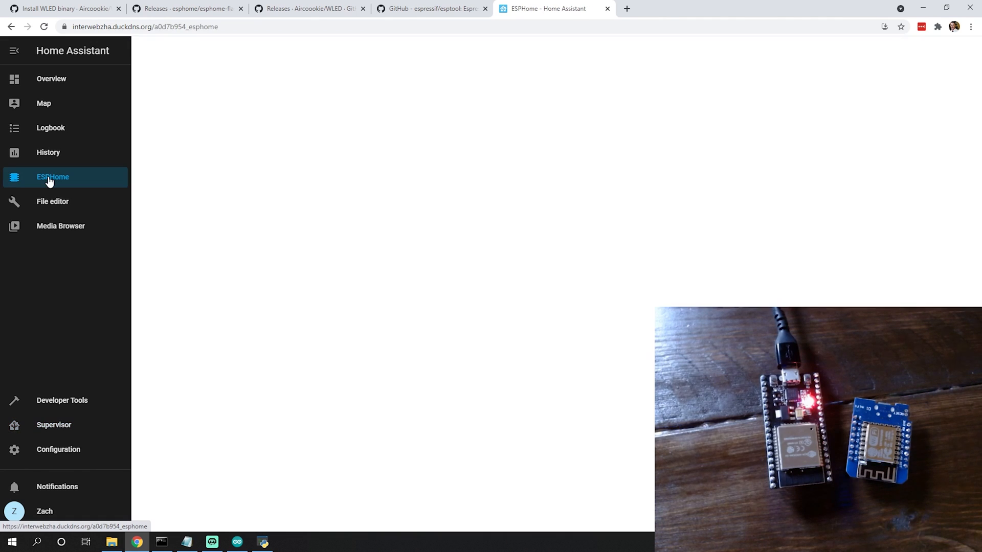
{"action": "left_click", "coordinate": [53, 177]}
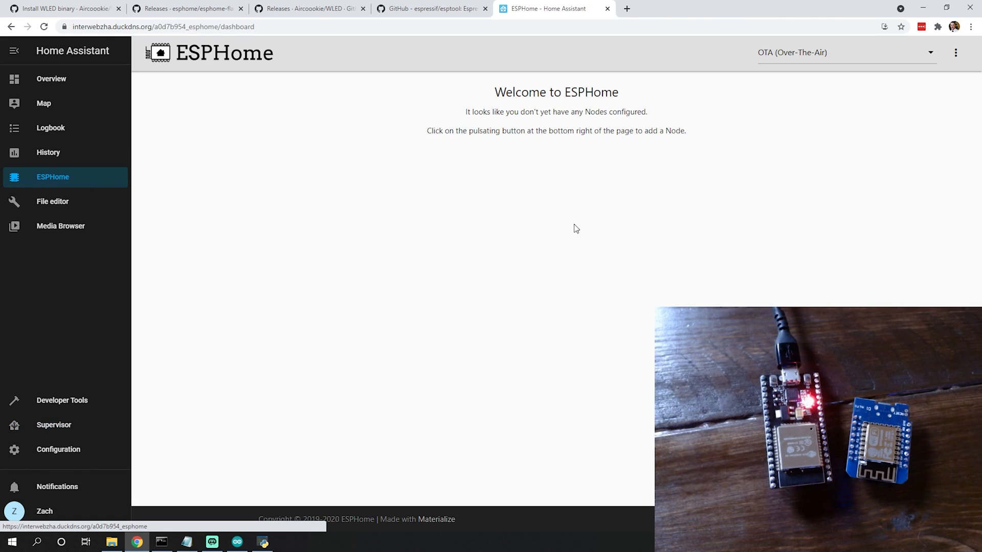
{"action": "mouse_move", "coordinate": [667, 197]}
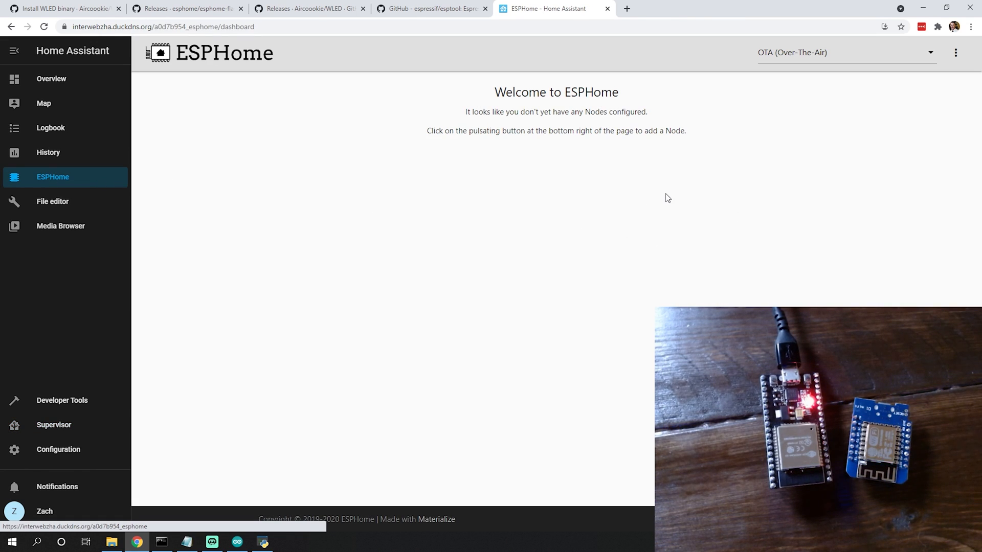
{"action": "mouse_move", "coordinate": [816, 66]}
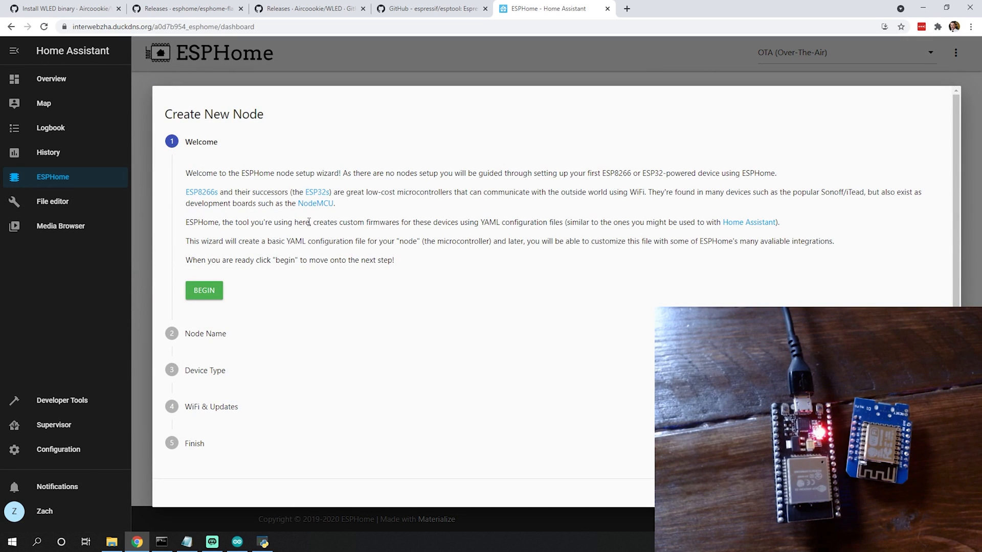
{"action": "mouse_move", "coordinate": [273, 217]}
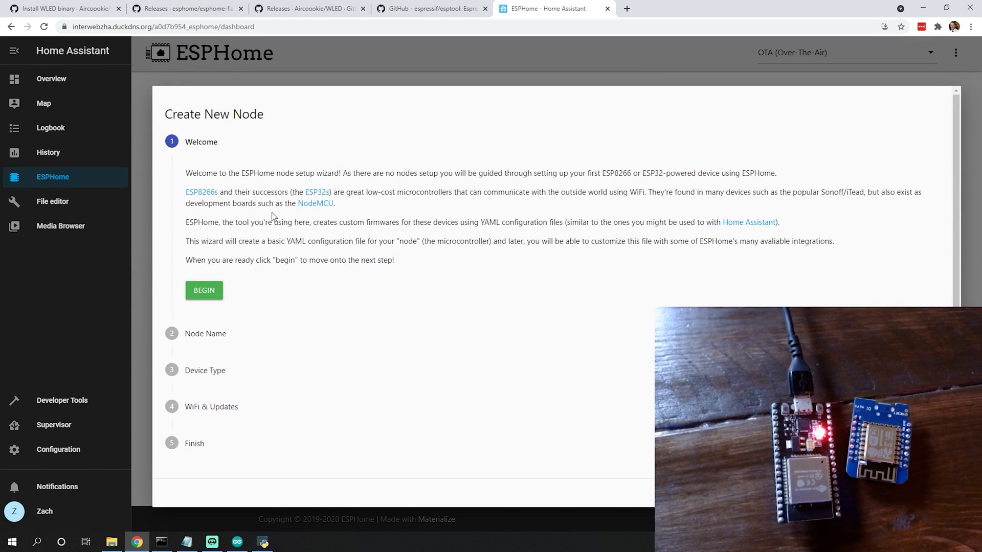